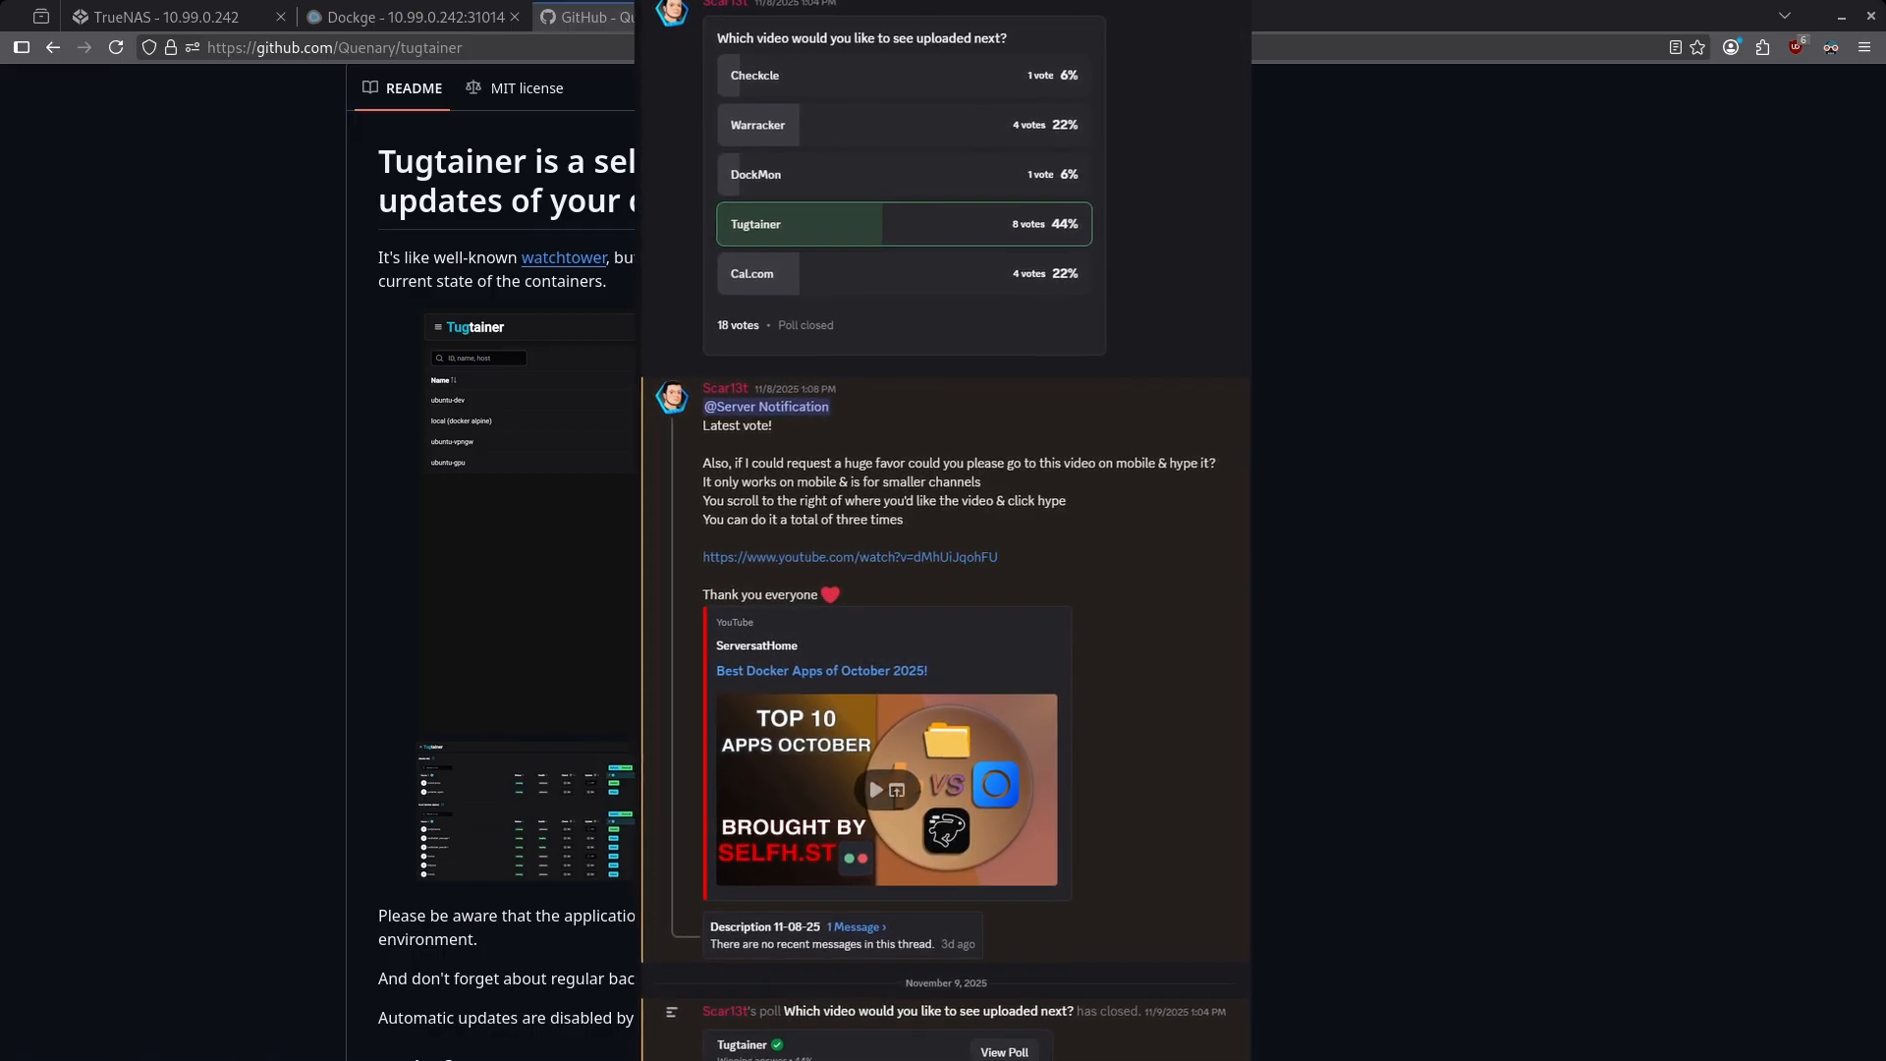
# In TrueNAS Datasets, start adding a child dataset under tank/configs.
pyautogui.scroll(-3)
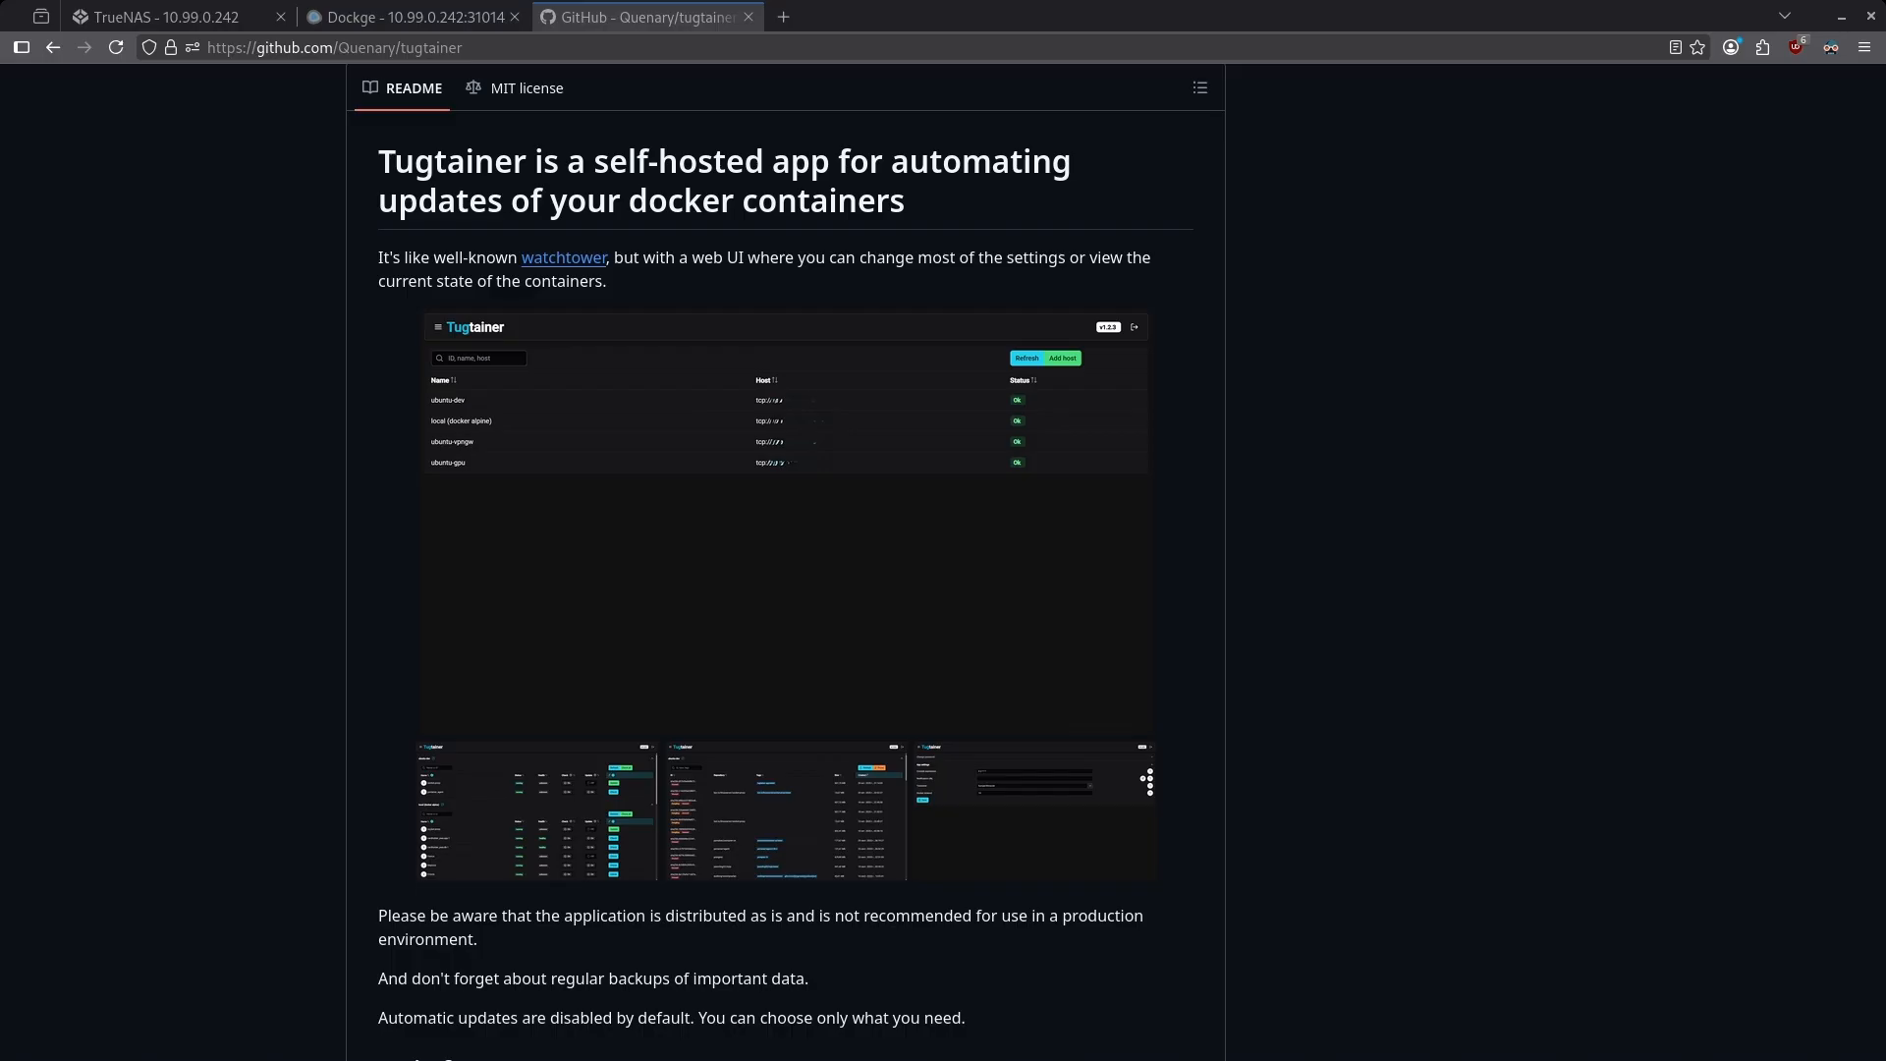
pyautogui.click(167, 18)
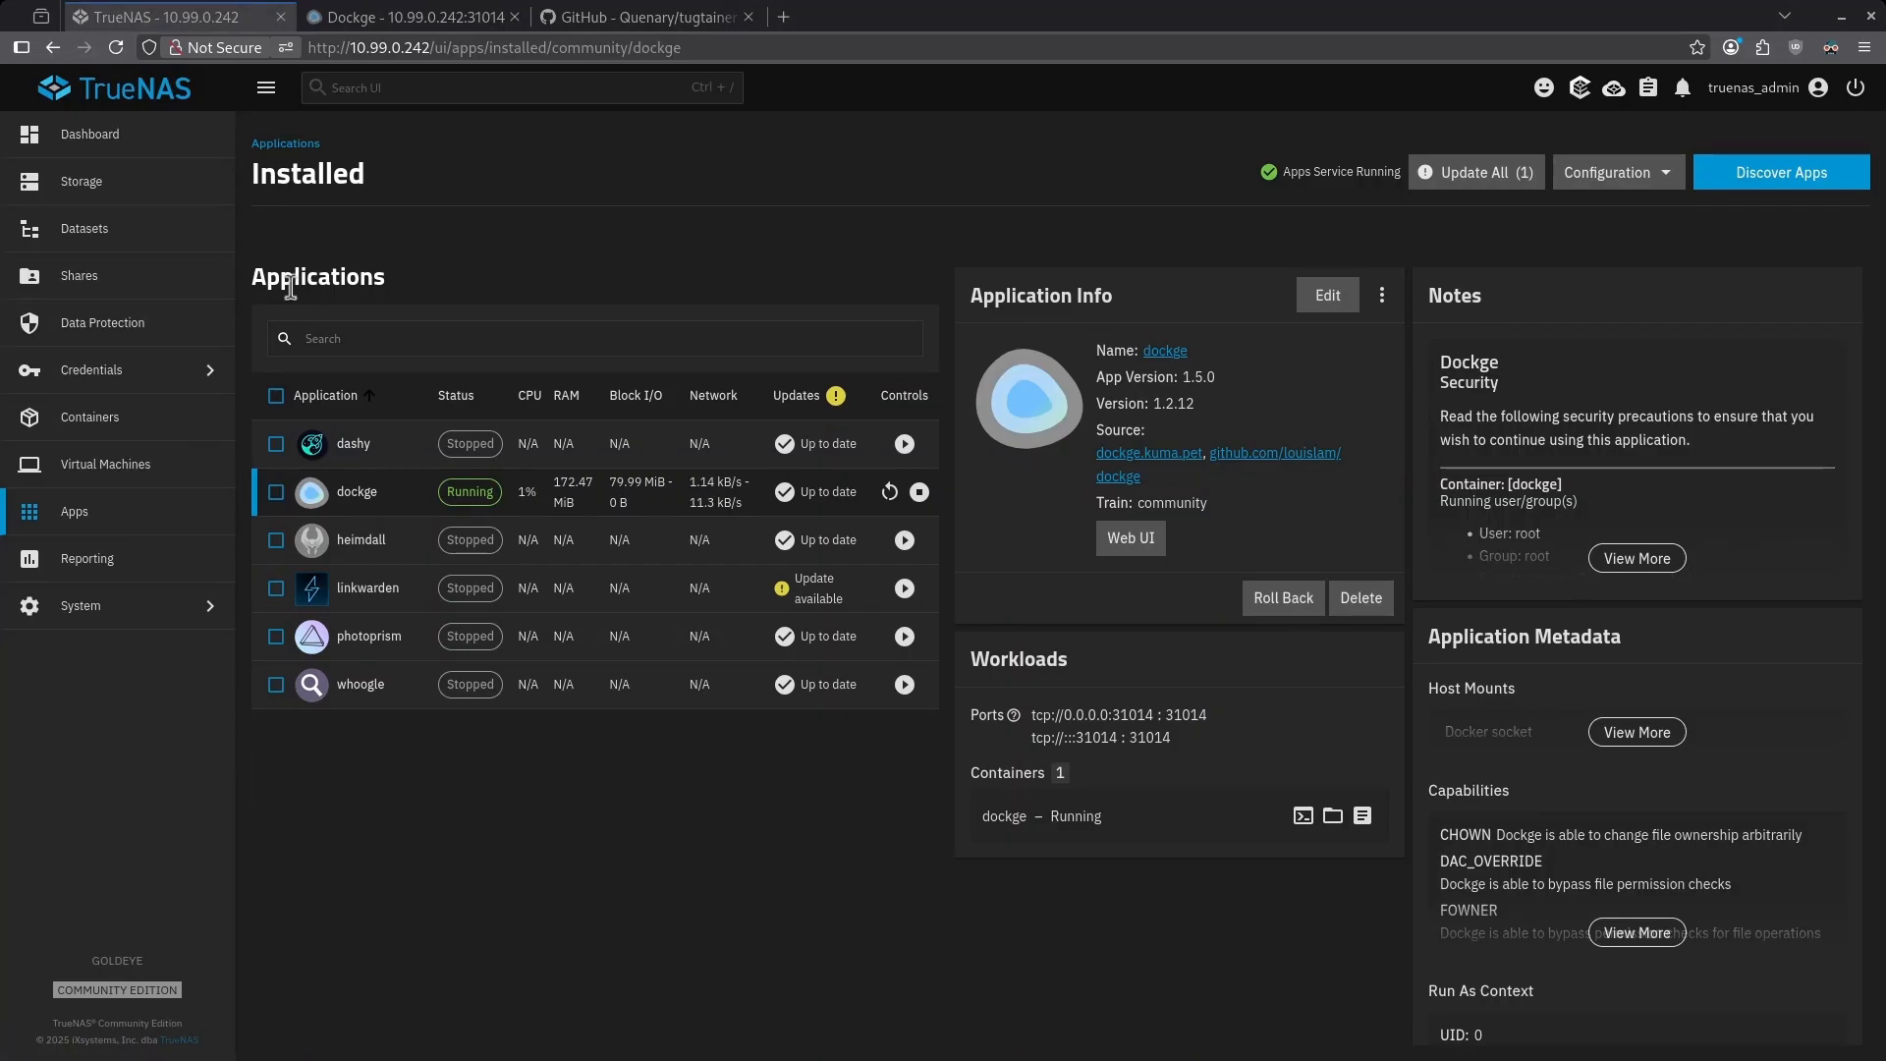
pyautogui.moveTo(314, 255)
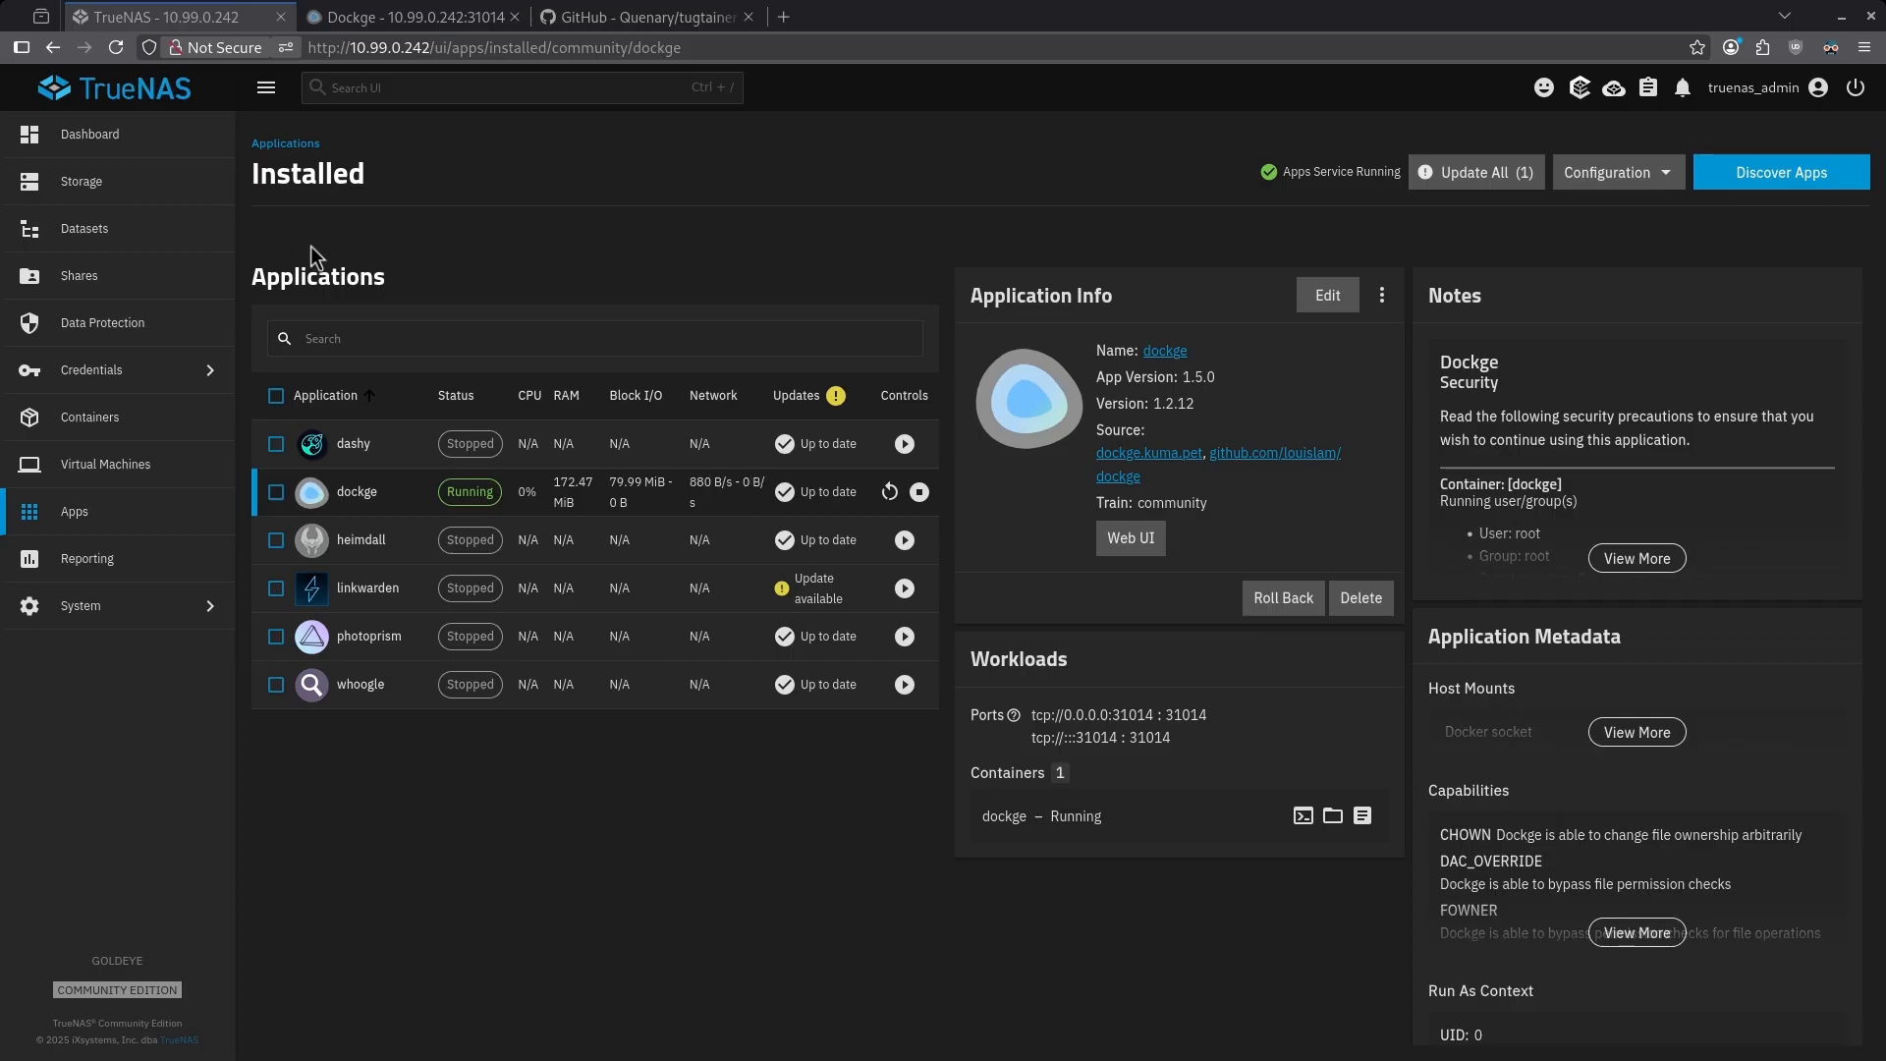
pyautogui.click(84, 228)
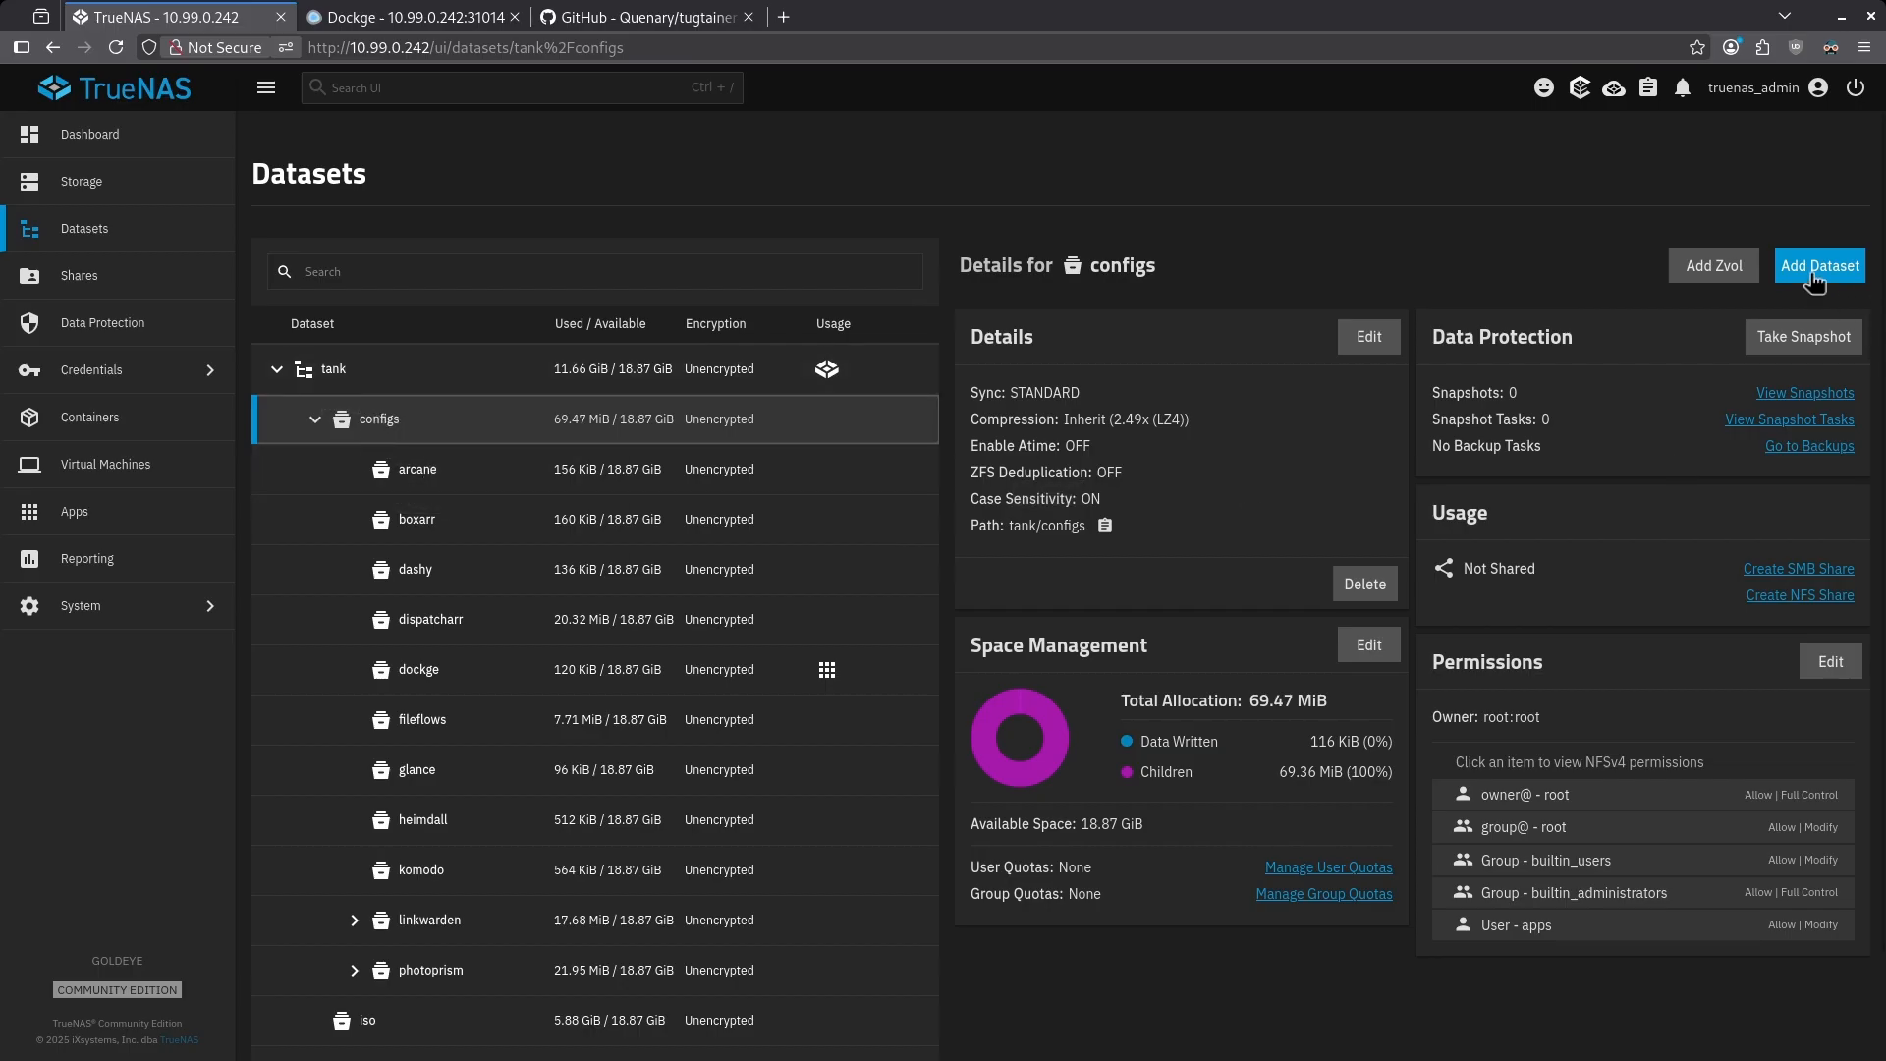
pyautogui.click(1820, 265)
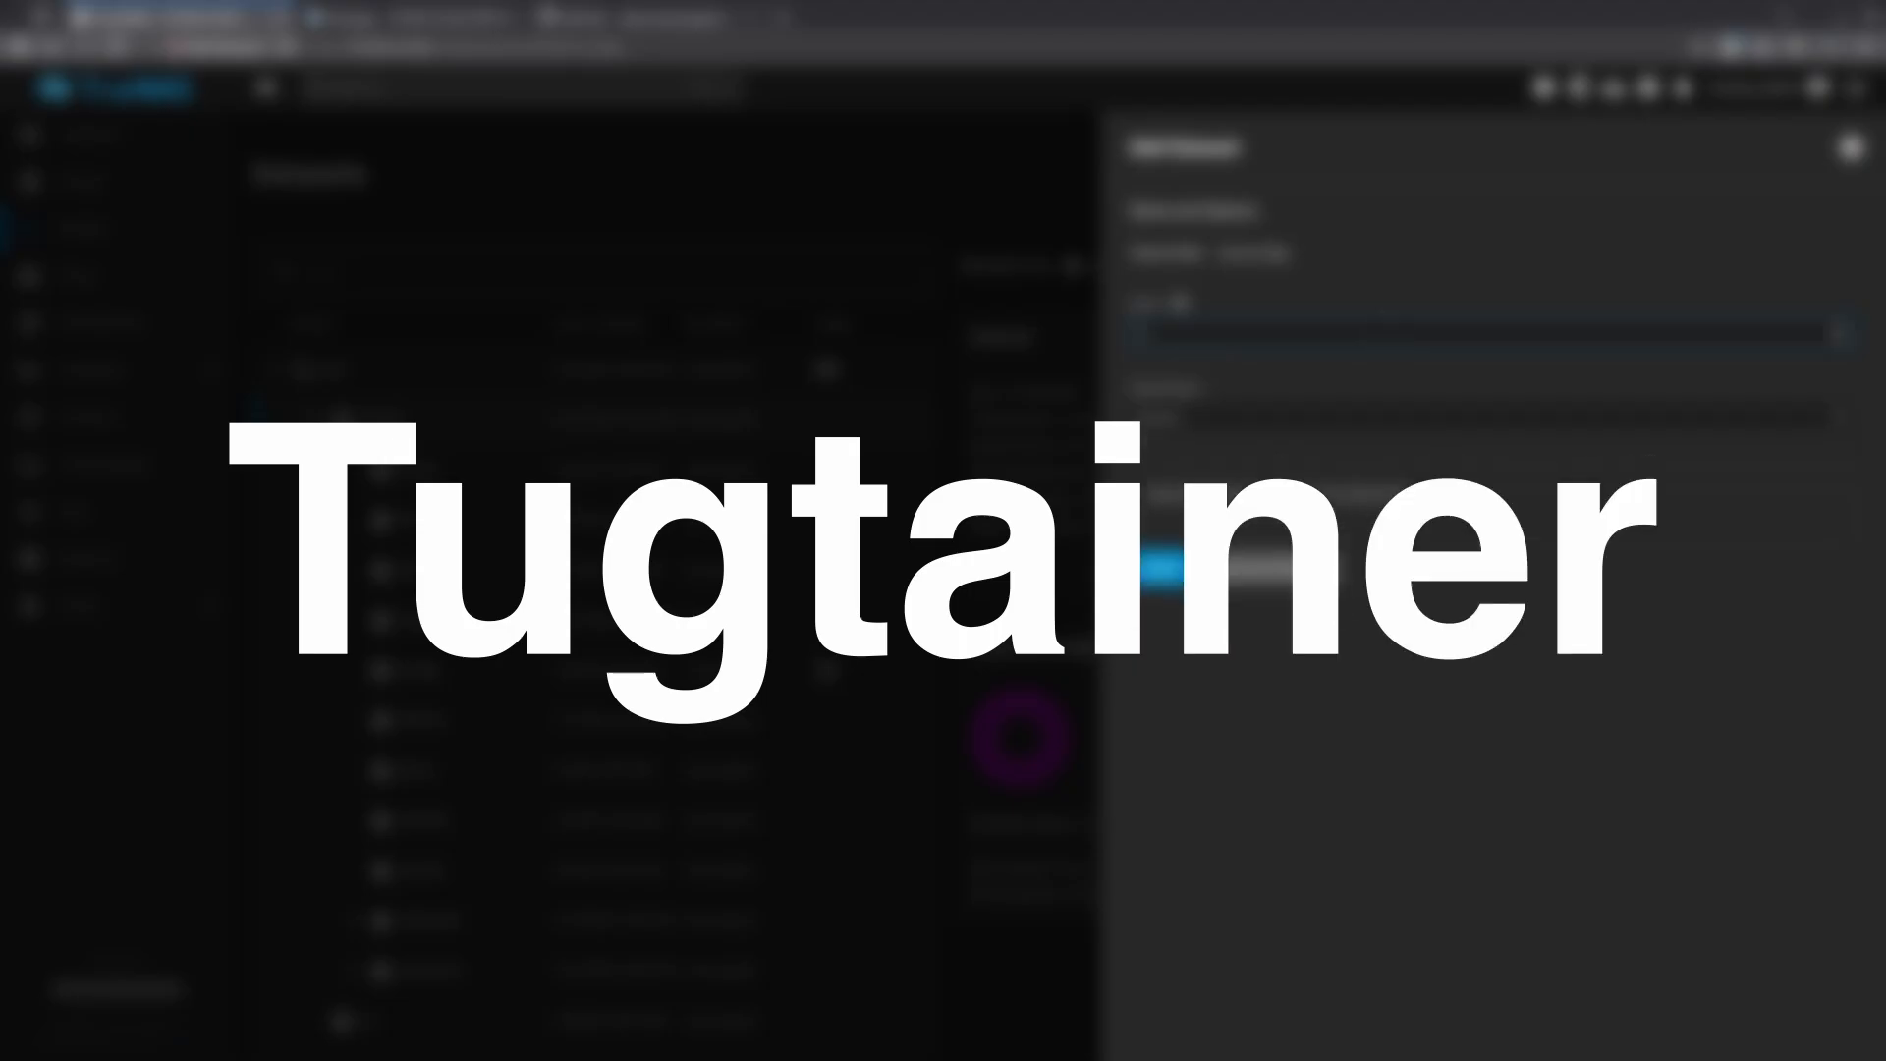
# Name the new dataset tugtainer and save it.
pyautogui.write('tugtainer')
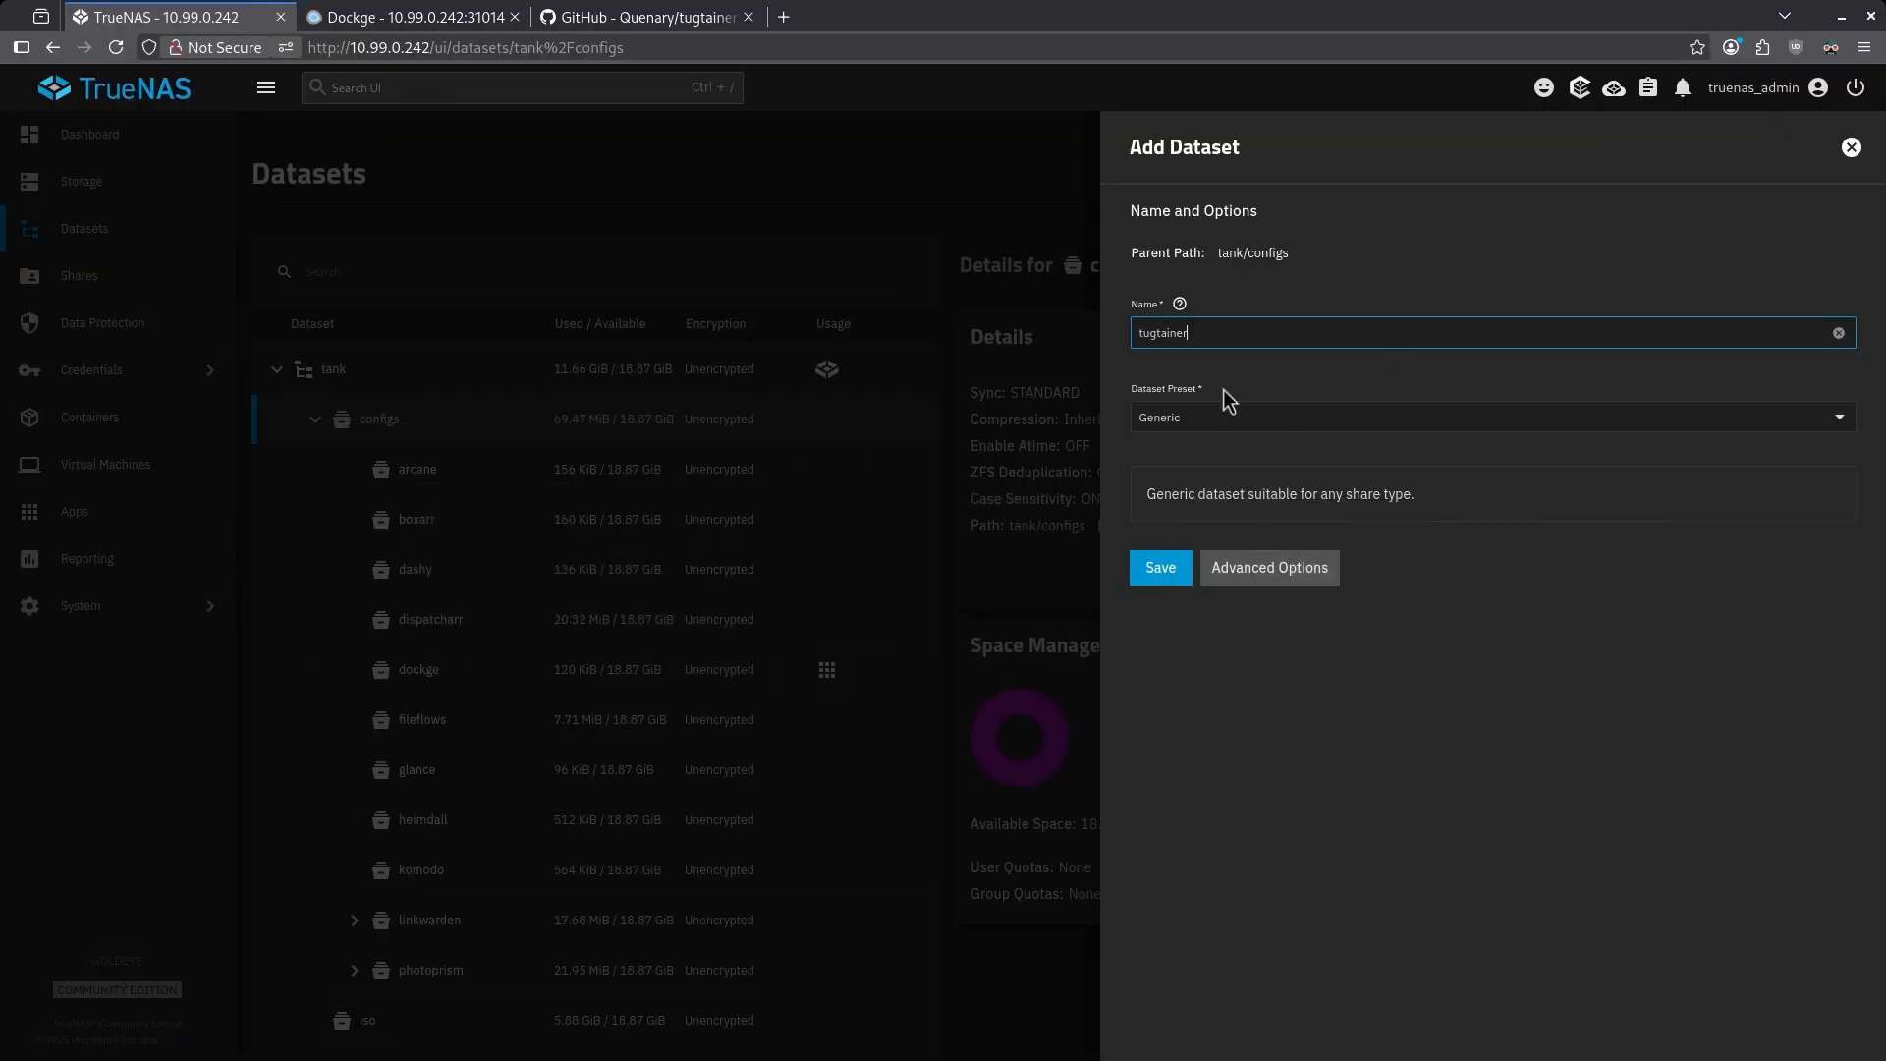
pyautogui.click(1159, 566)
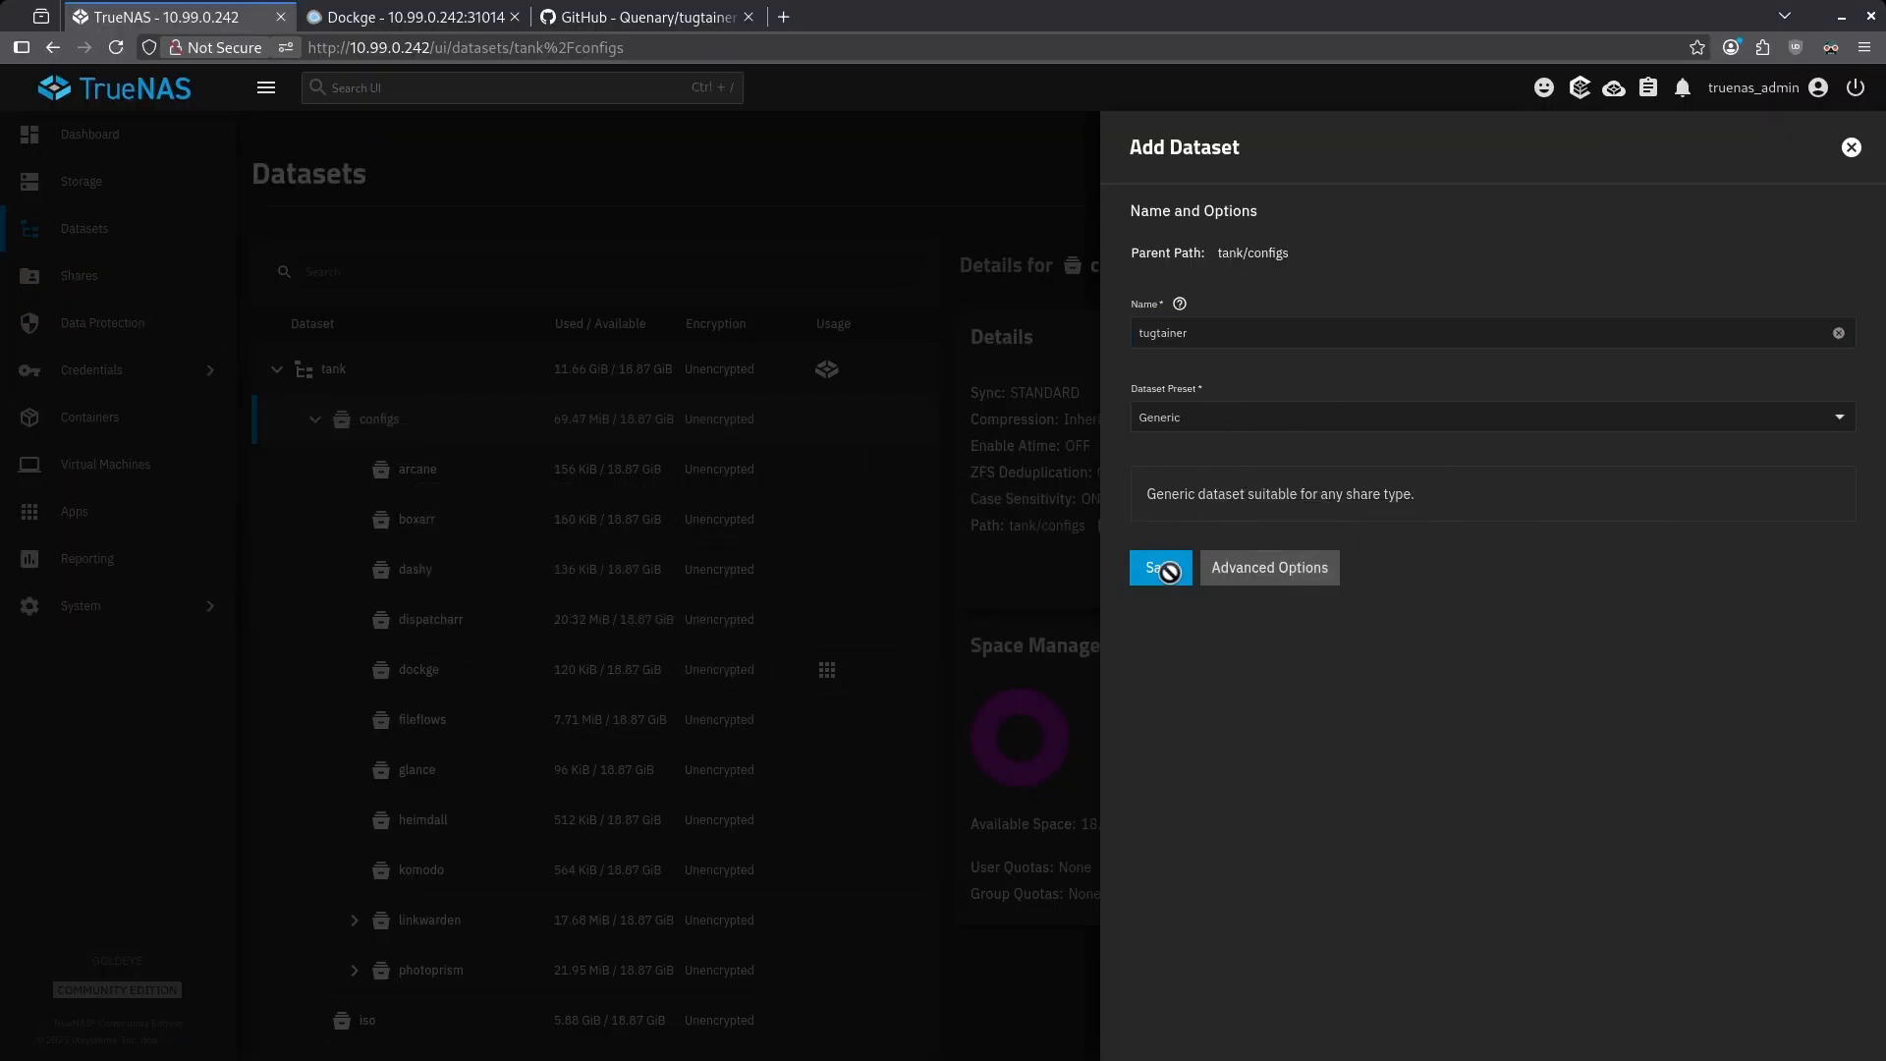
pyautogui.click(1159, 566)
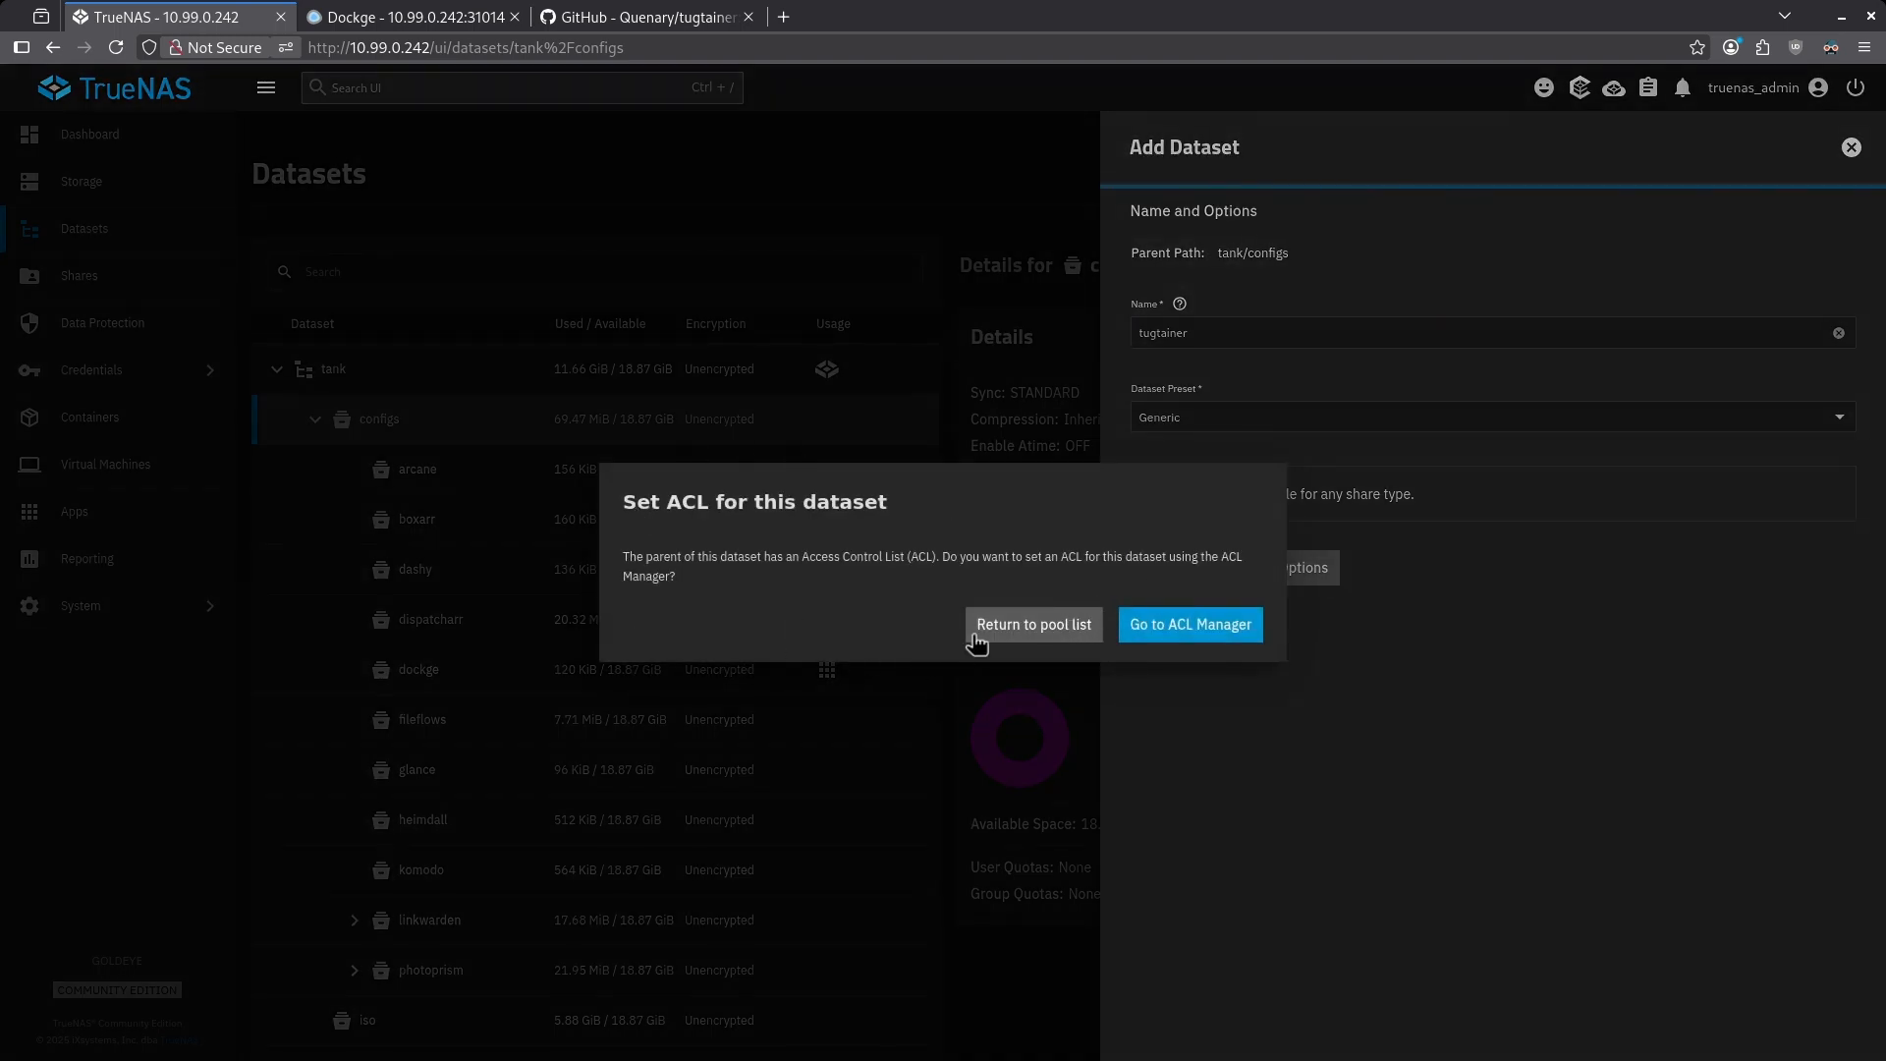
# Skip ACL setup, give the apps group write access, apply the group and save permissions.
pyautogui.click(1034, 625)
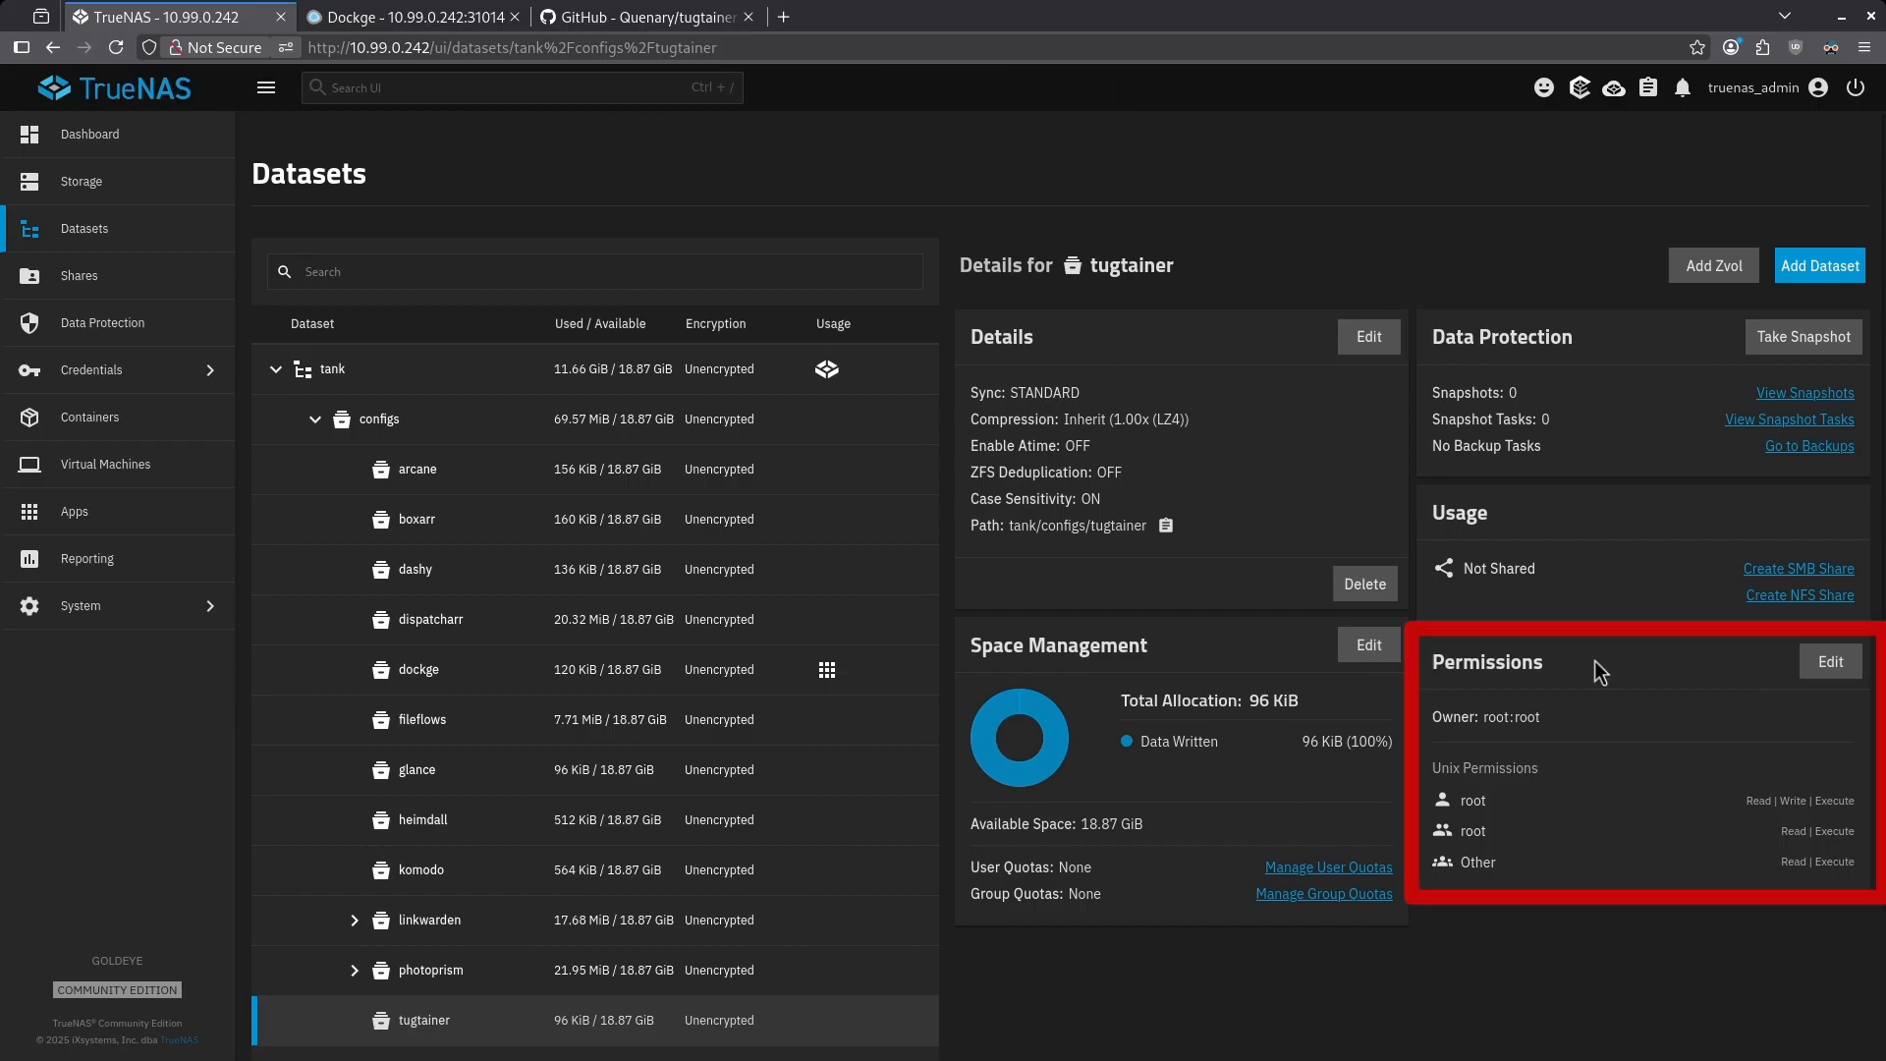
pyautogui.click(1832, 660)
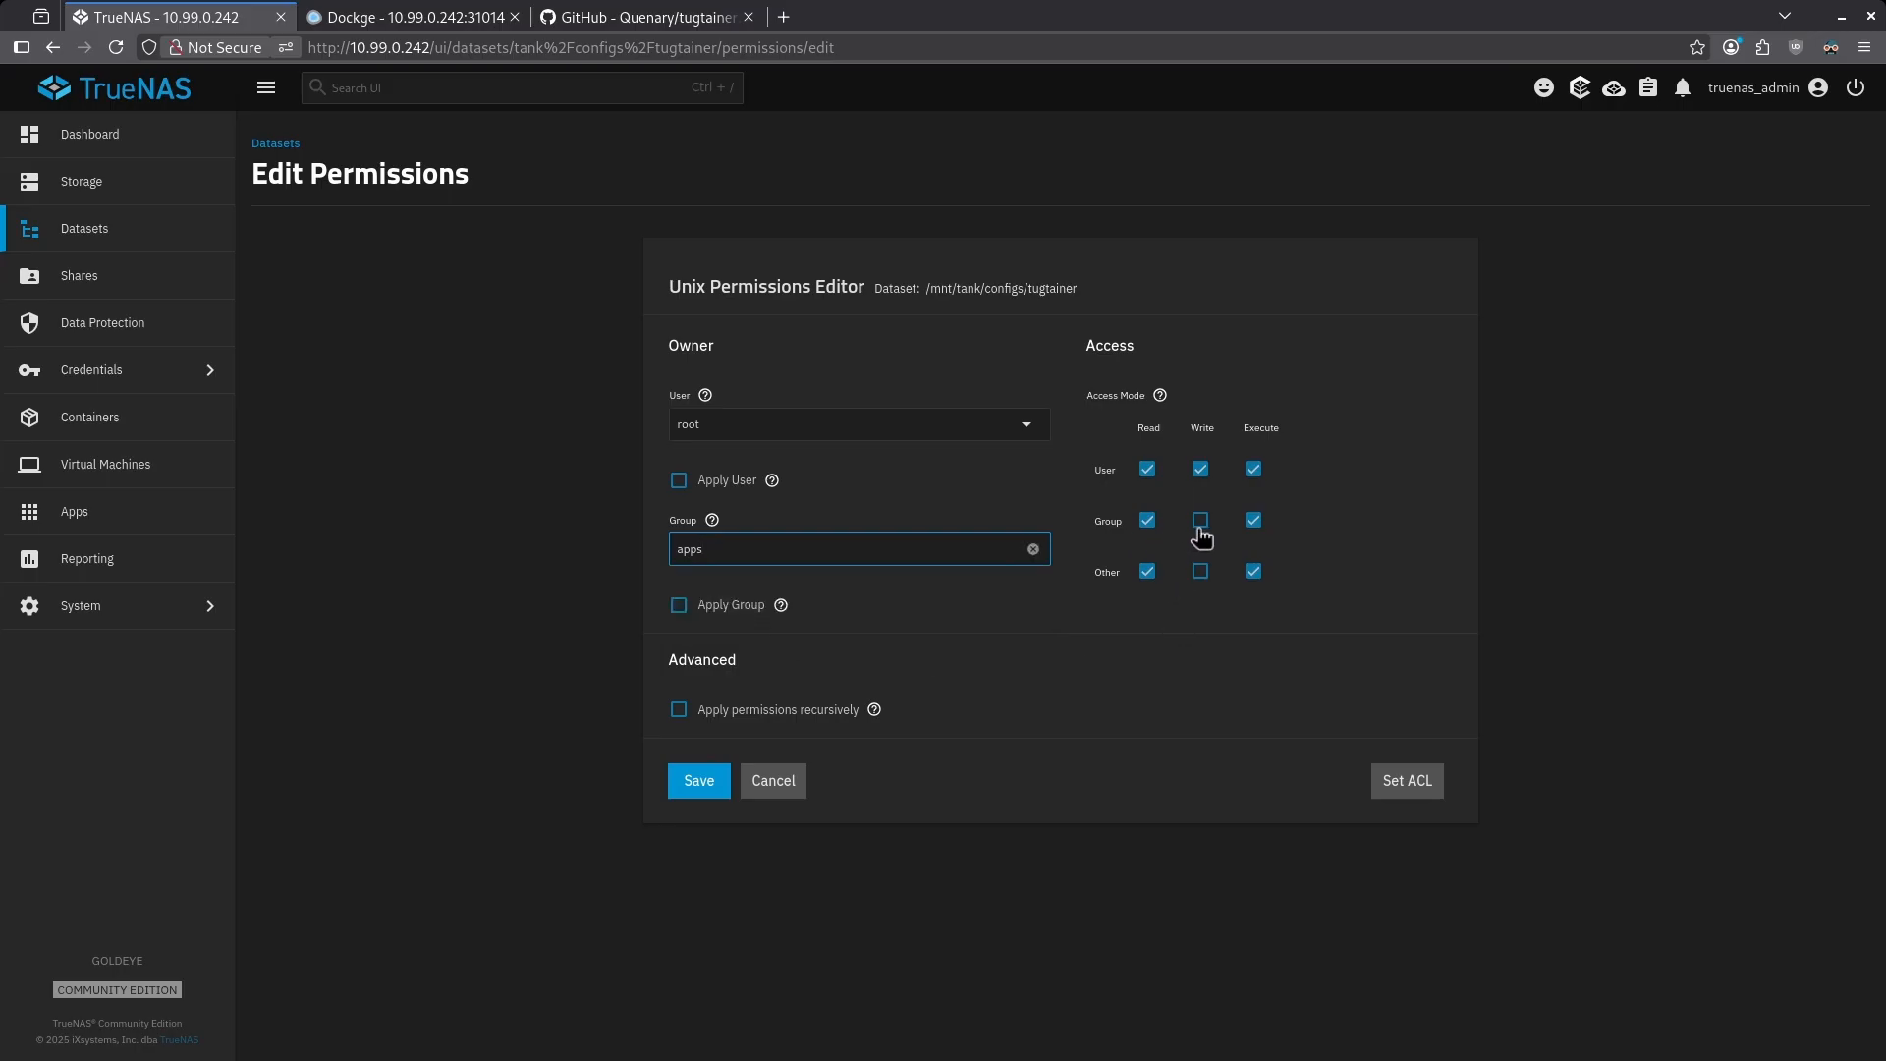
pyautogui.click(1200, 519)
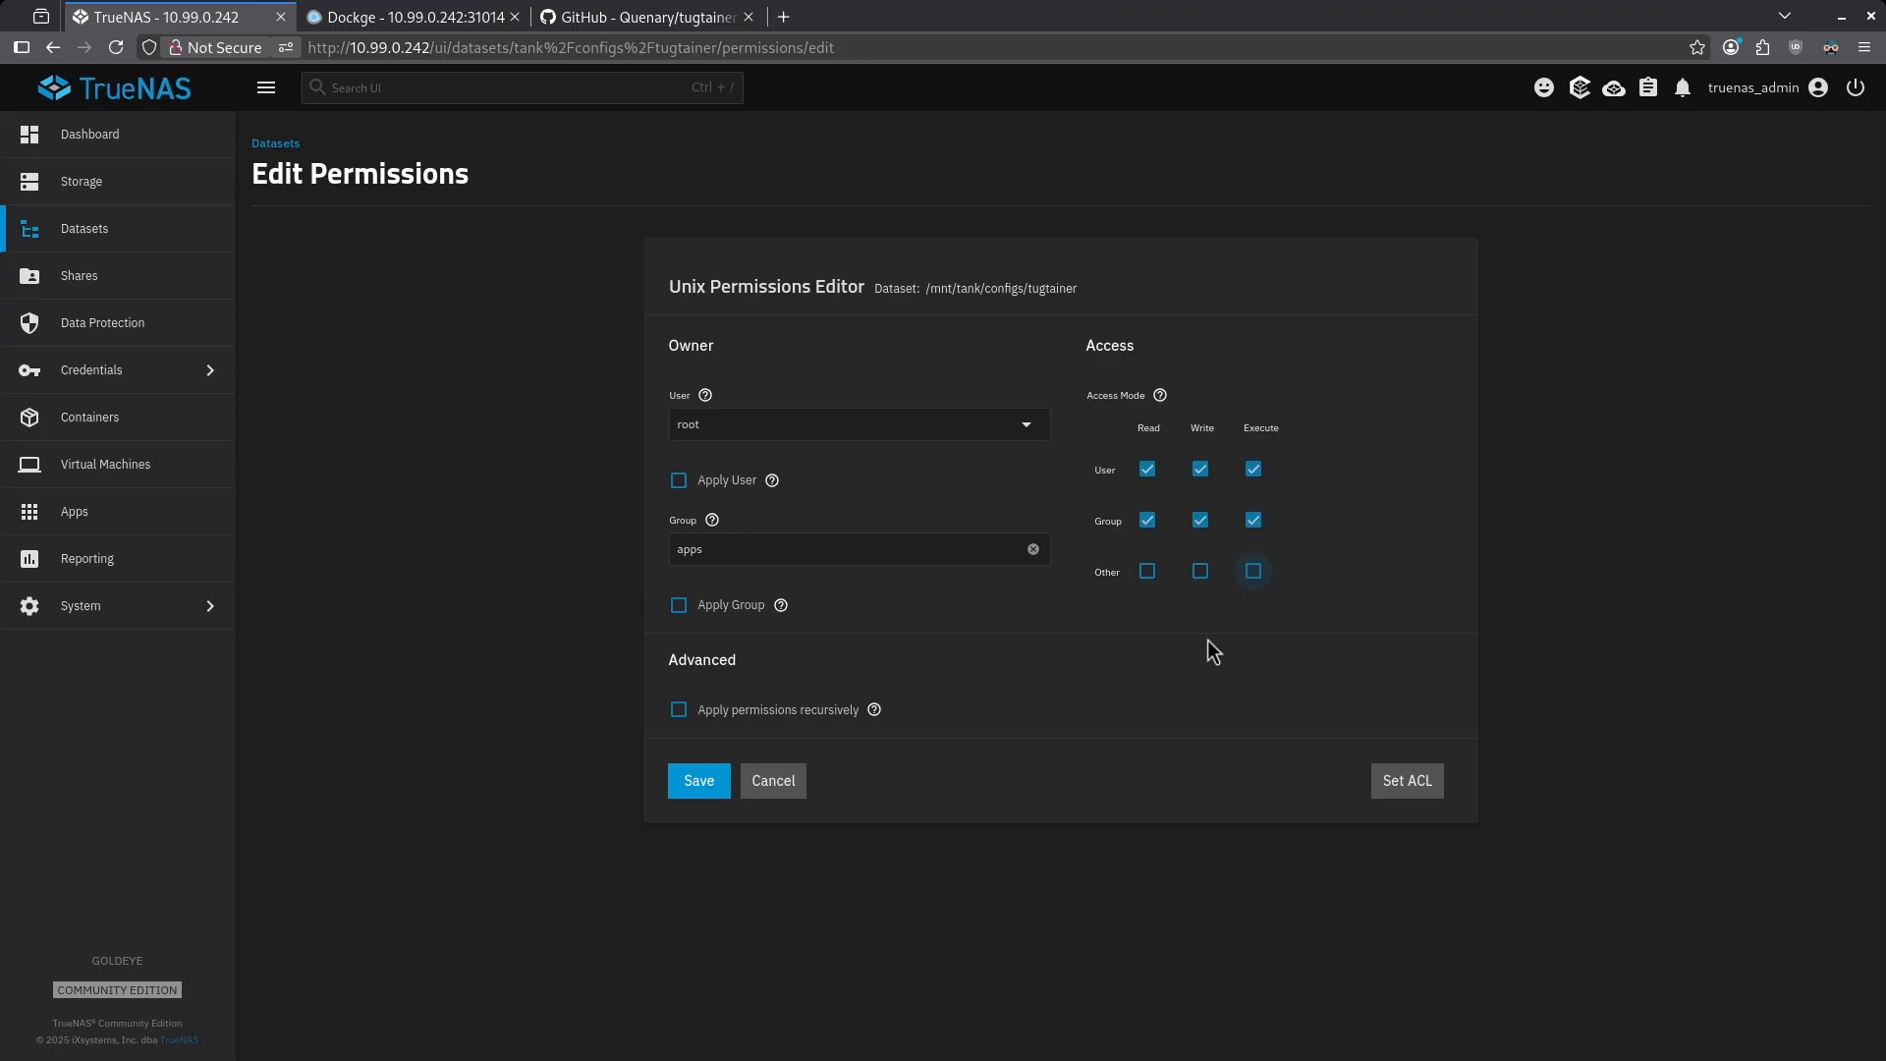
pyautogui.click(680, 605)
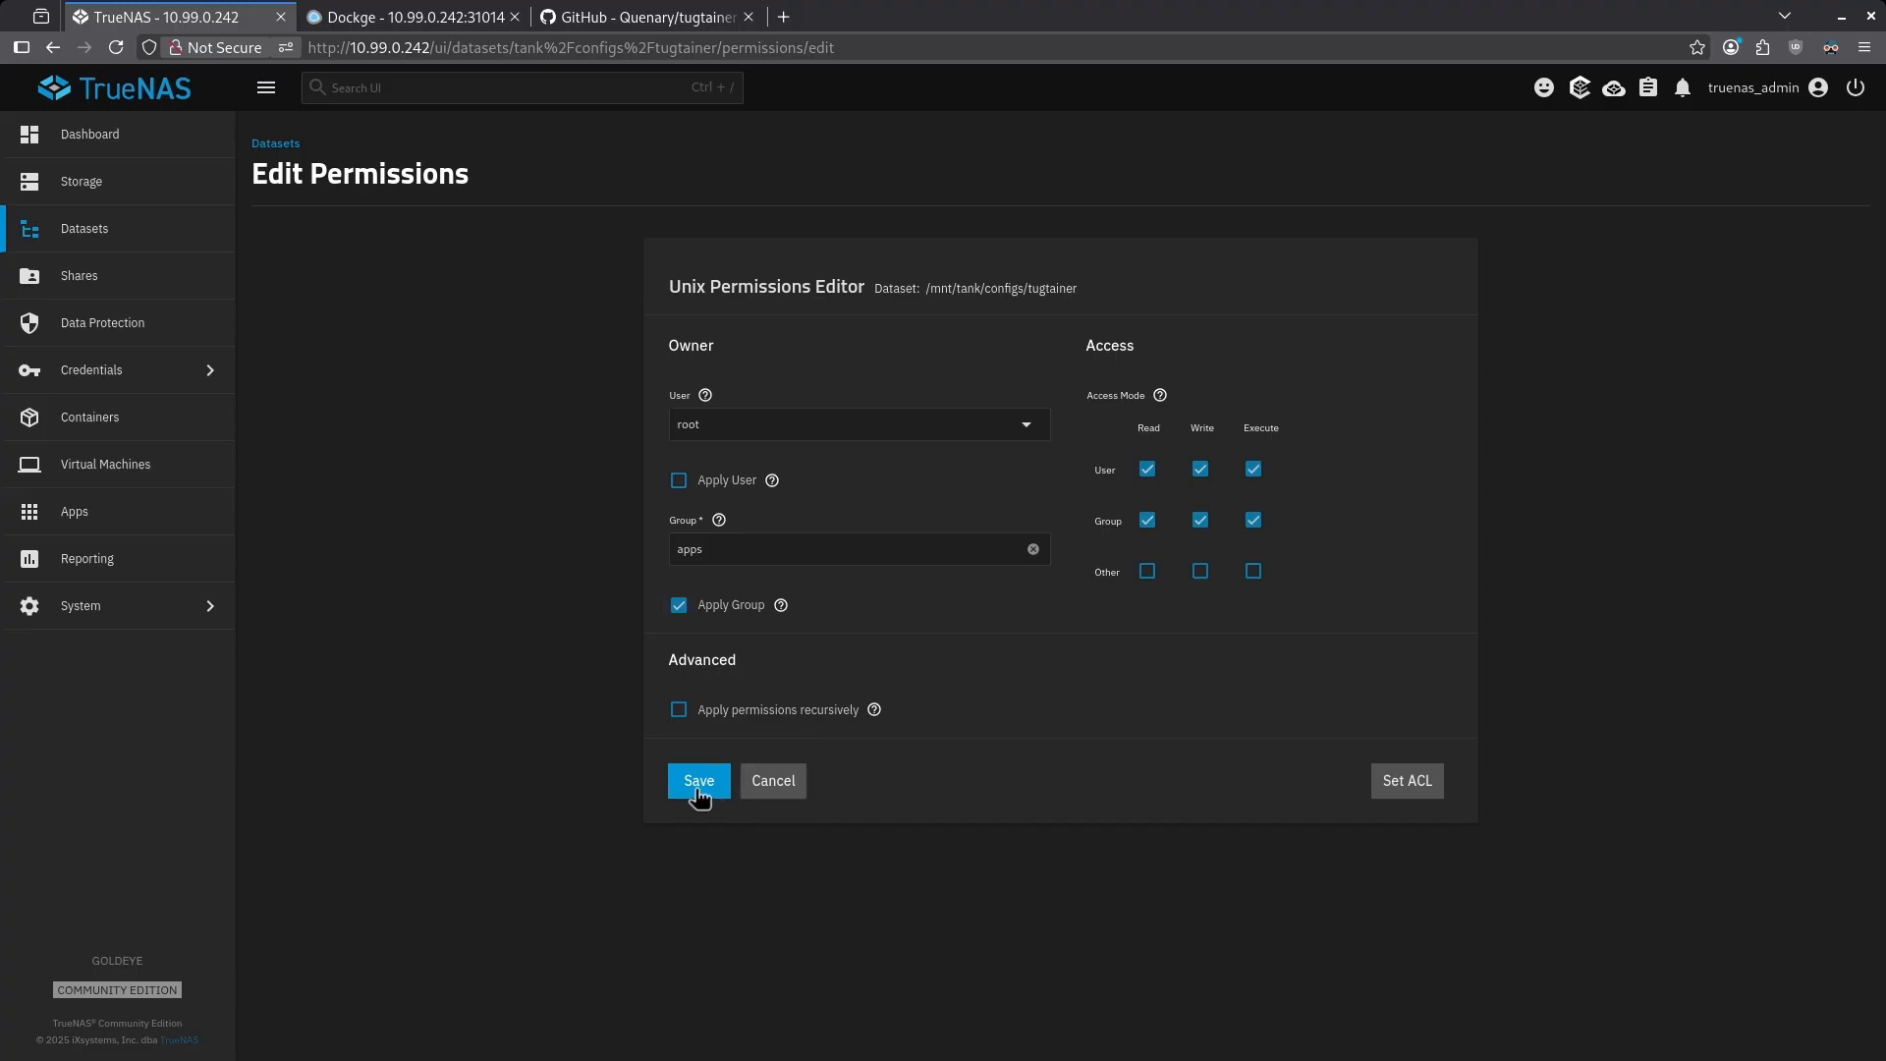
pyautogui.click(700, 782)
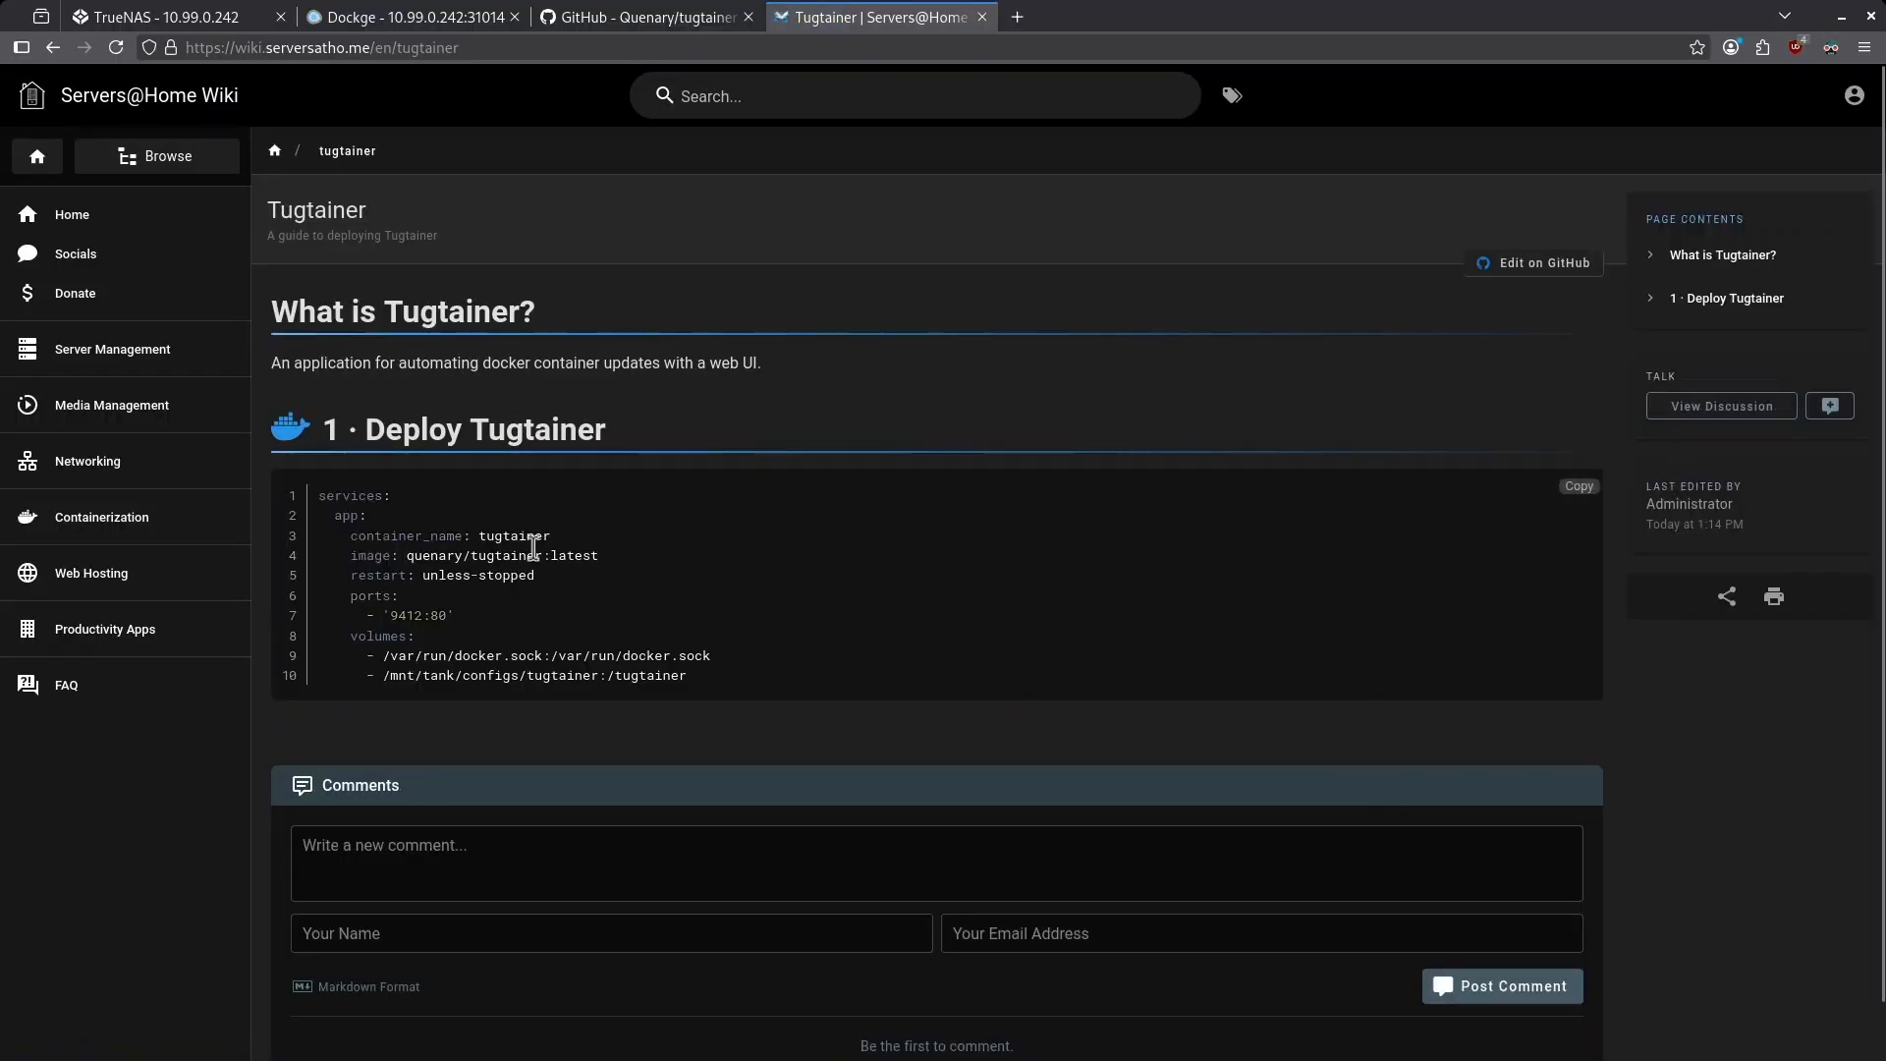
# Create a Dockge stack named tugtainer from the wiki compose example and deploy it.
pyautogui.click(401, 17)
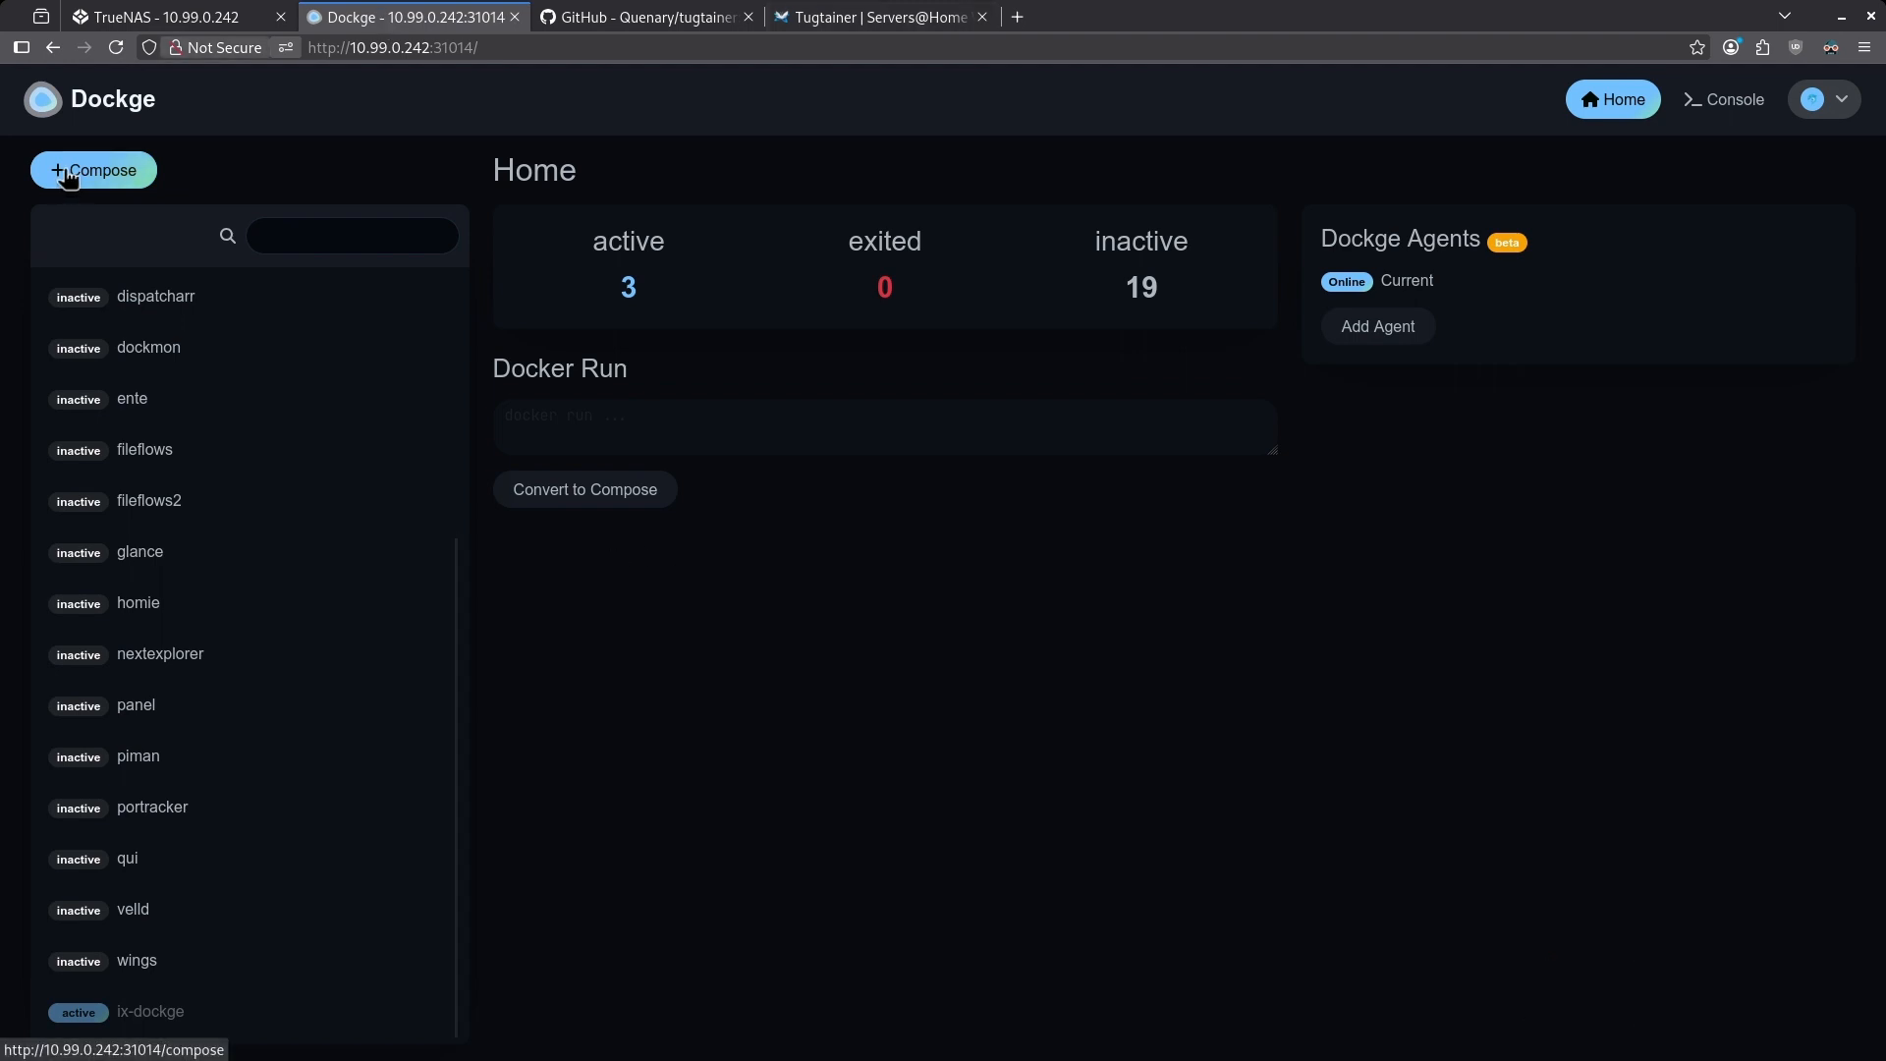
pyautogui.click(92, 169)
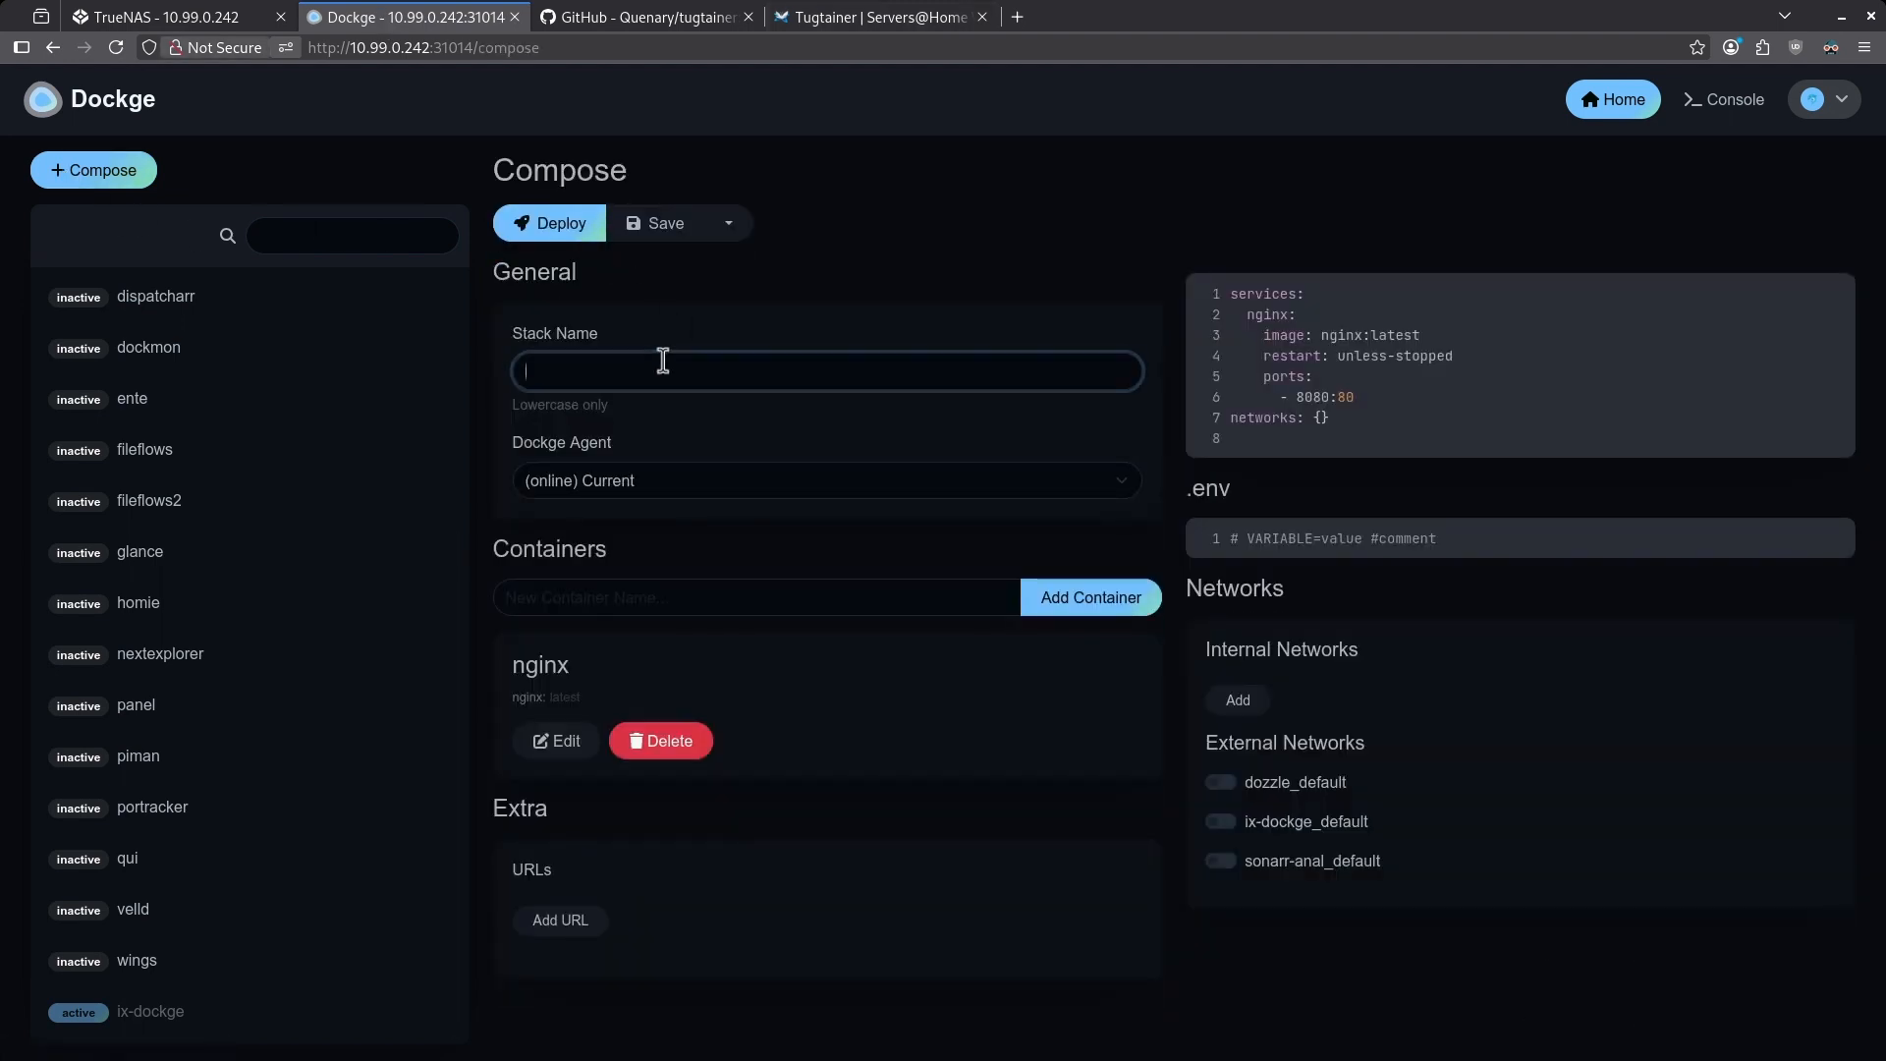
pyautogui.write('tugtainer')
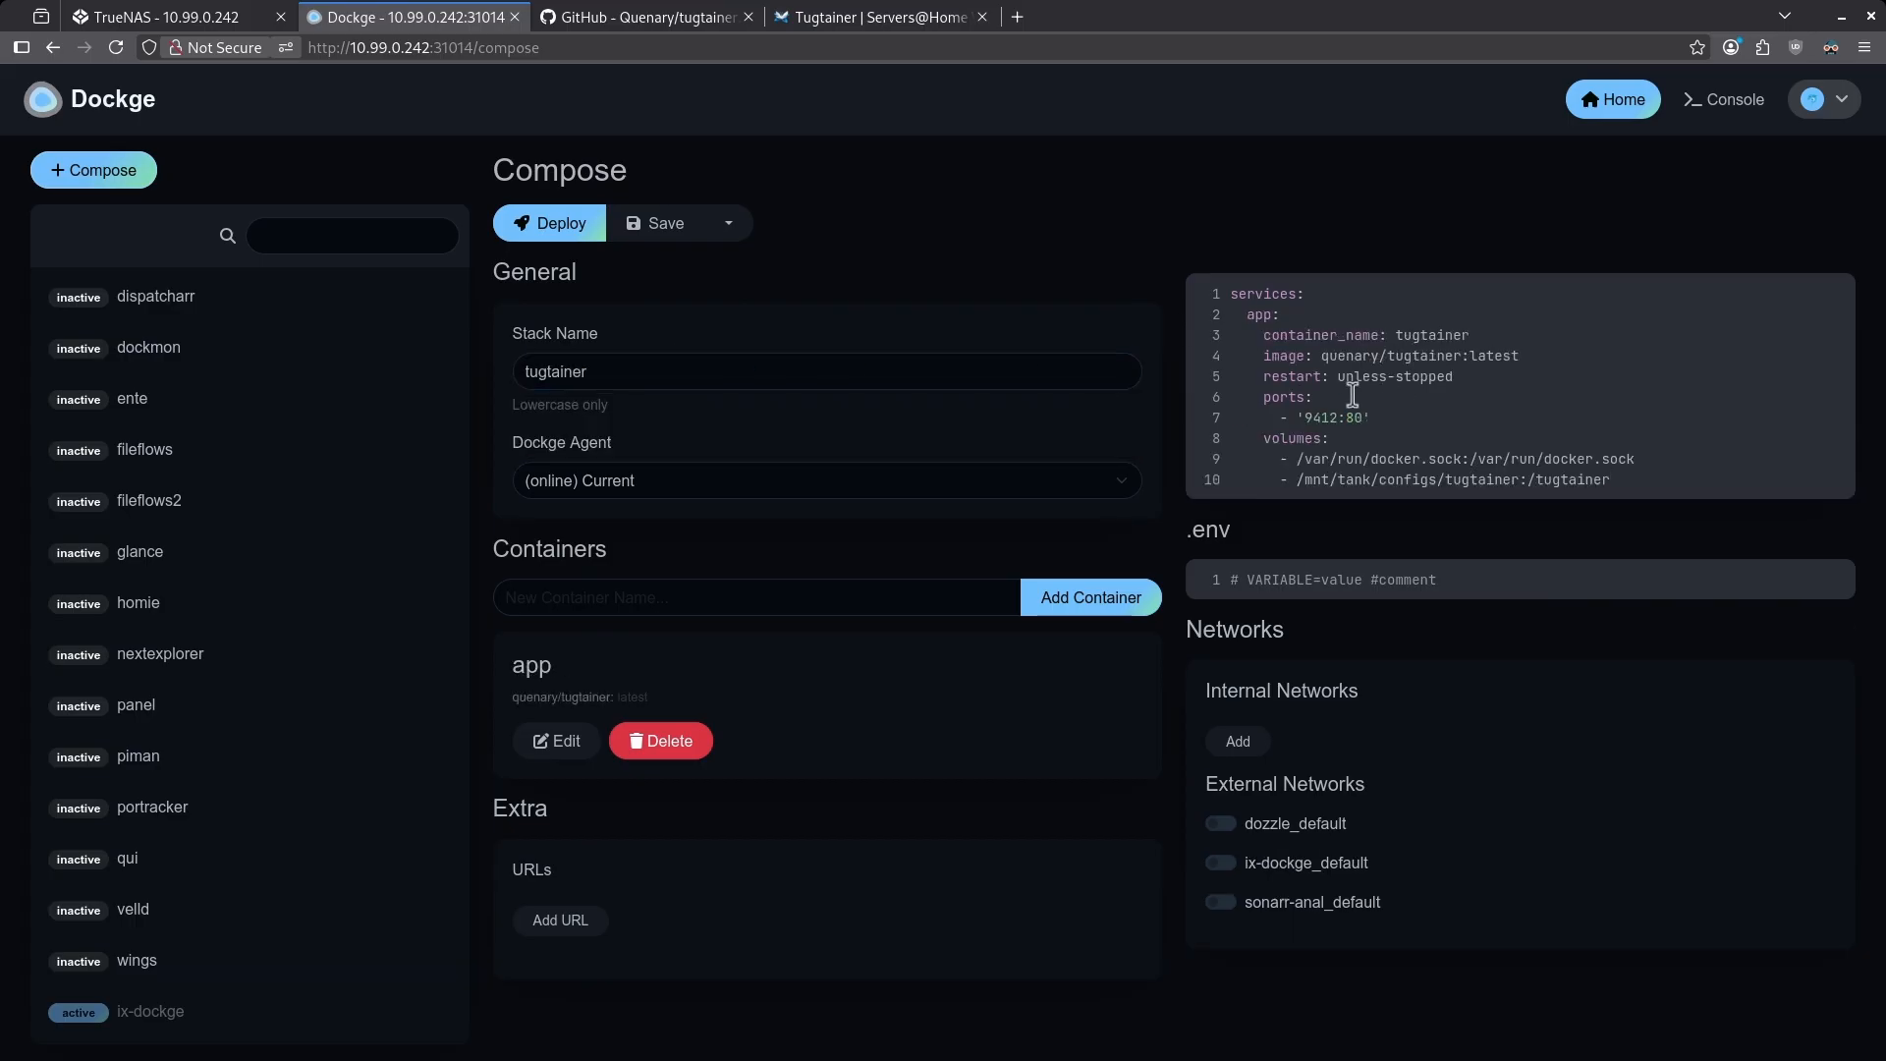
pyautogui.click(550, 222)
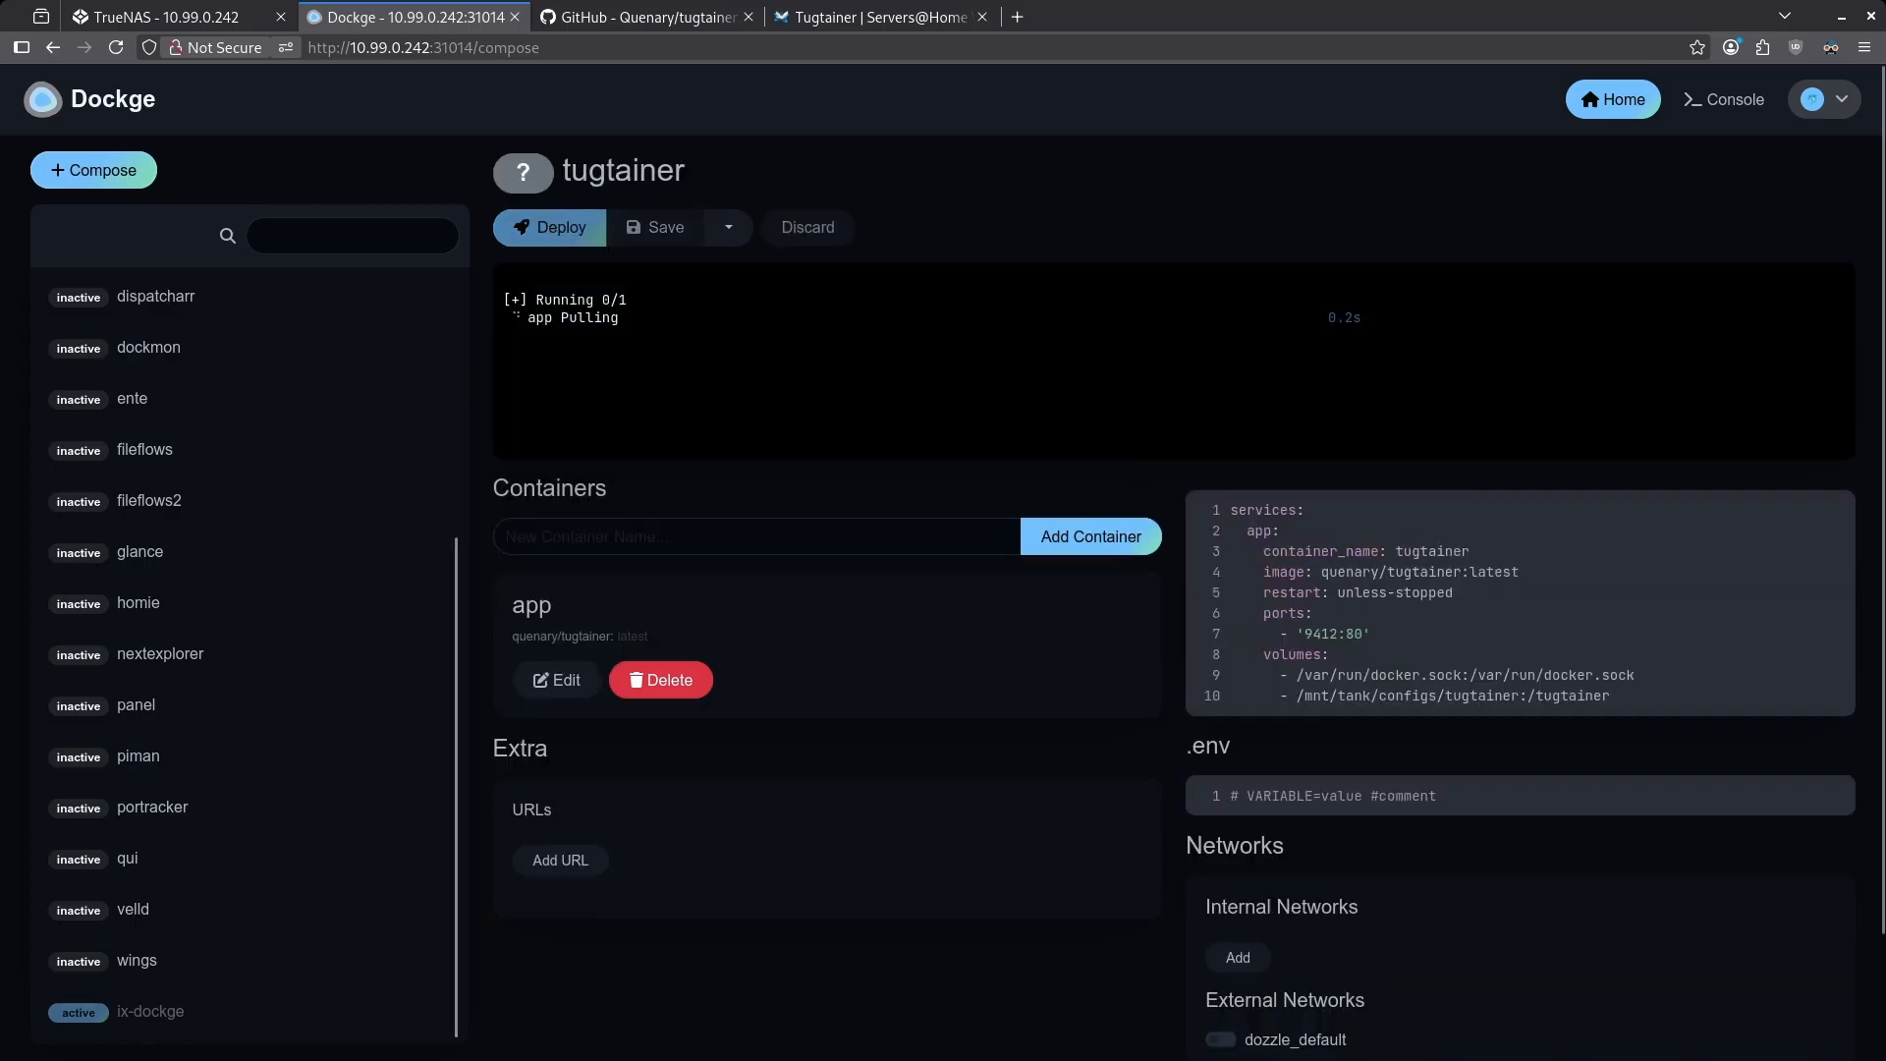
pyautogui.click(550, 228)
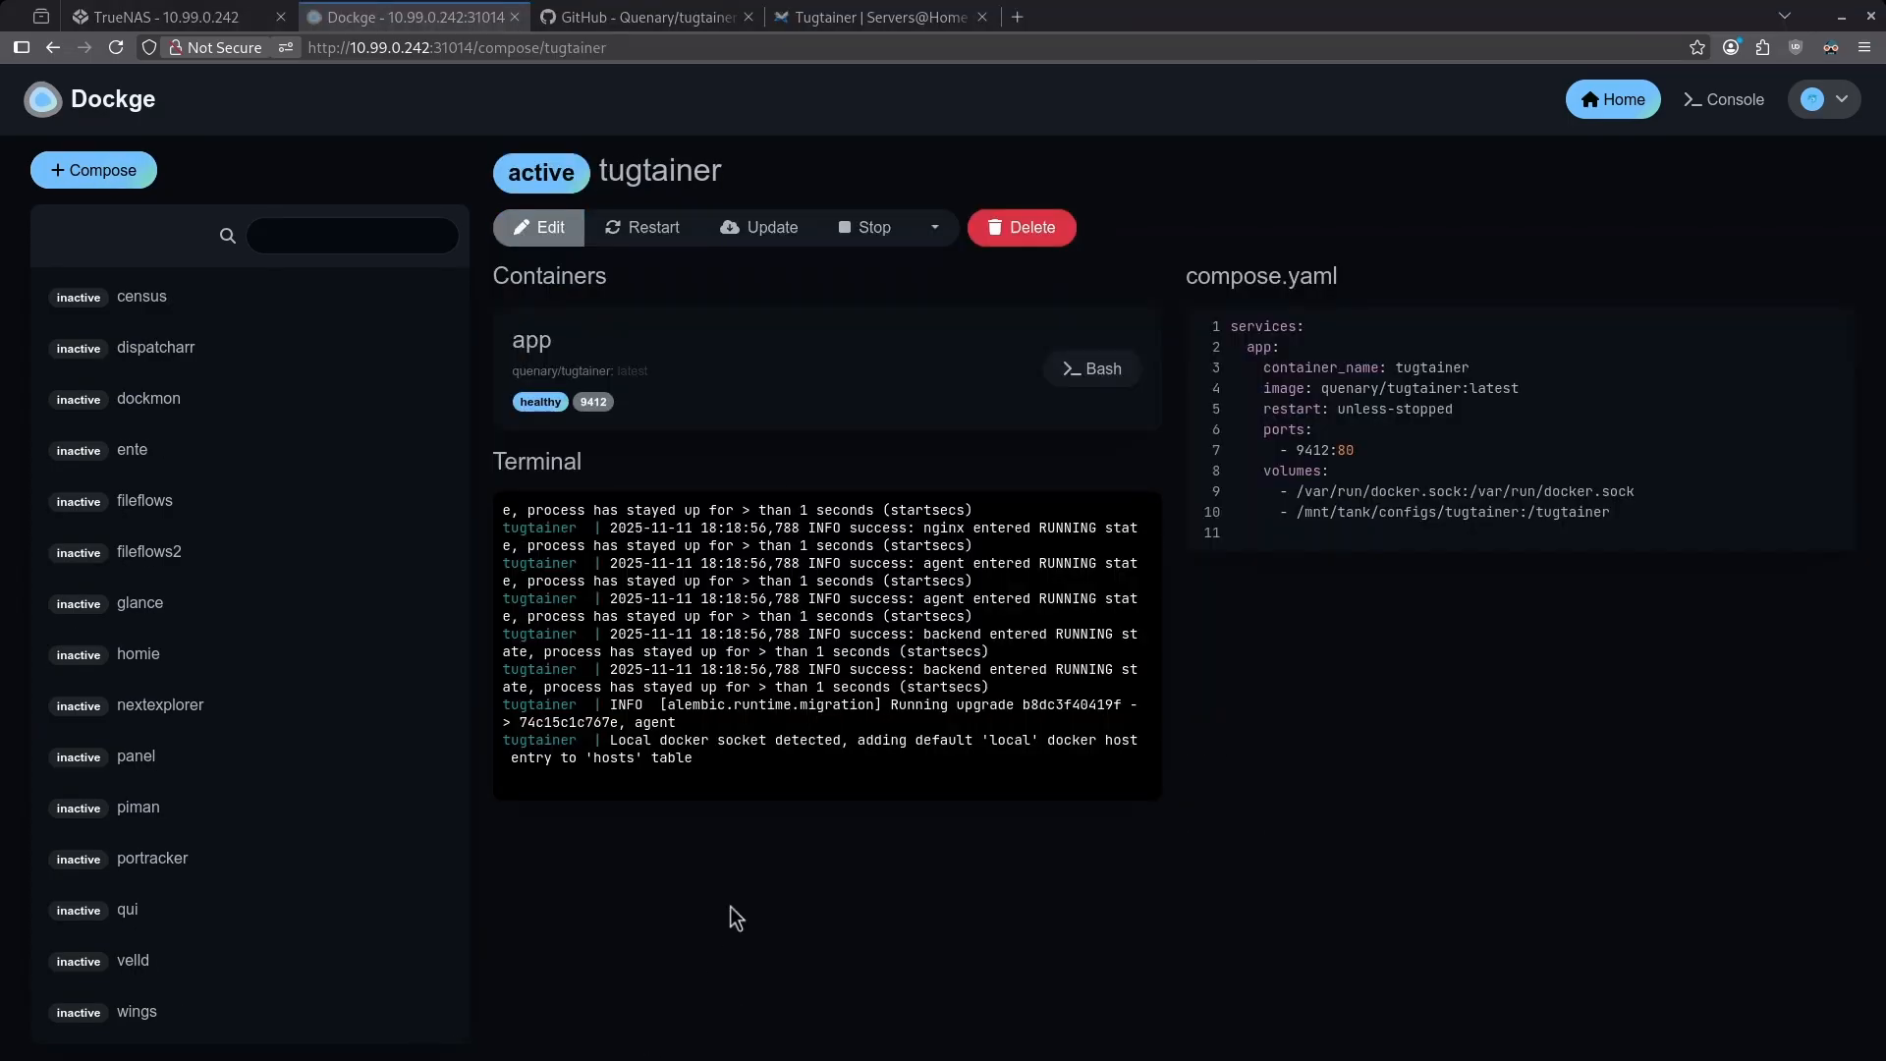
pyautogui.moveTo(593, 417)
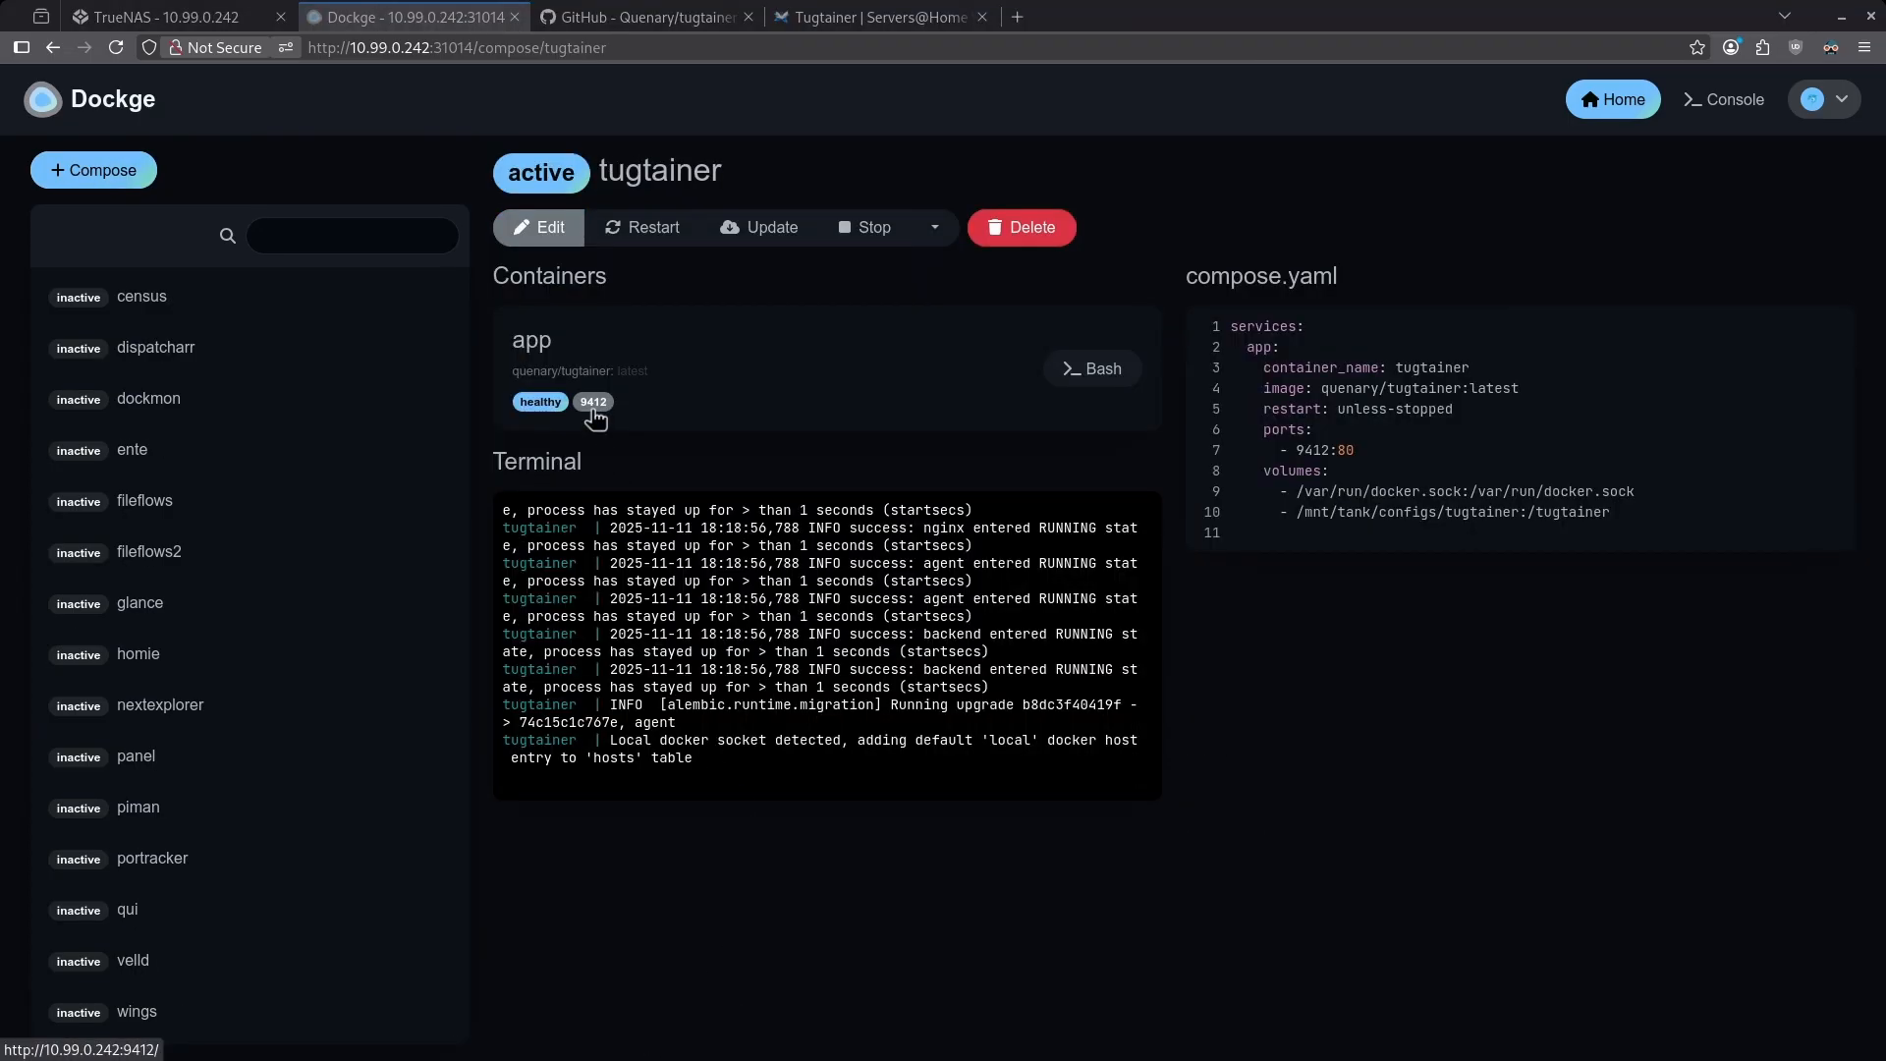
pyautogui.click(591, 401)
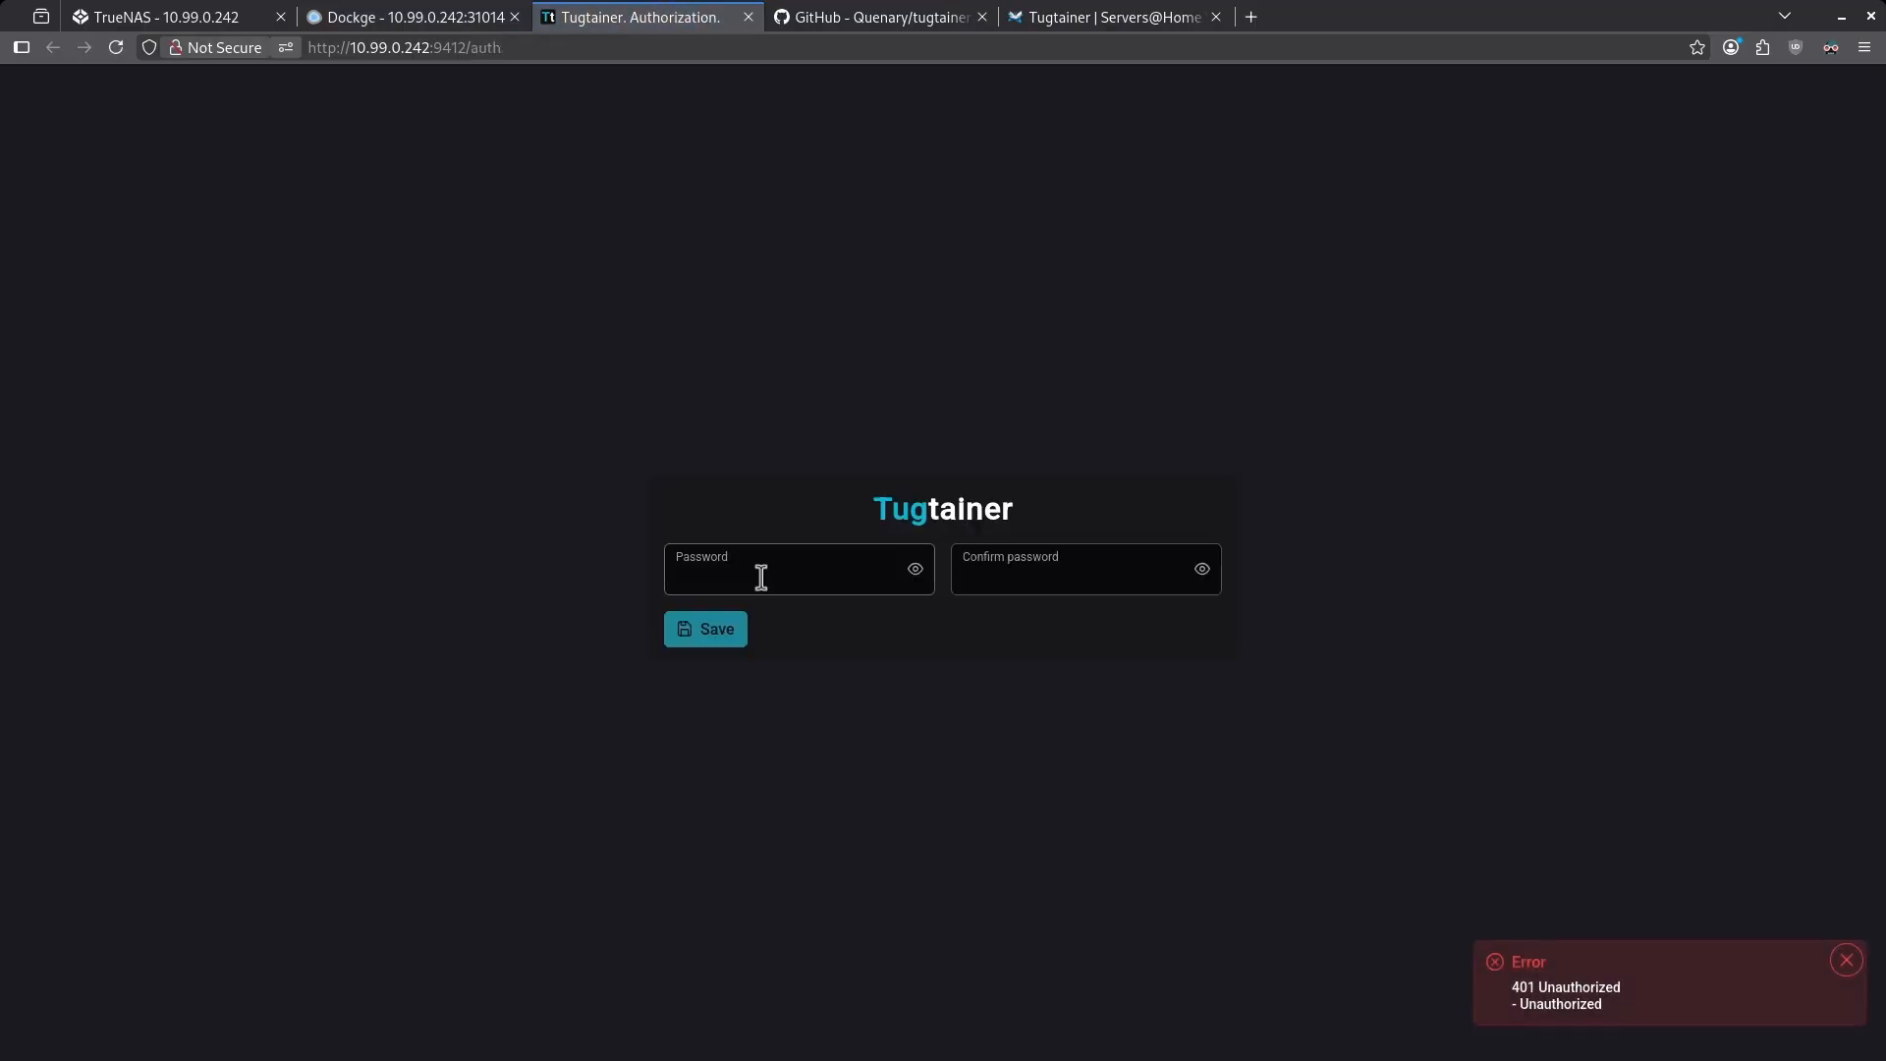
pyautogui.click(1847, 959)
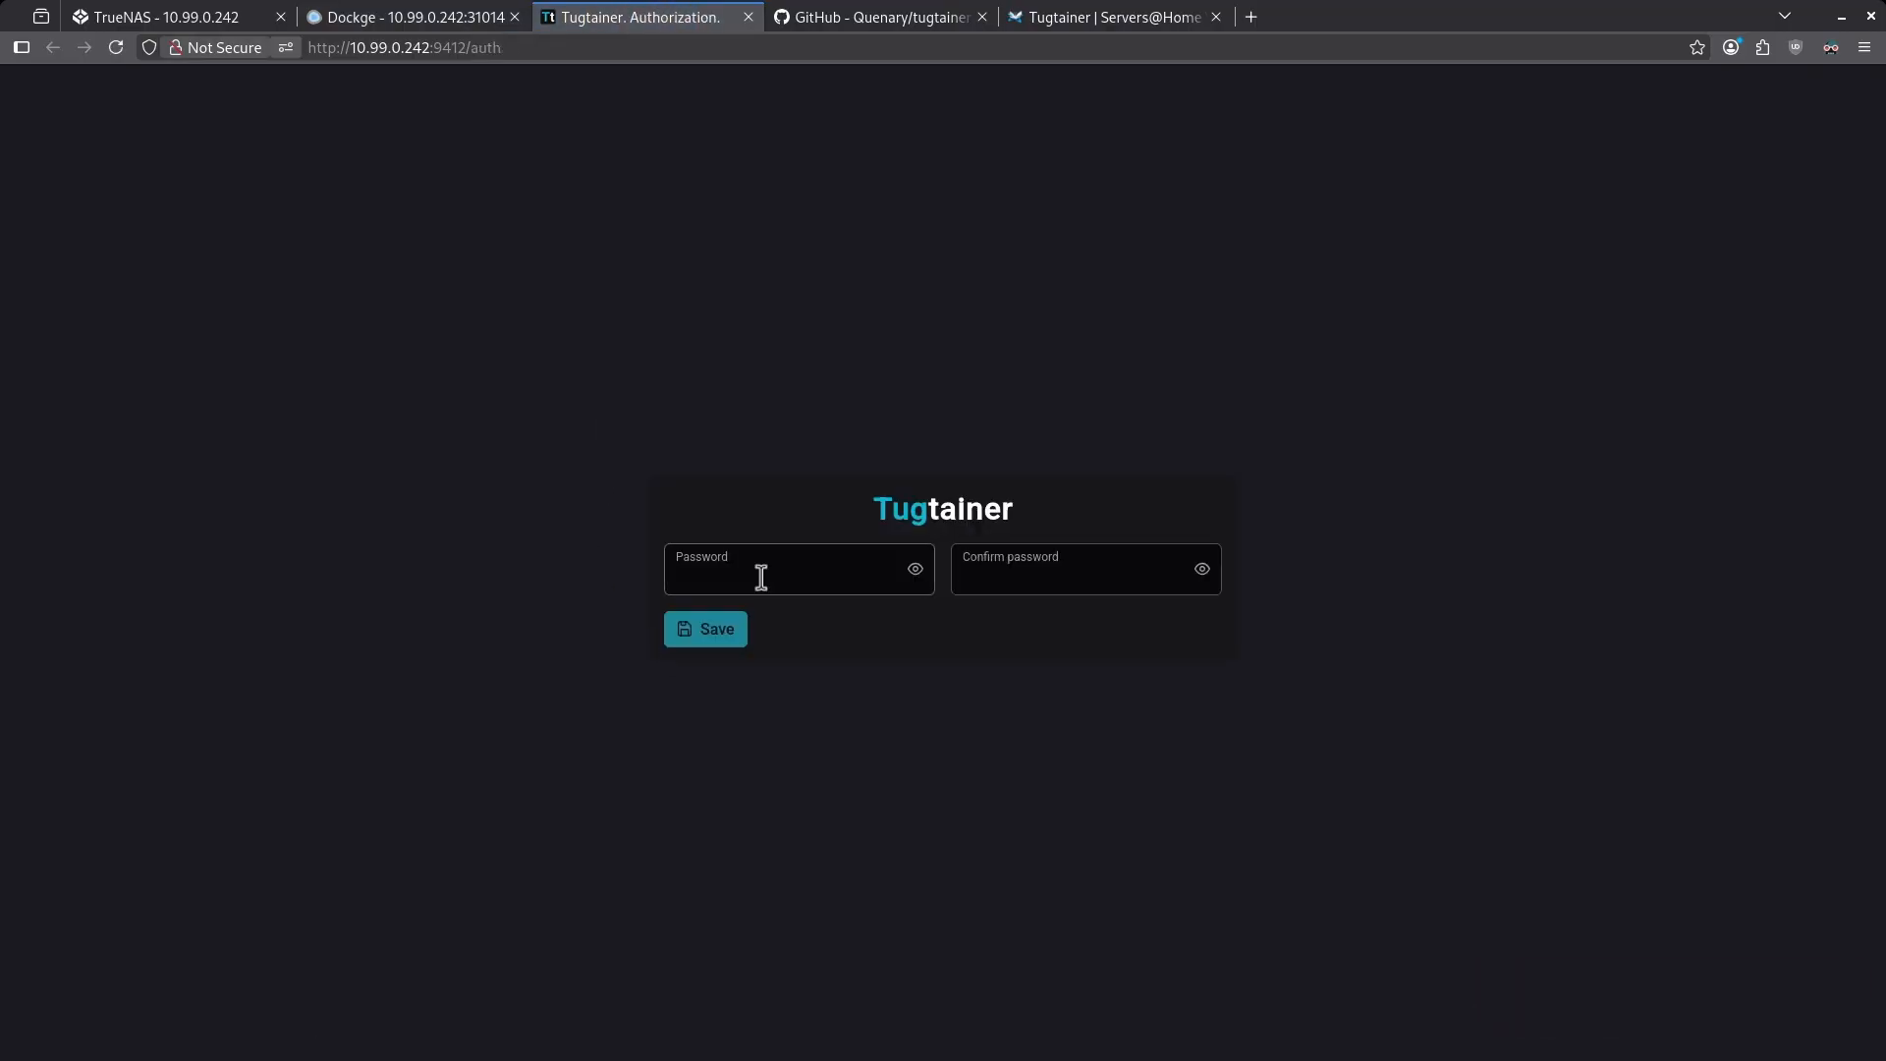
pyautogui.click(718, 628)
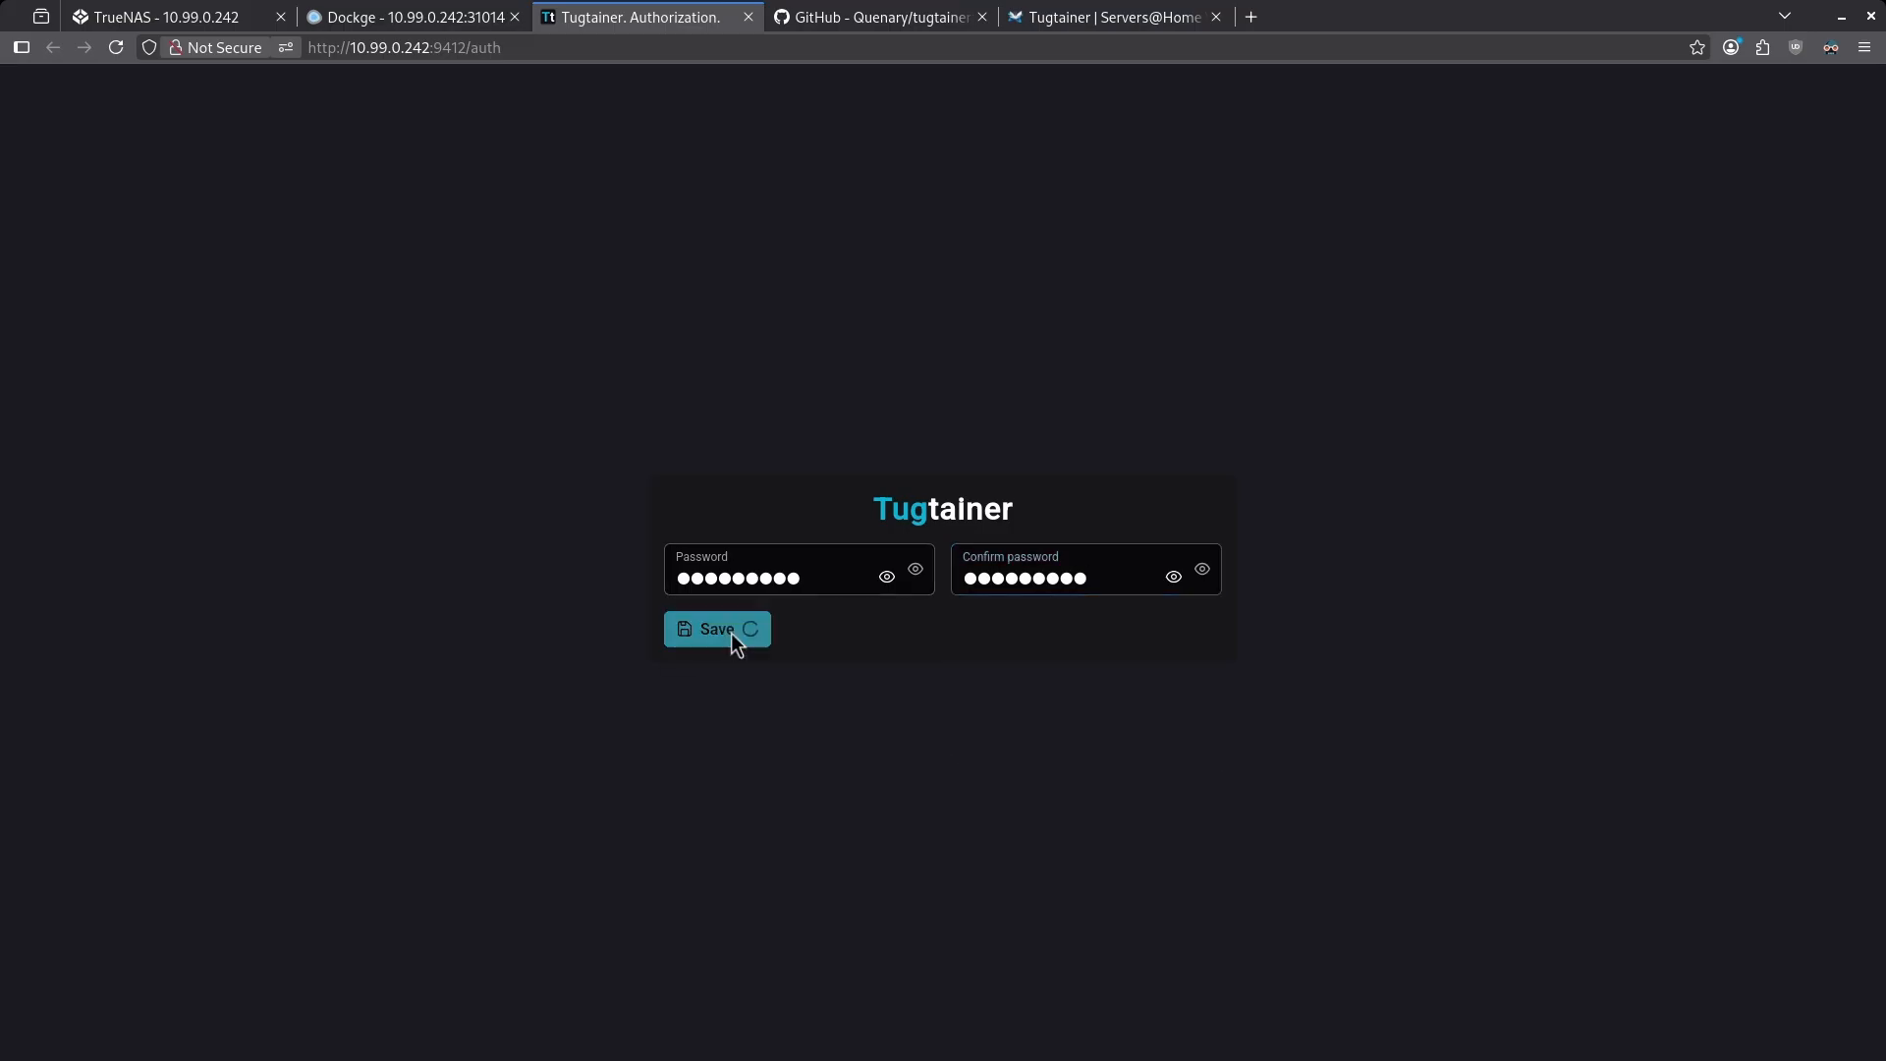
pyautogui.click(717, 629)
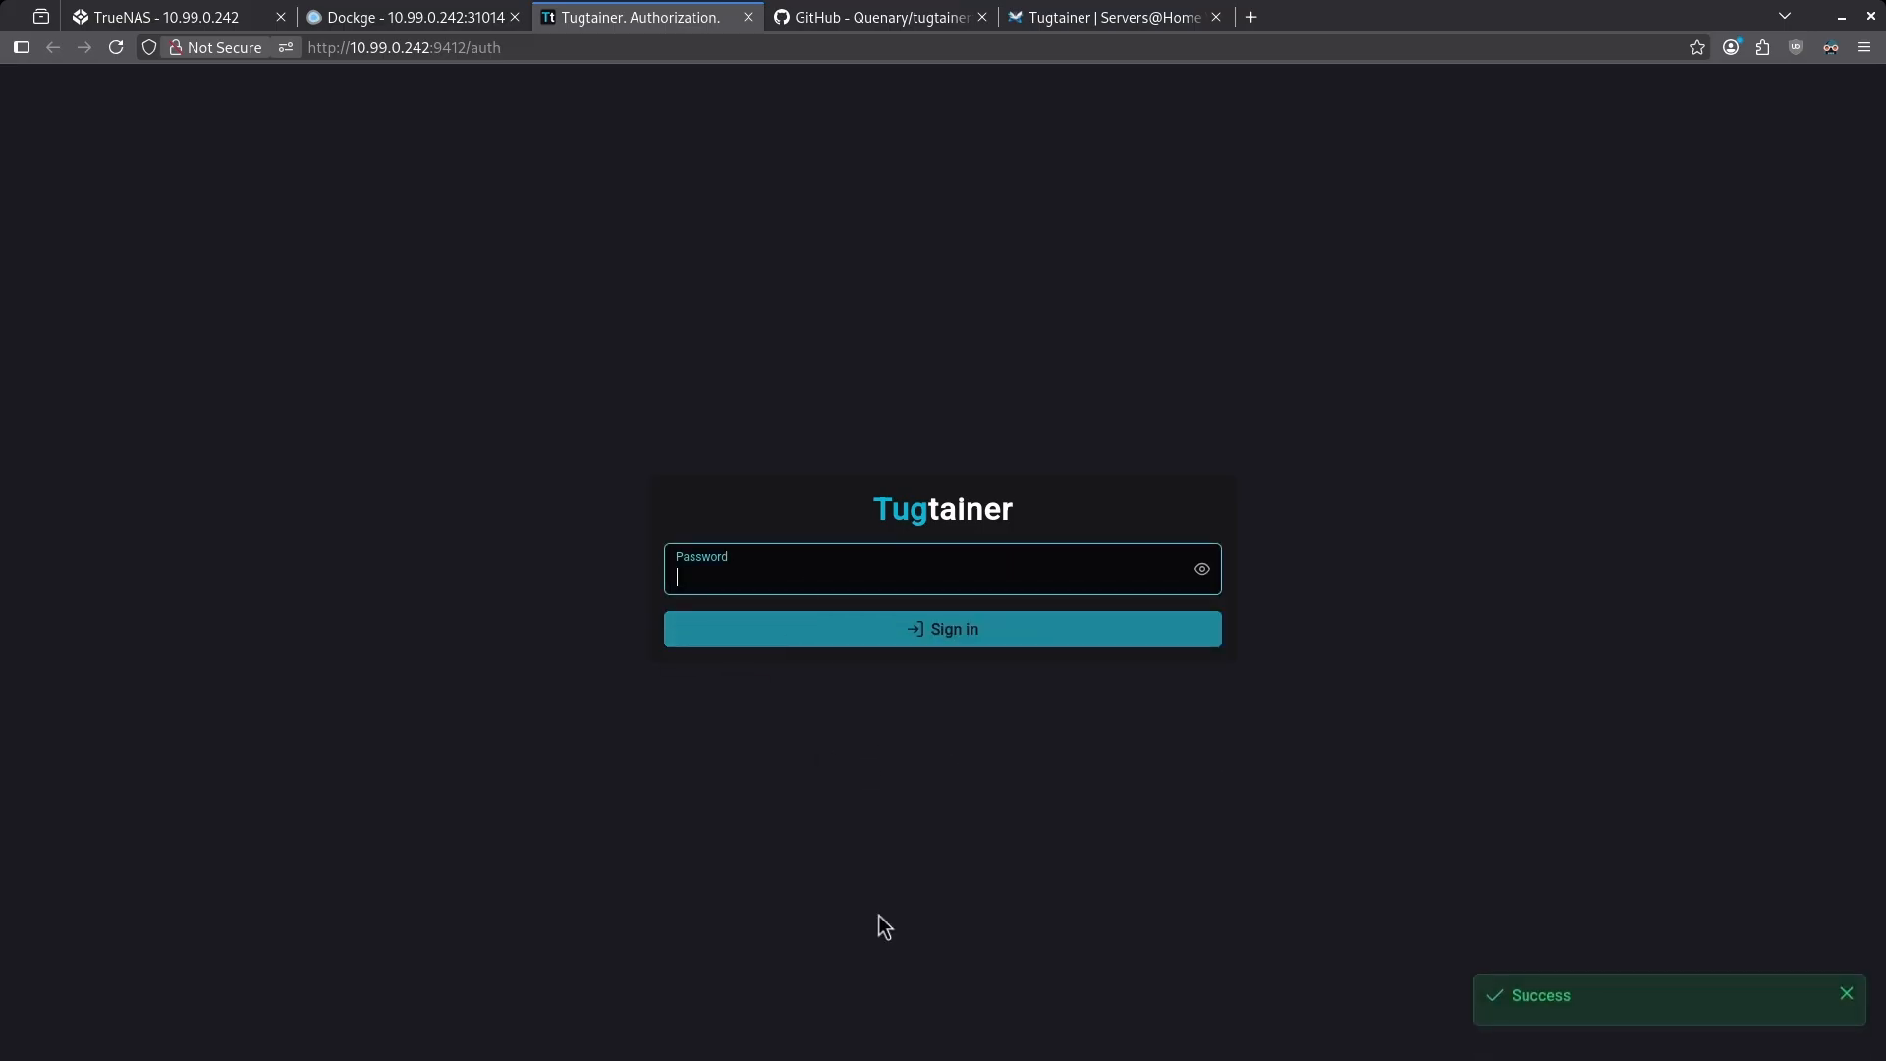
pyautogui.click(943, 629)
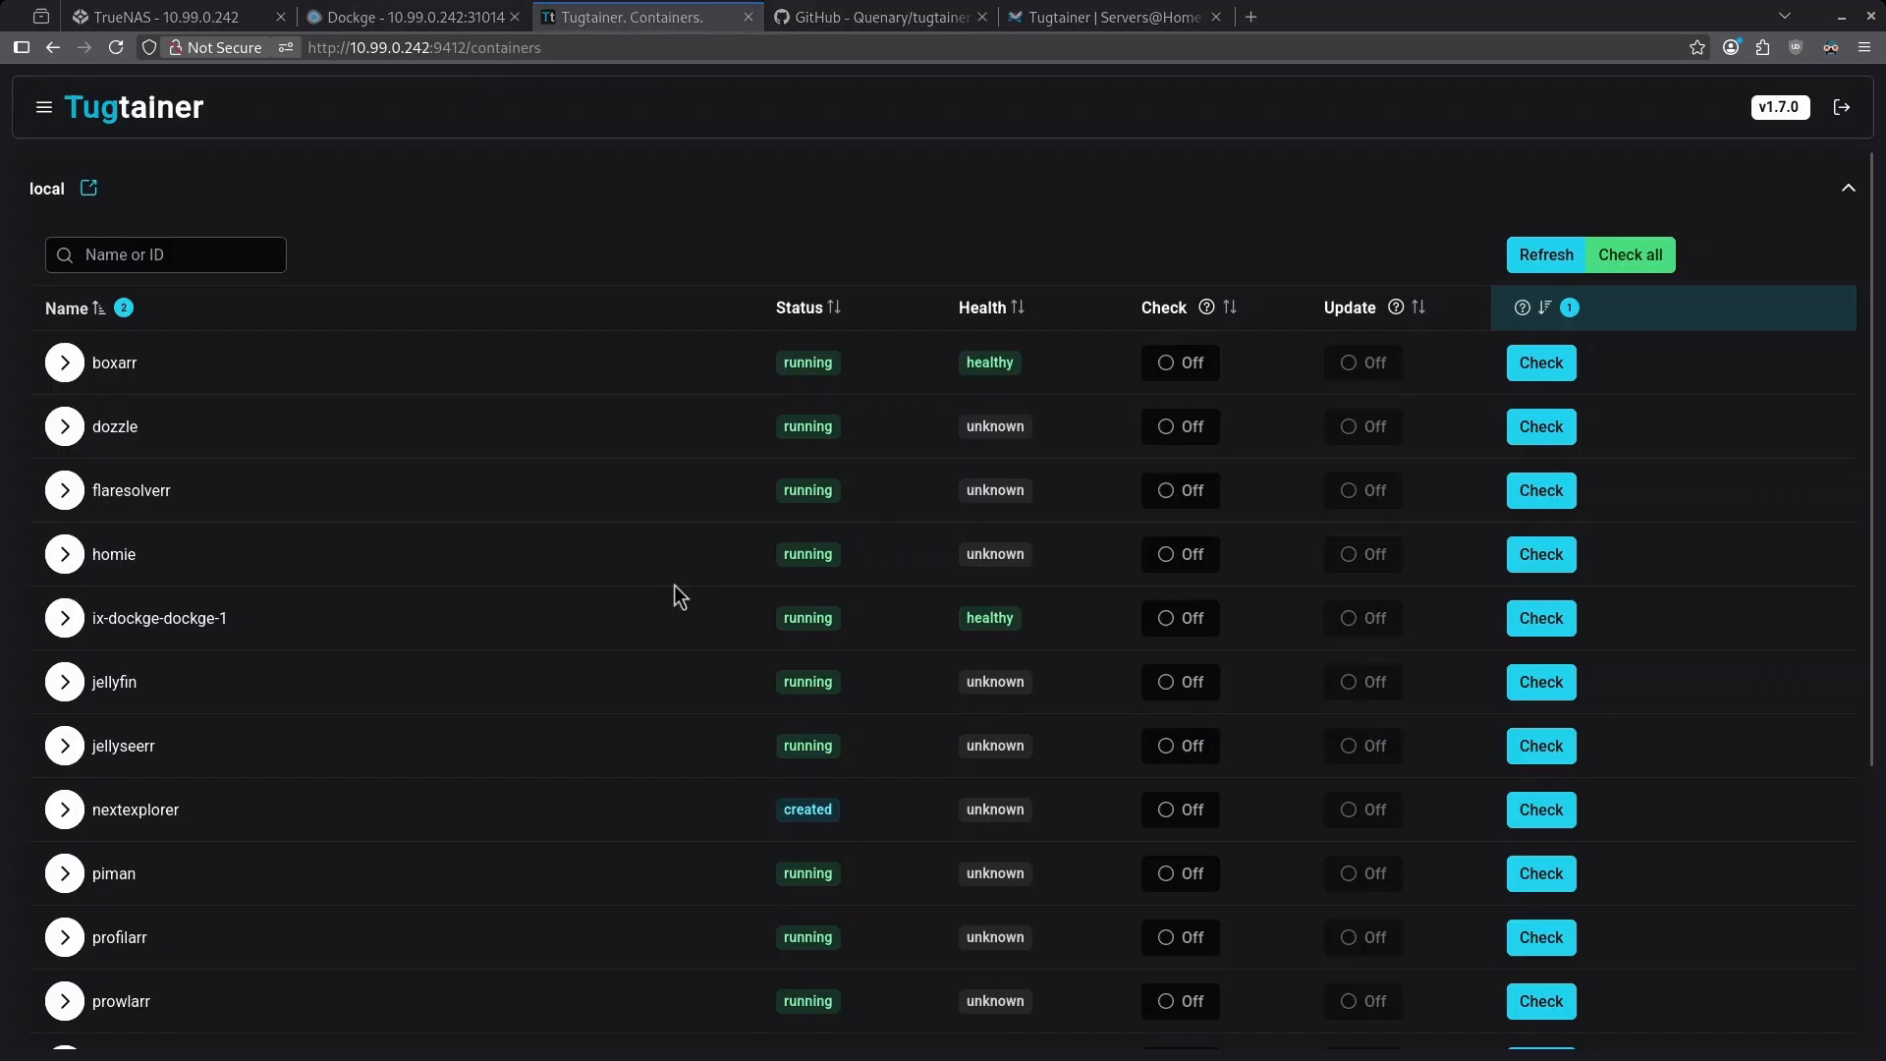
pyautogui.moveTo(530, 505)
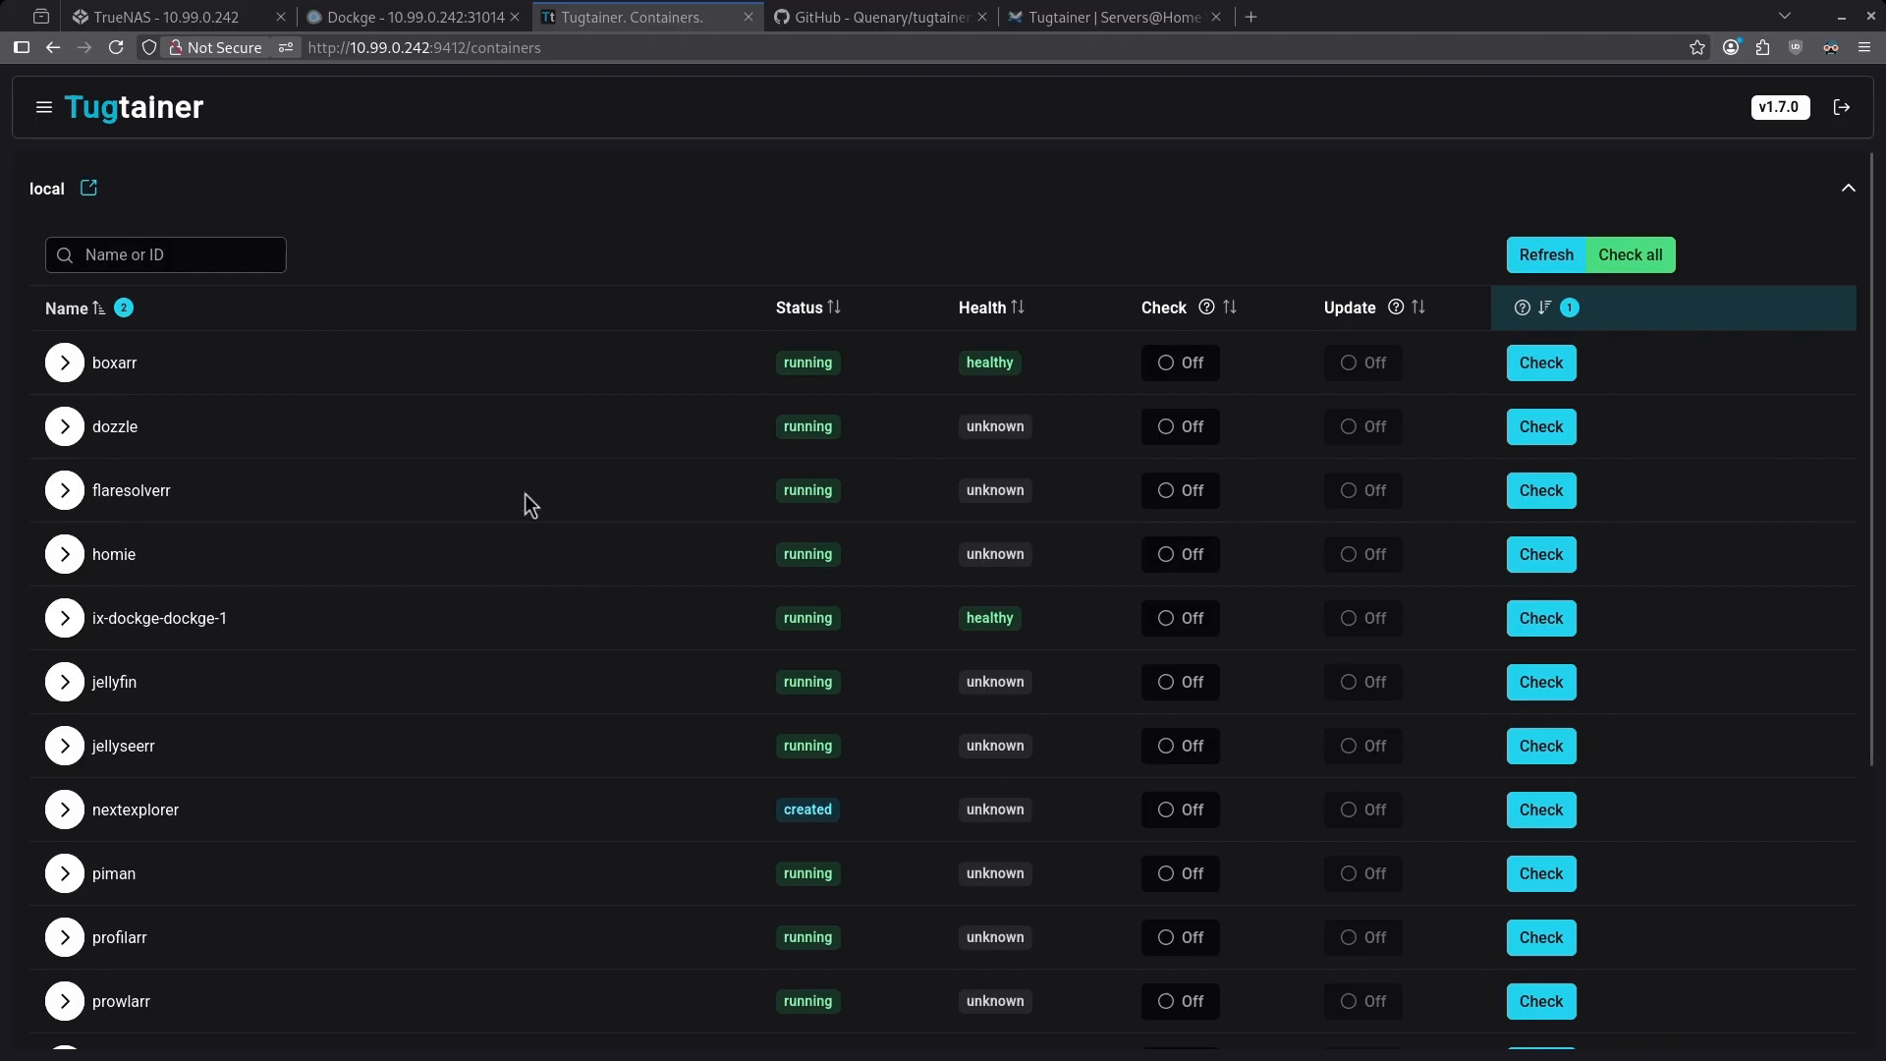
pyautogui.moveTo(346, 529)
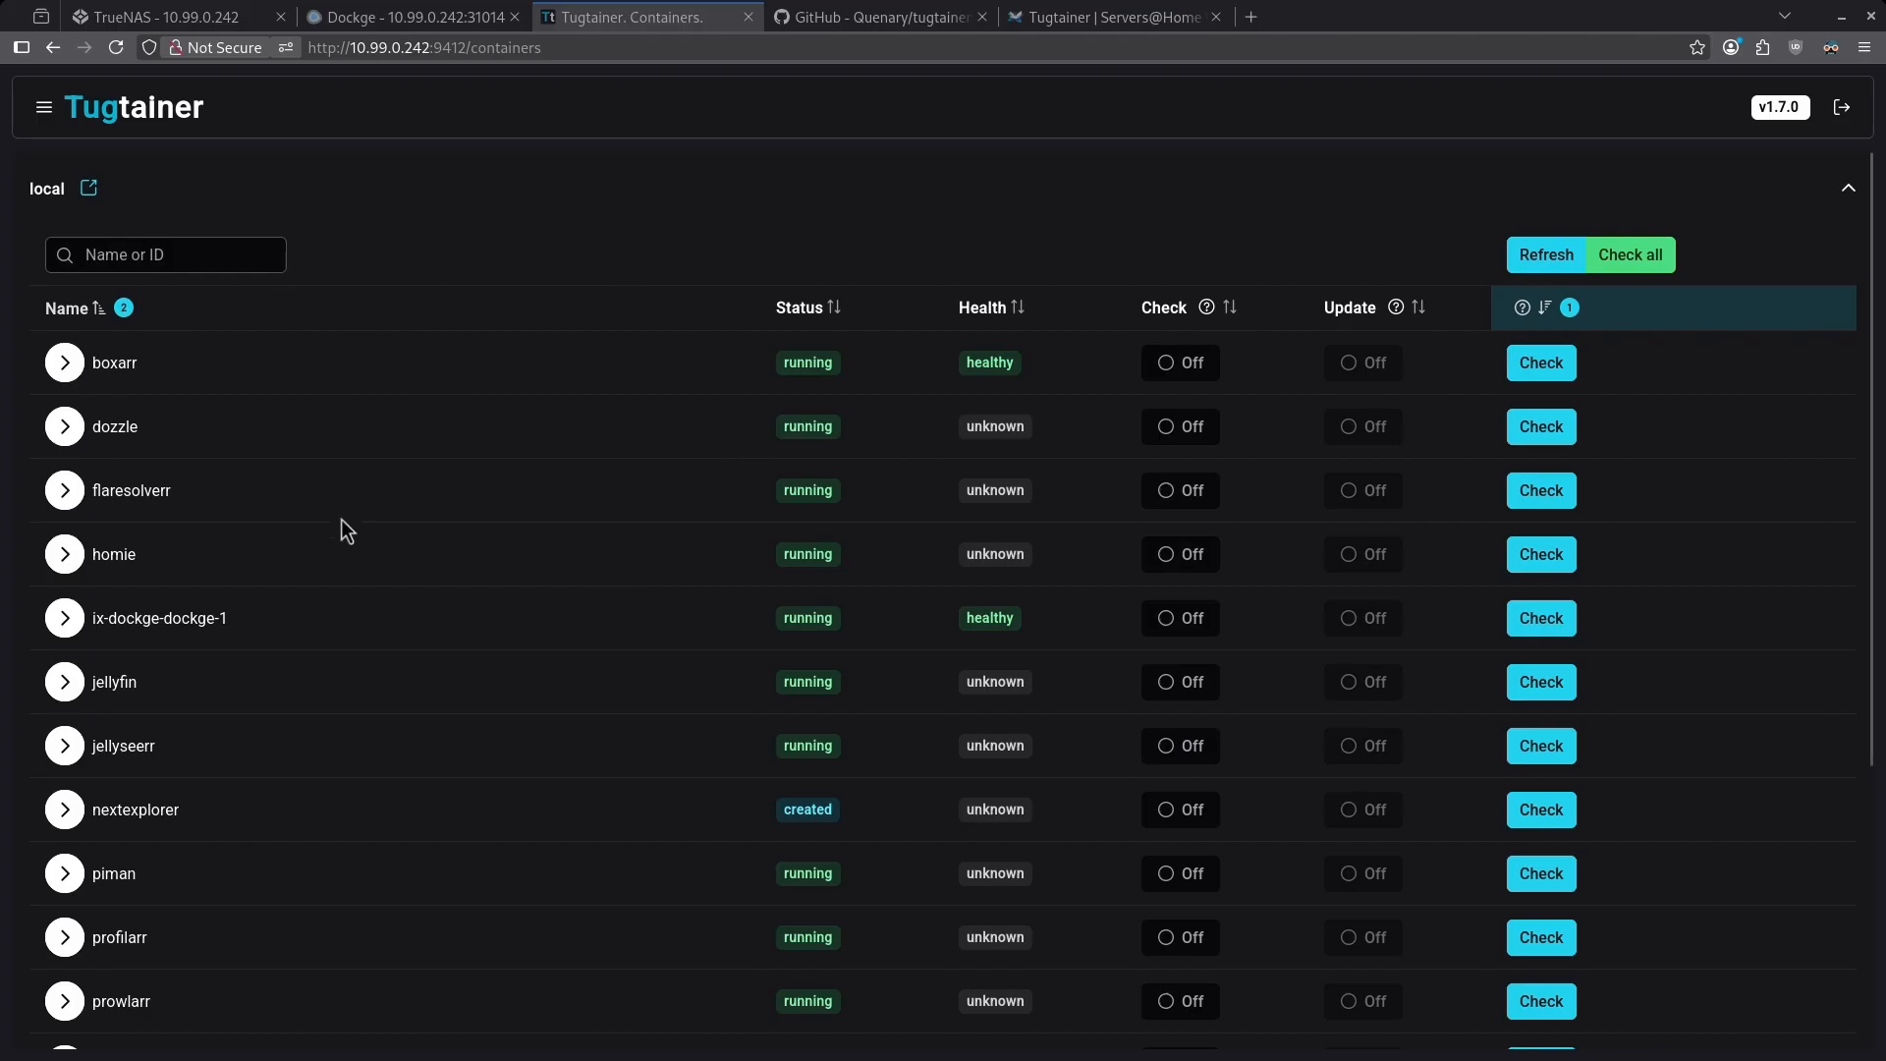
pyautogui.moveTo(342, 566)
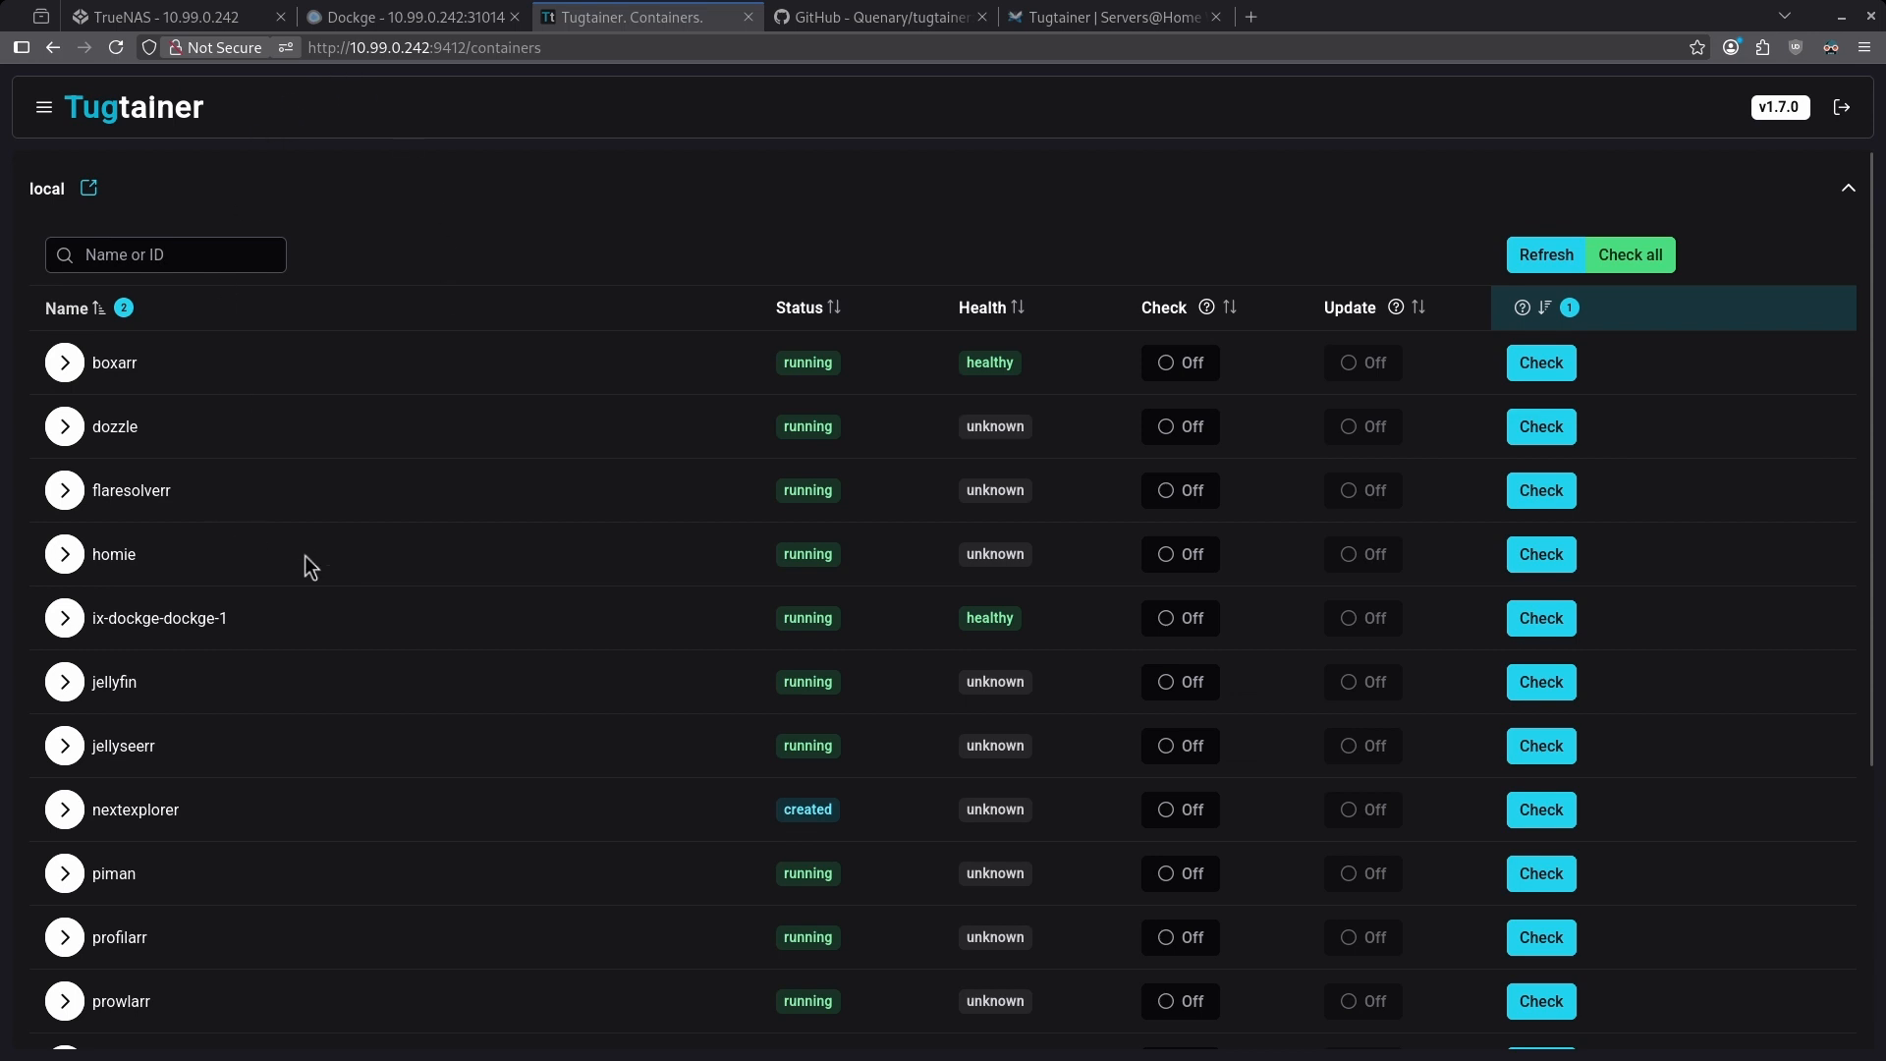
pyautogui.moveTo(479, 433)
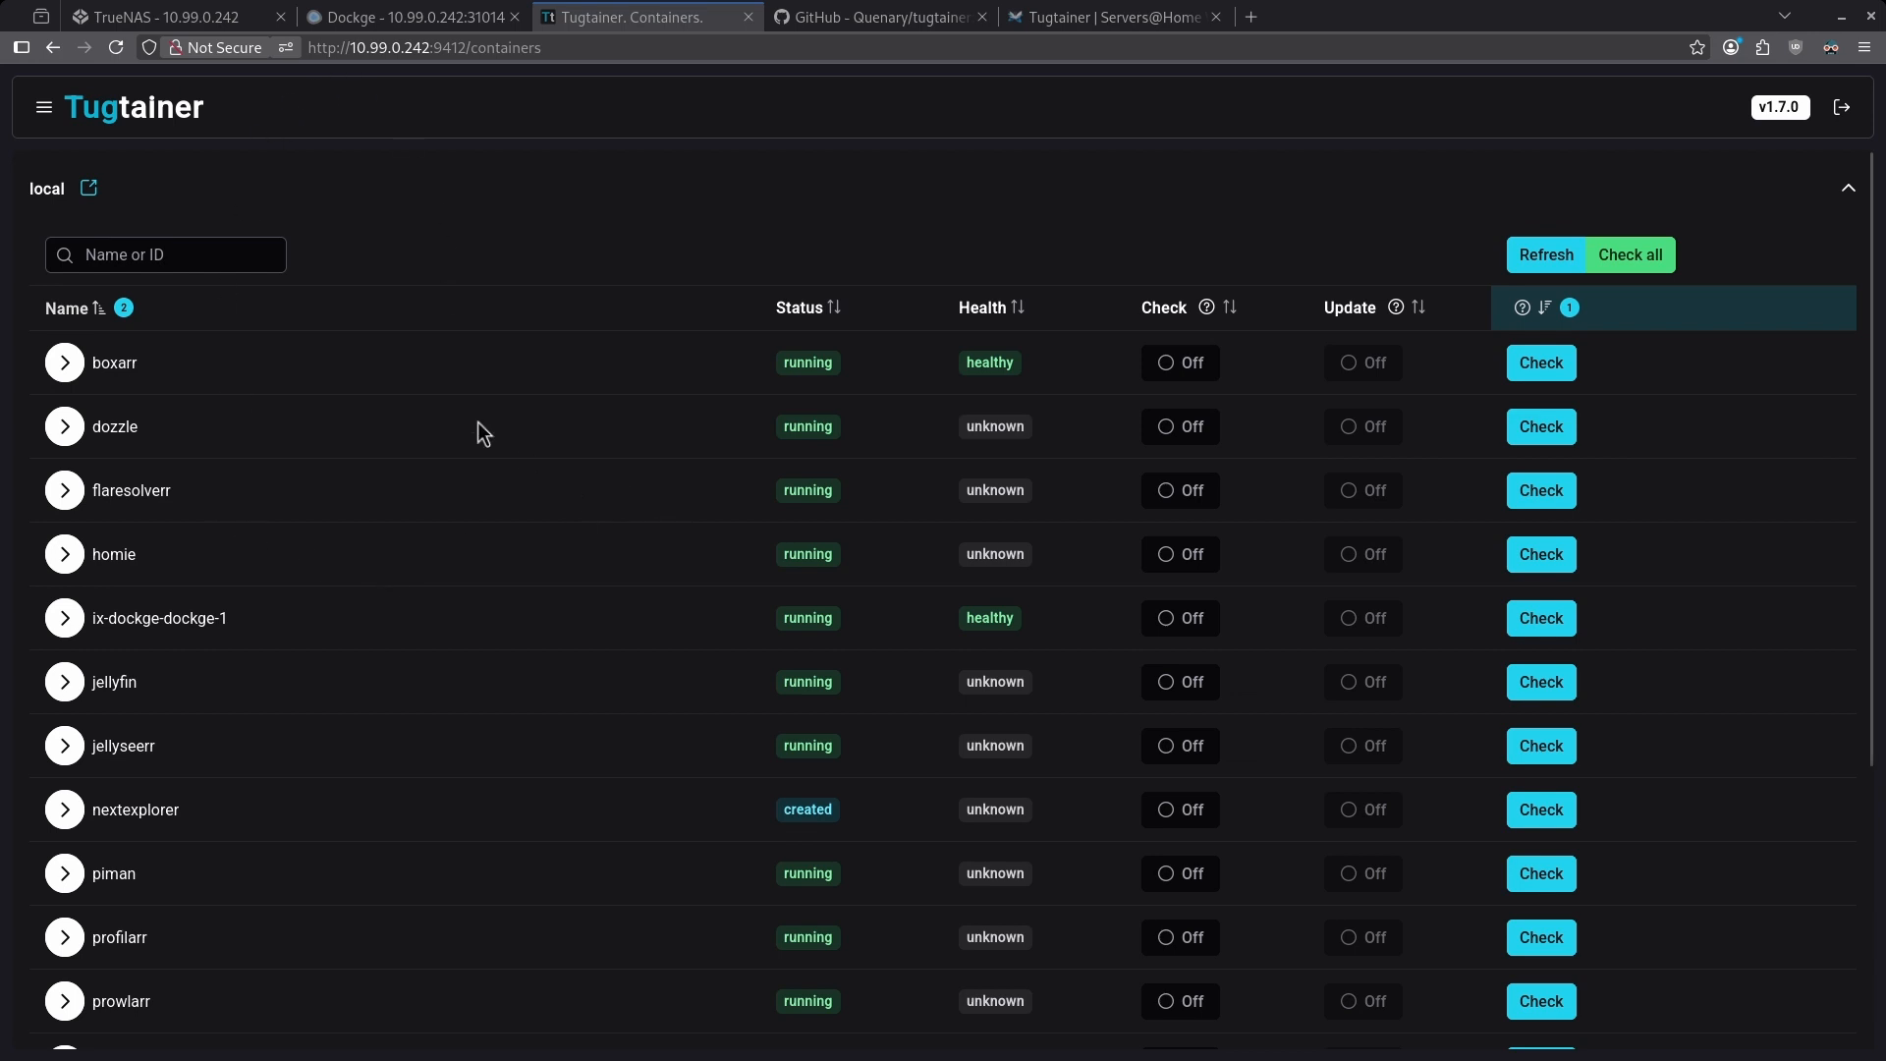
pyautogui.moveTo(1445, 338)
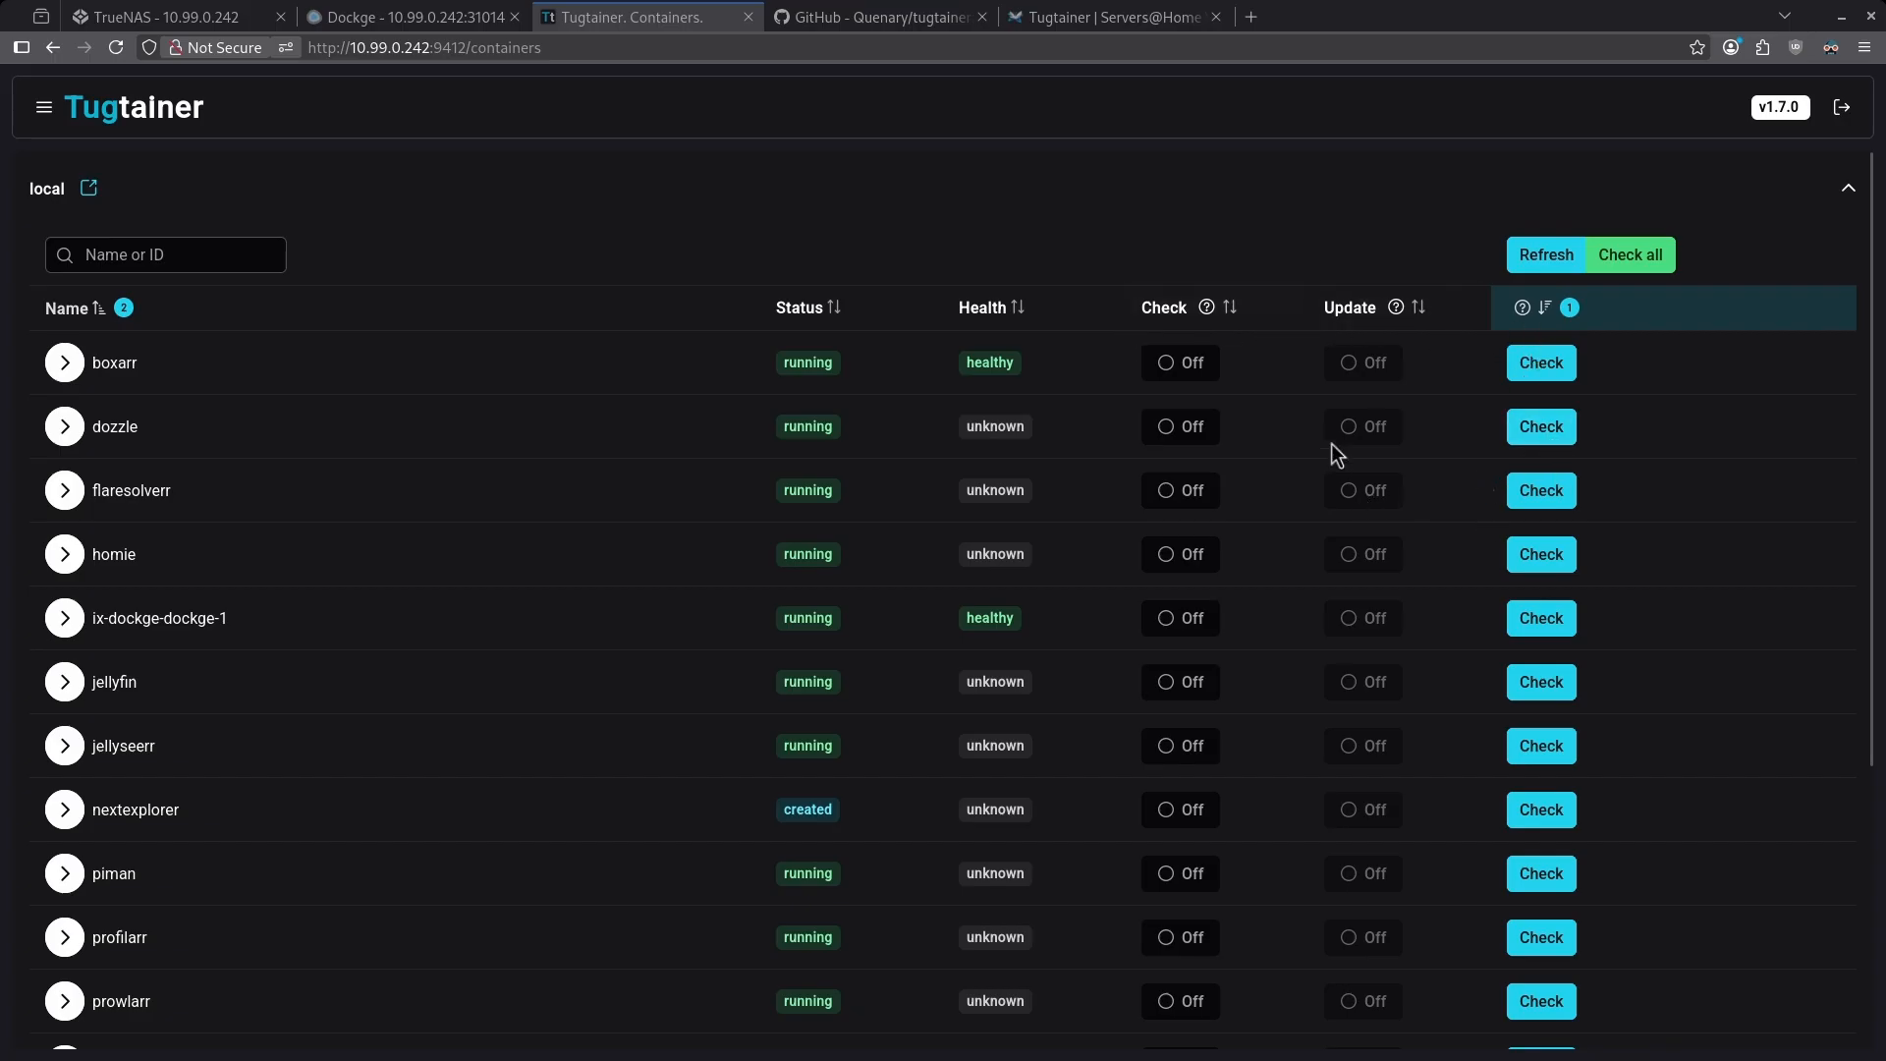
pyautogui.moveTo(1234, 385)
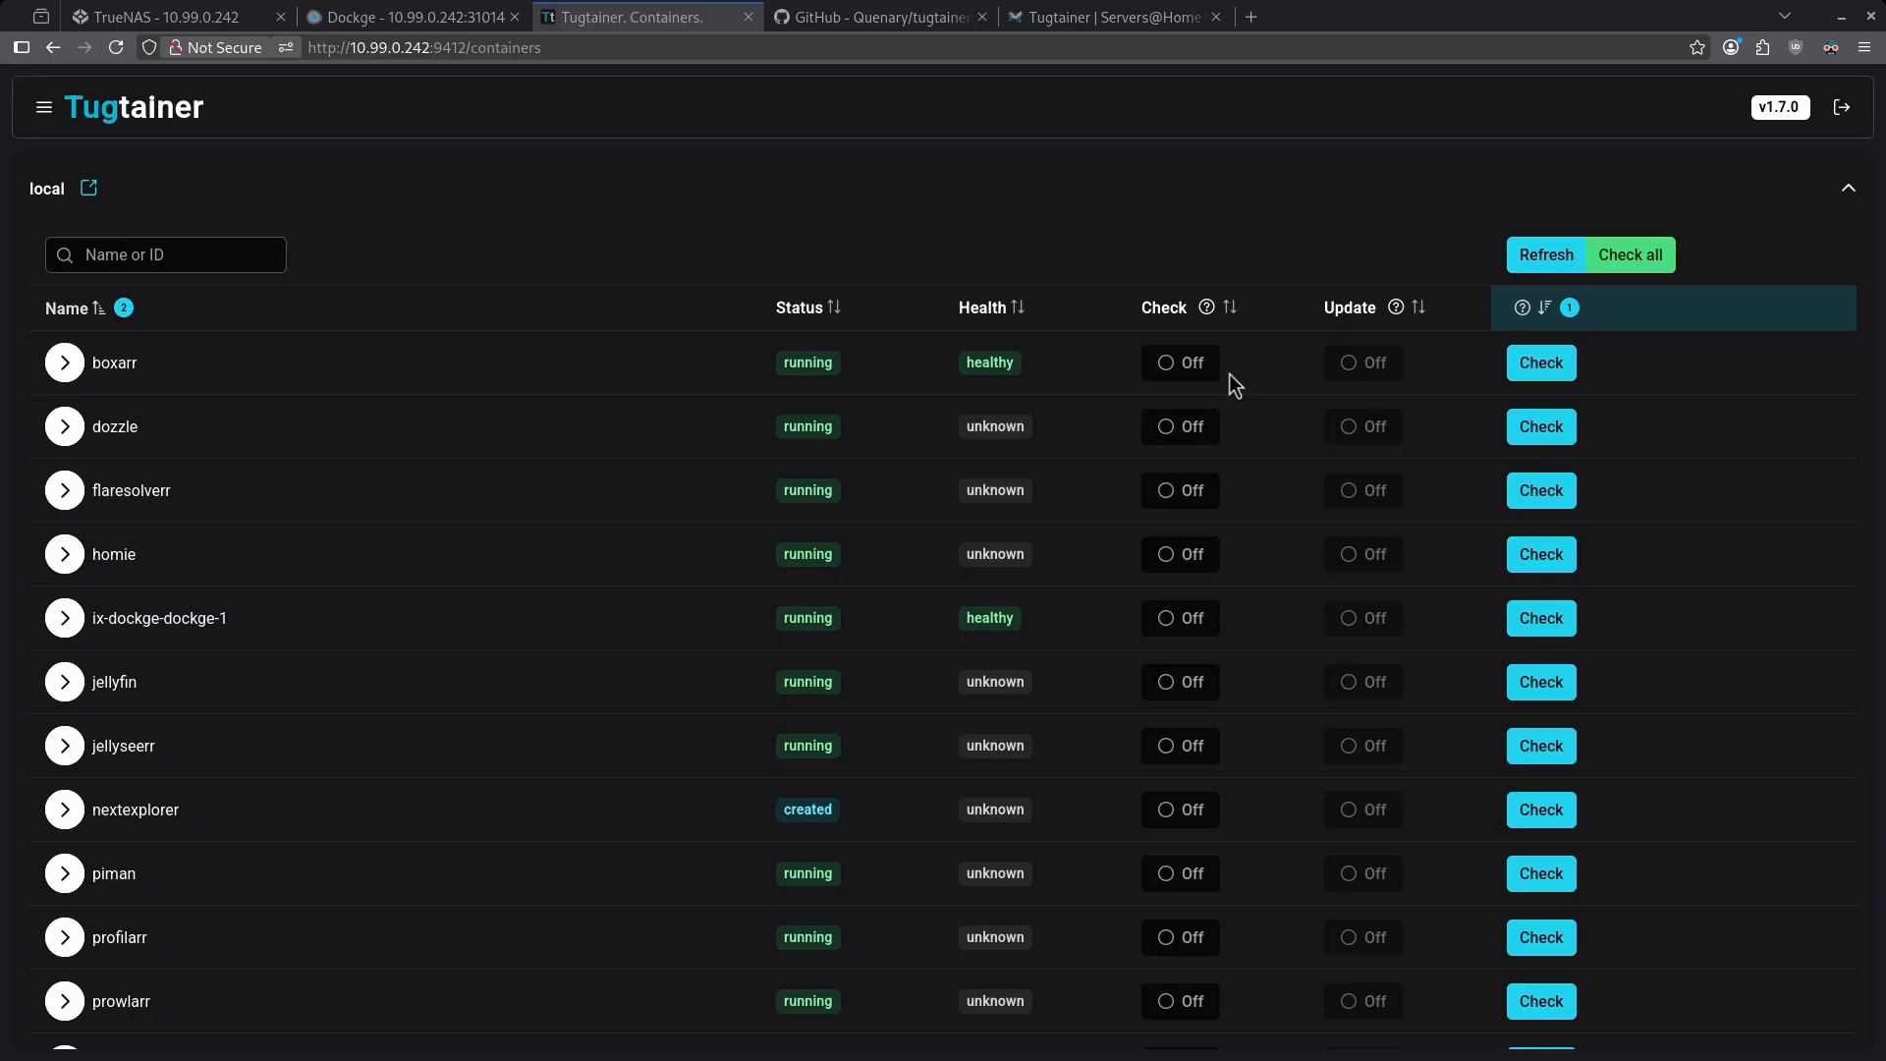
pyautogui.moveTo(1403, 385)
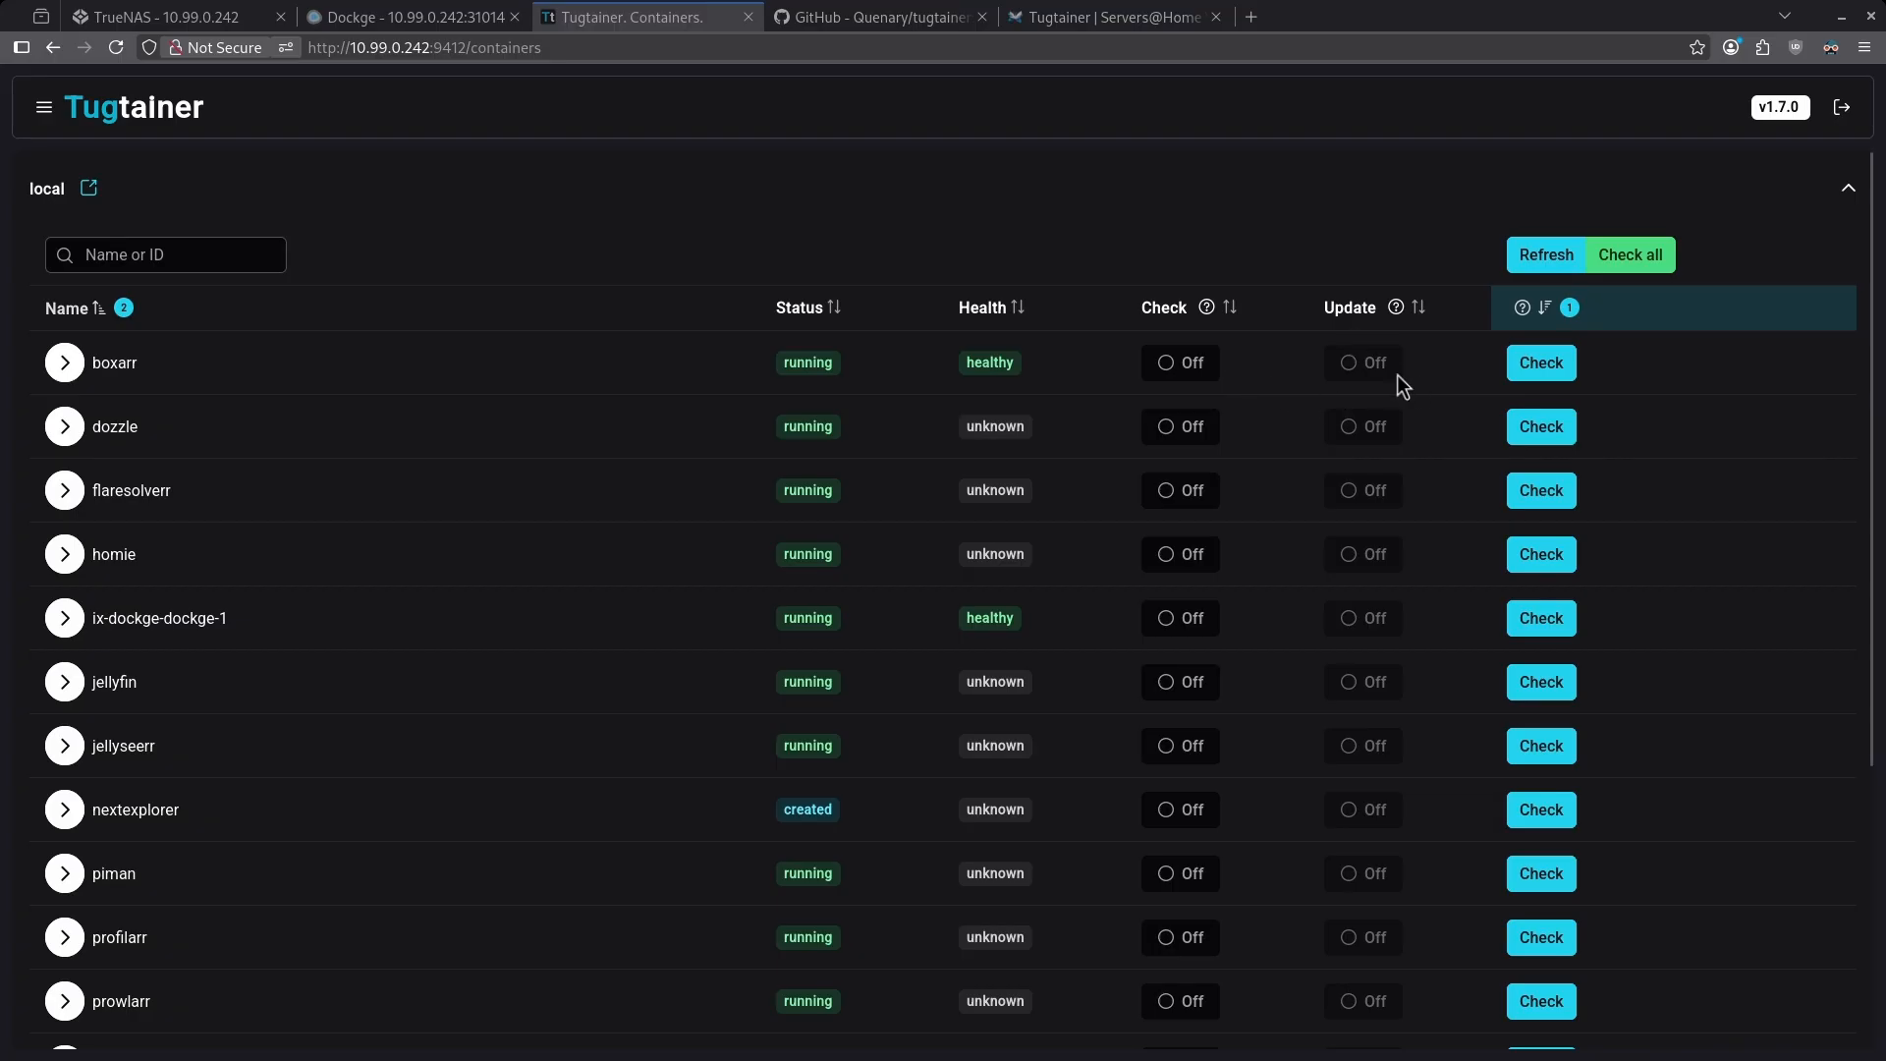
pyautogui.moveTo(1415, 385)
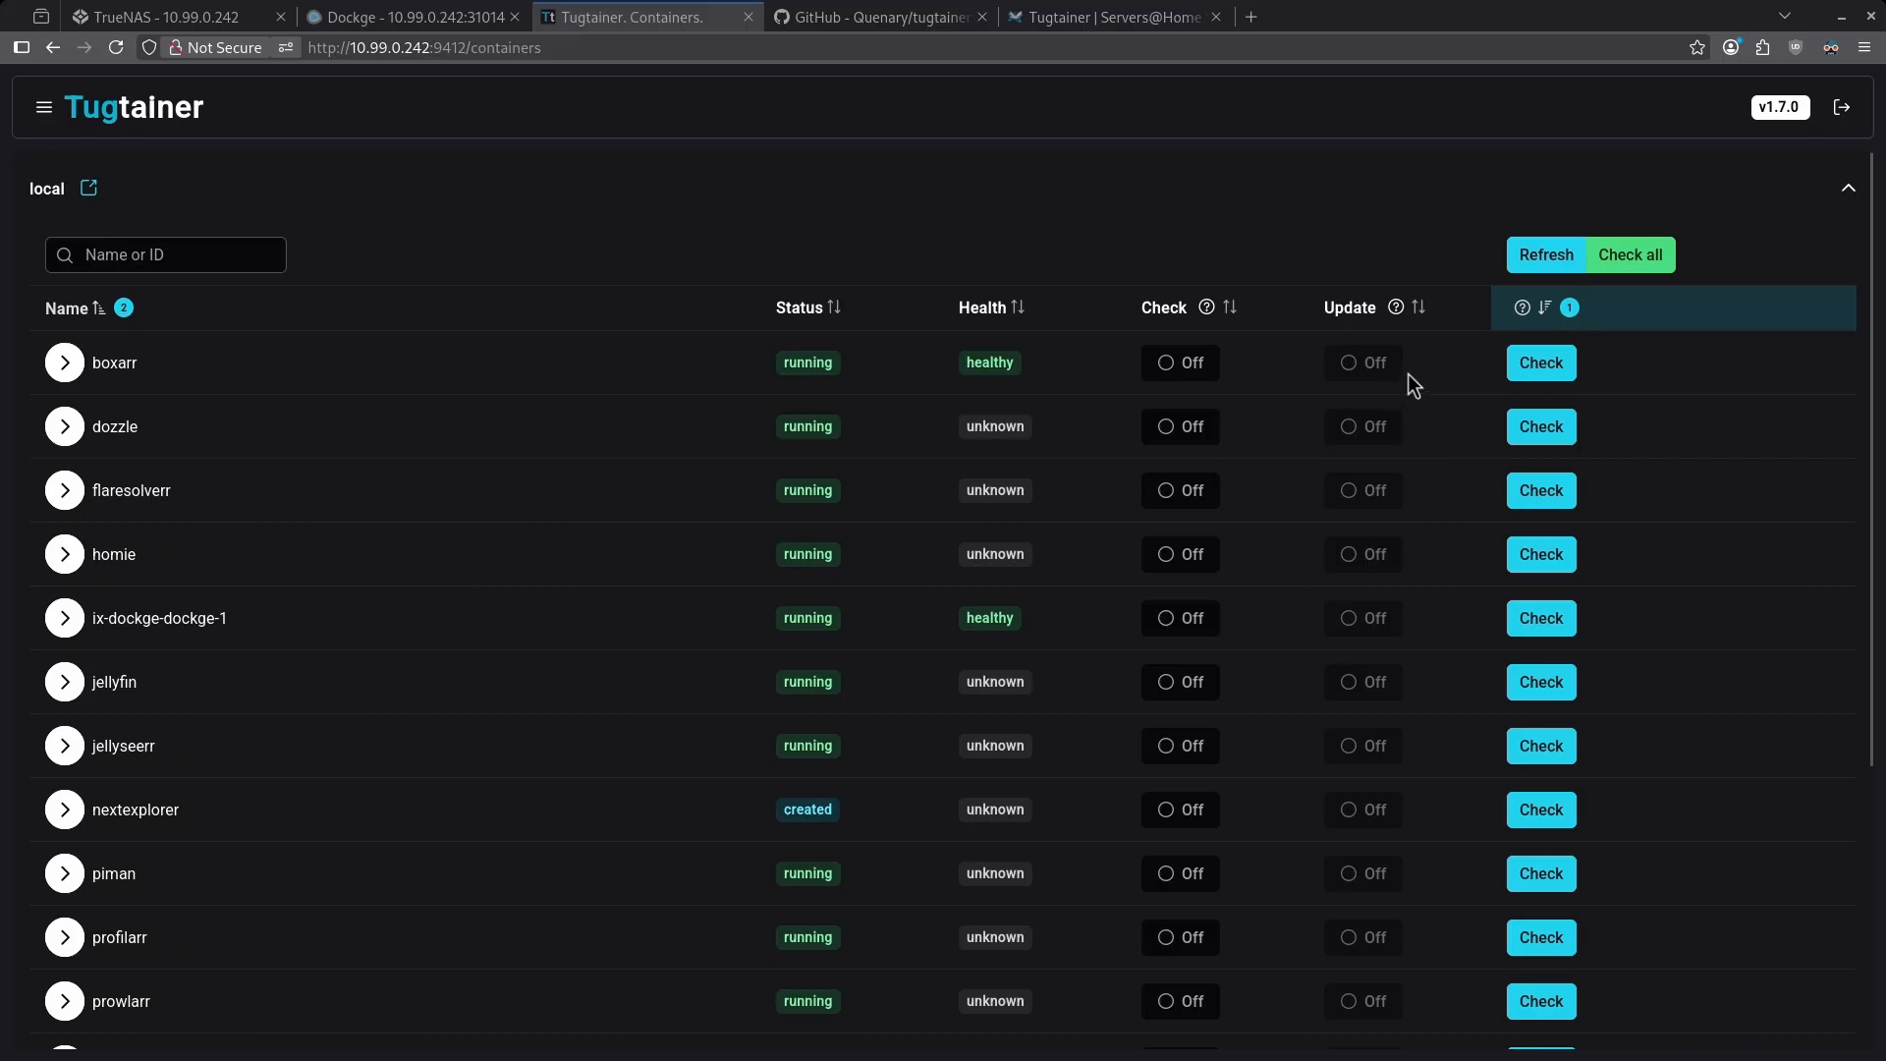
pyautogui.moveTo(1293, 409)
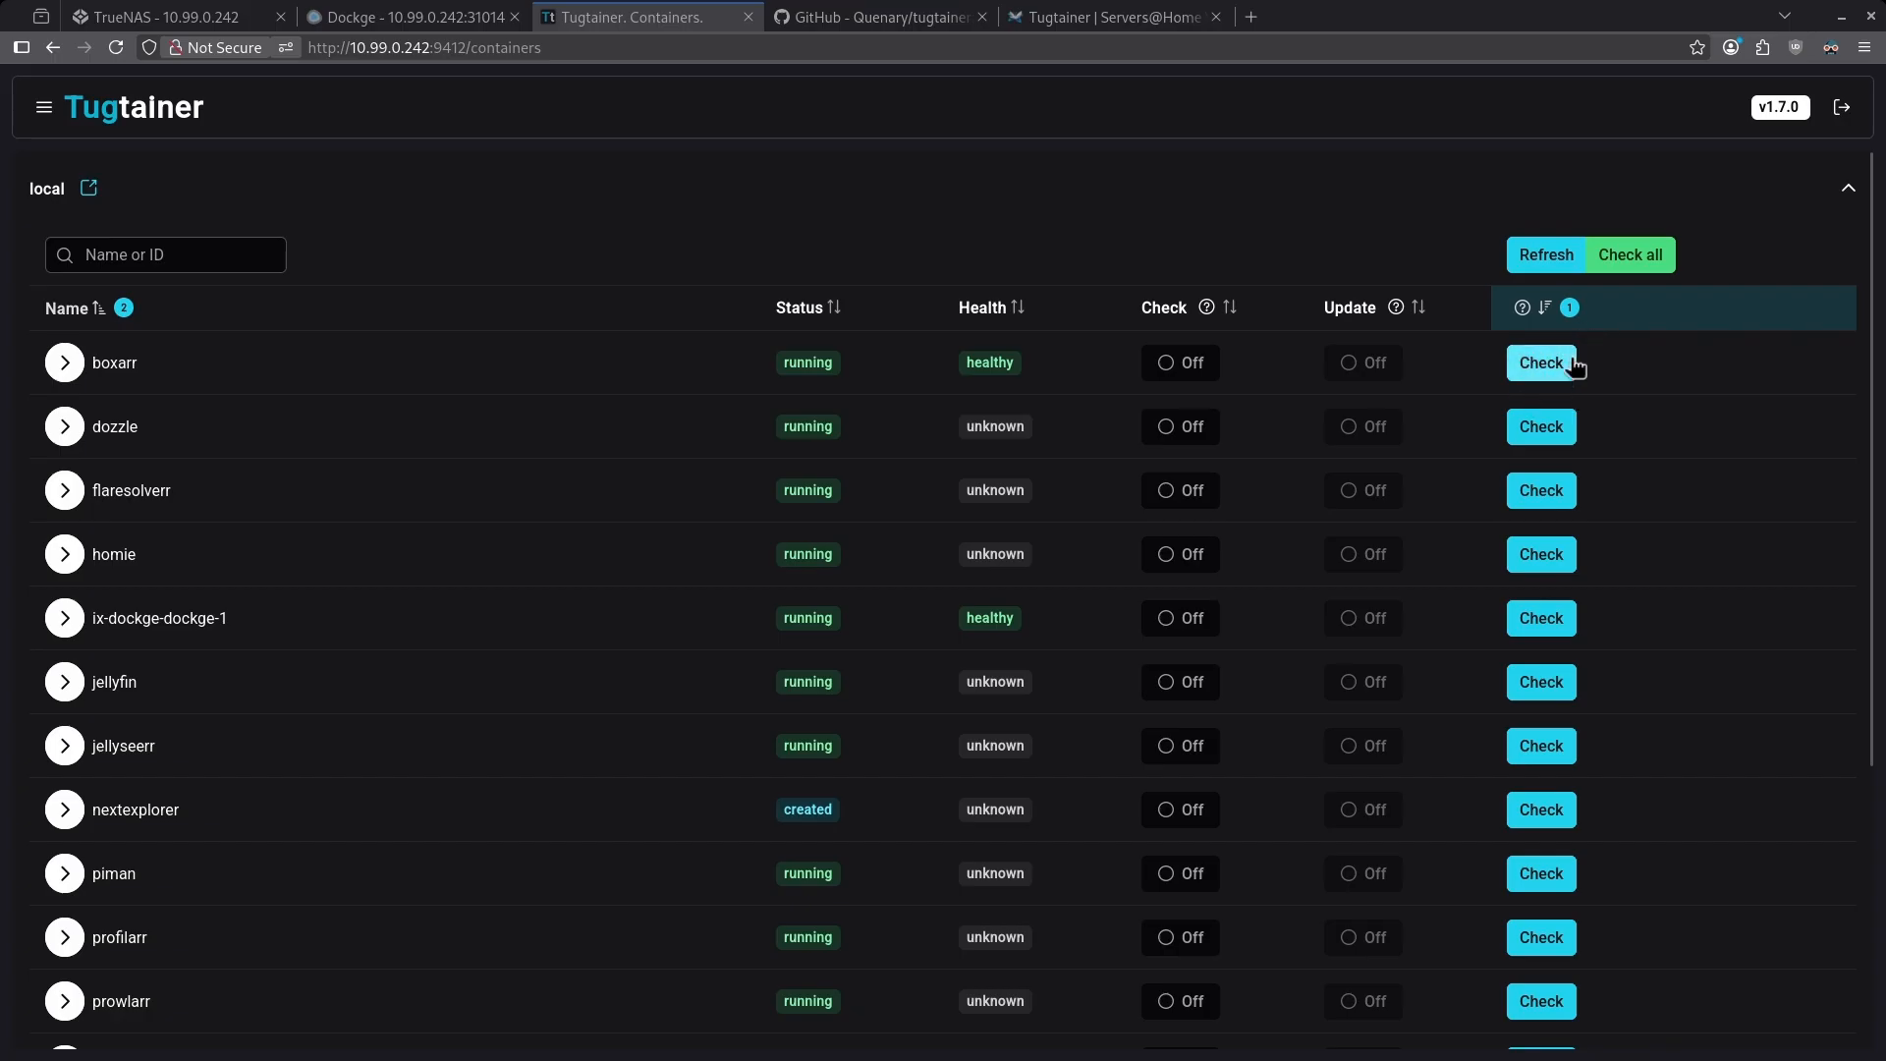
pyautogui.moveTo(165, 352)
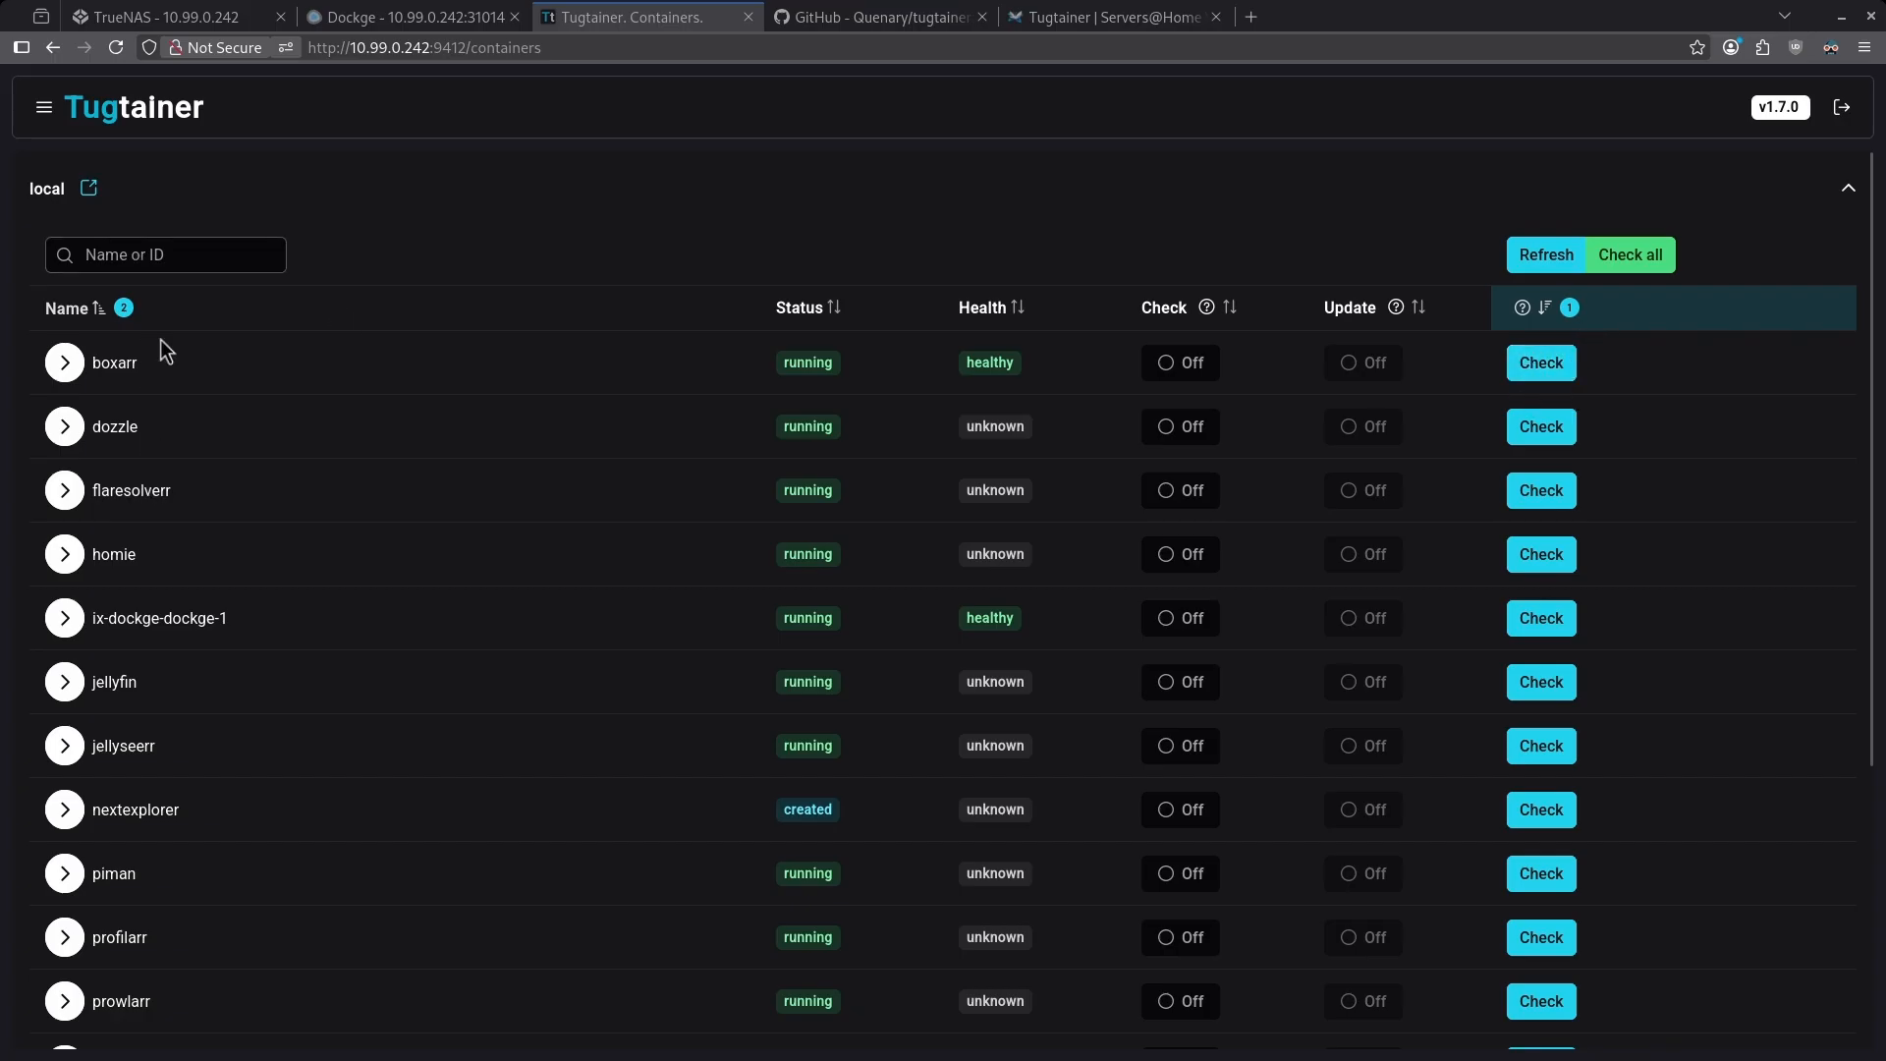
pyautogui.click(165, 254)
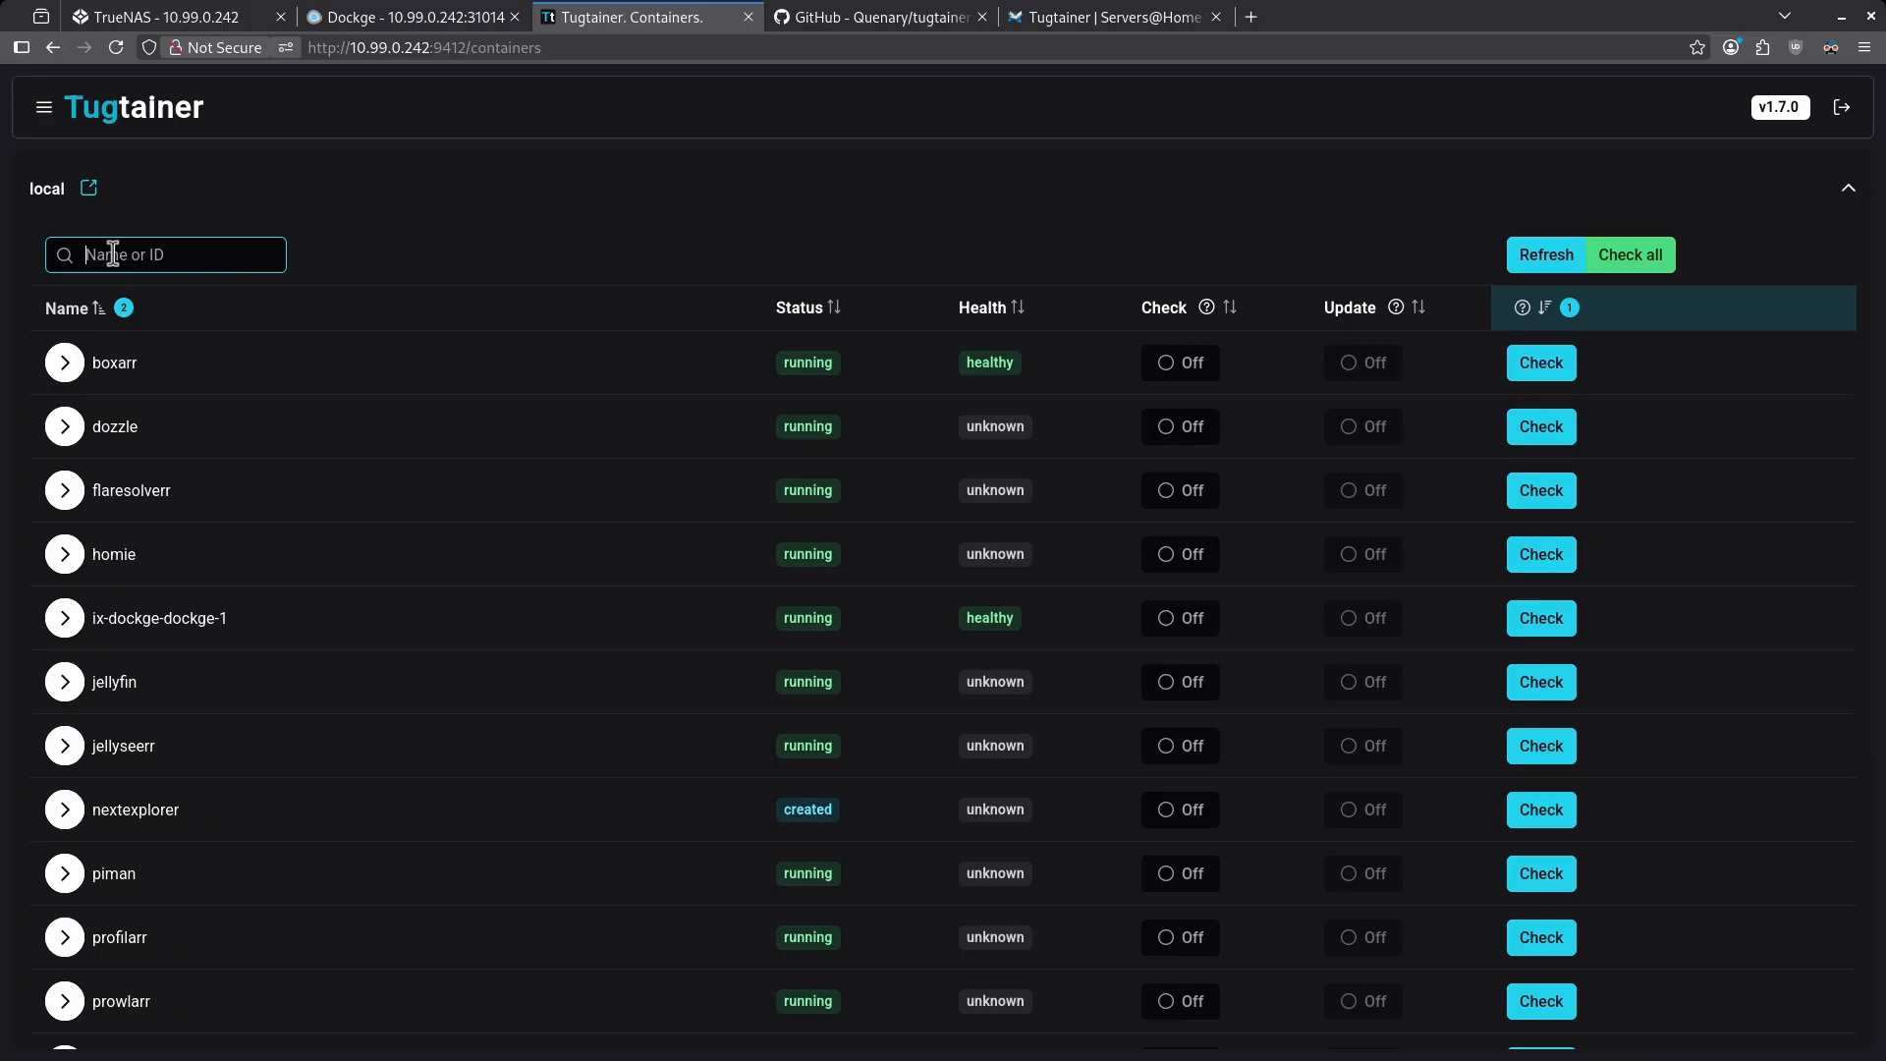
pyautogui.moveTo(230, 369)
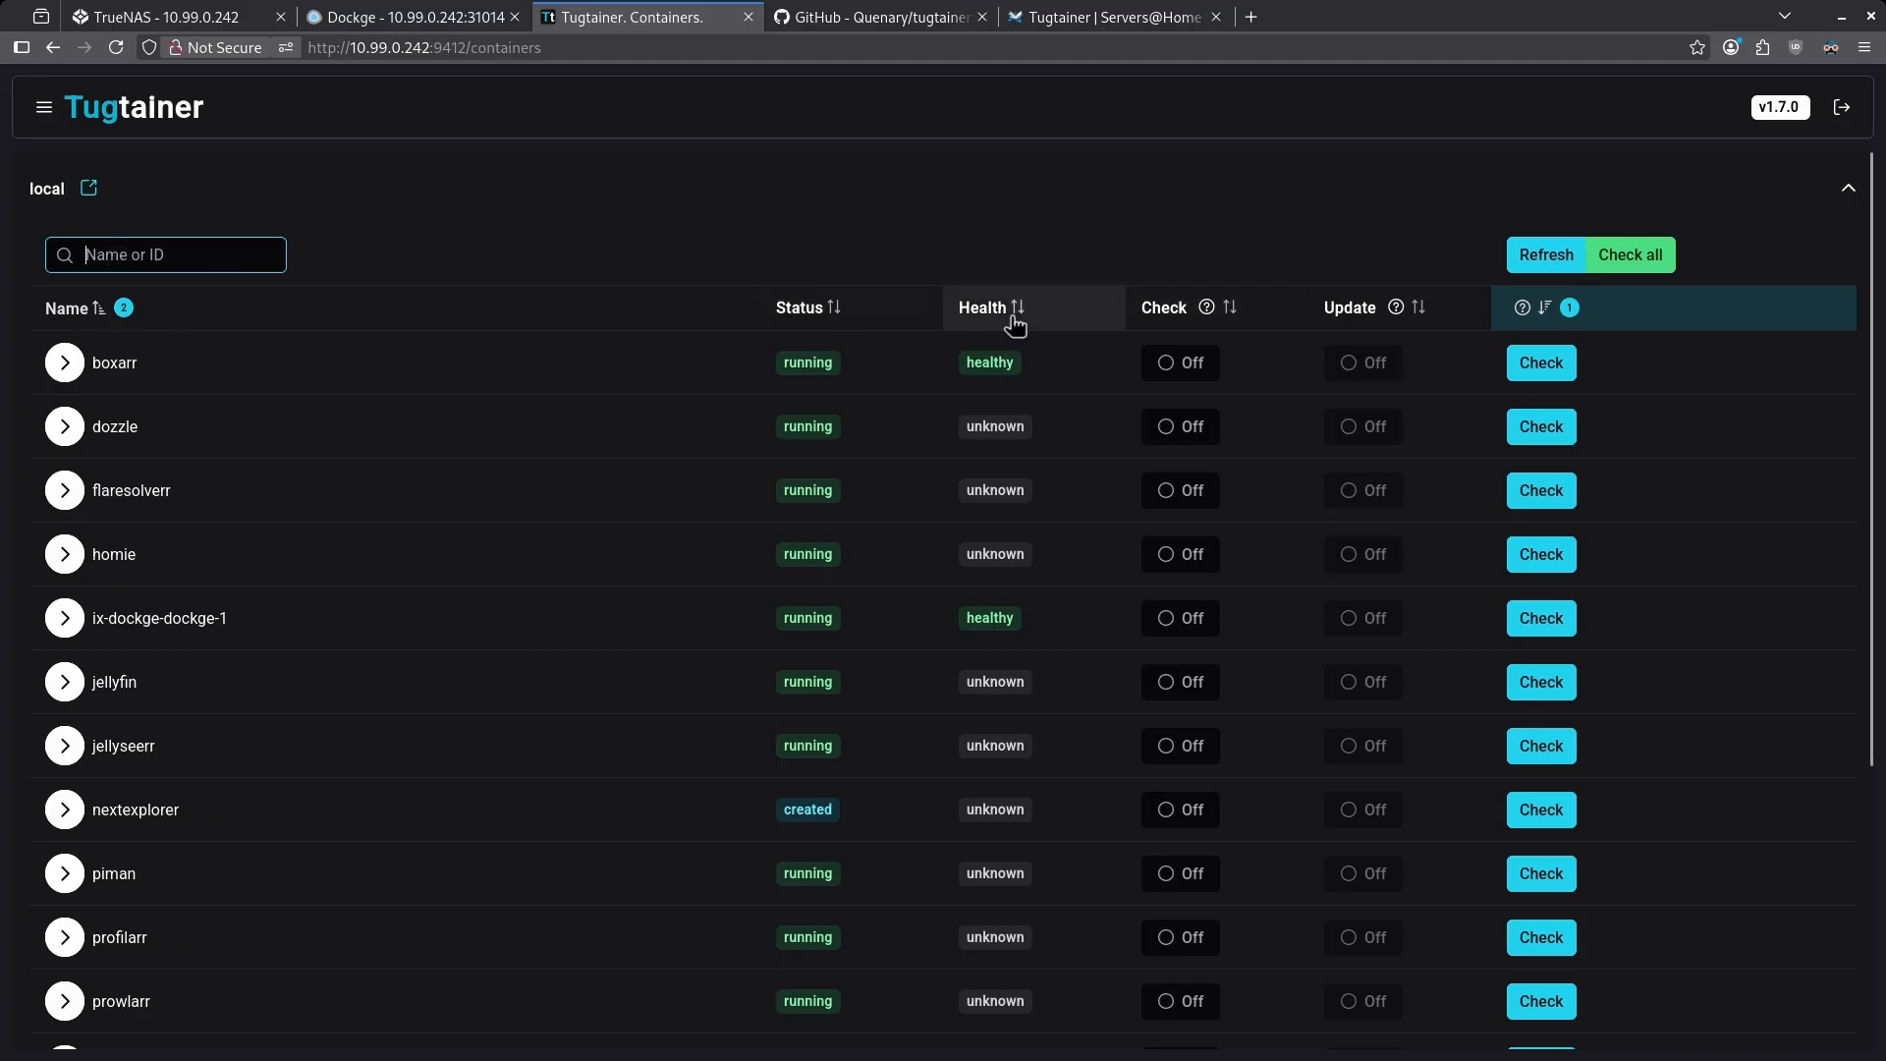
pyautogui.moveTo(1501, 318)
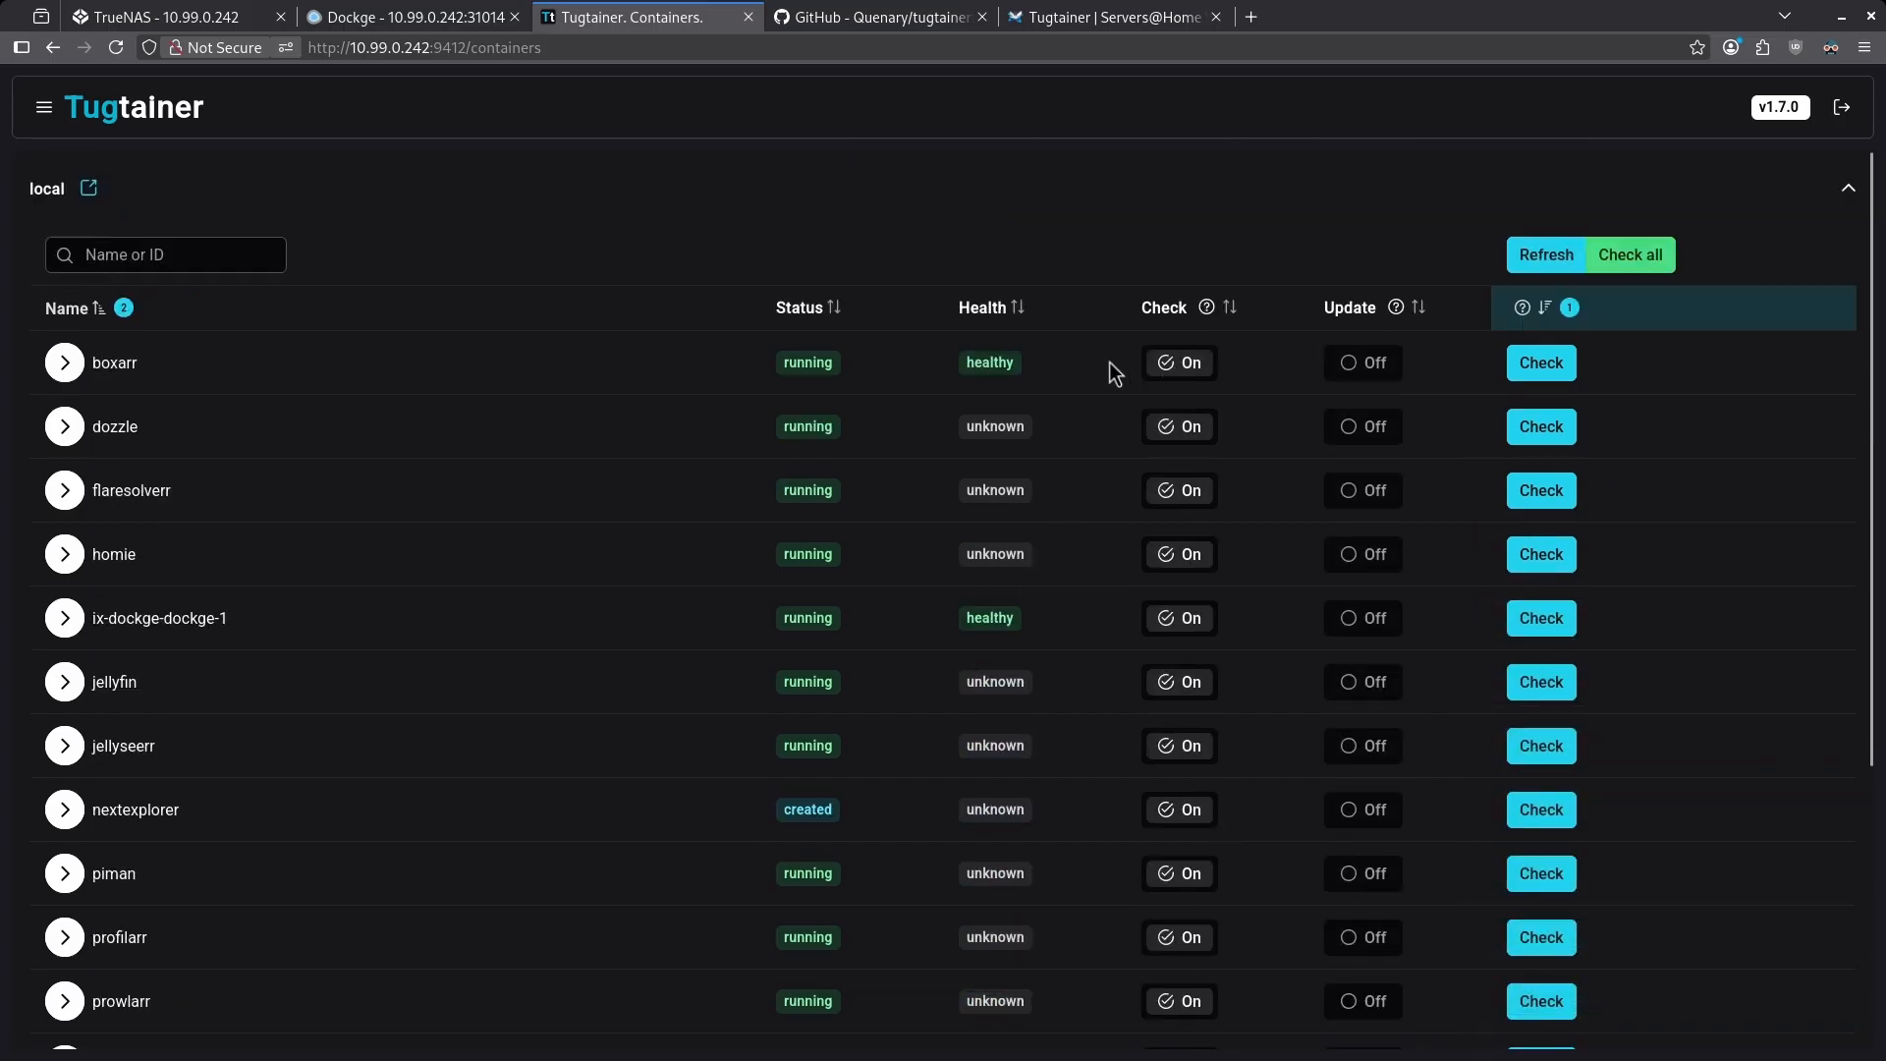
# Turn on auto-update for the boxarr, dozzle and flaresolverr containers.
pyautogui.click(1364, 361)
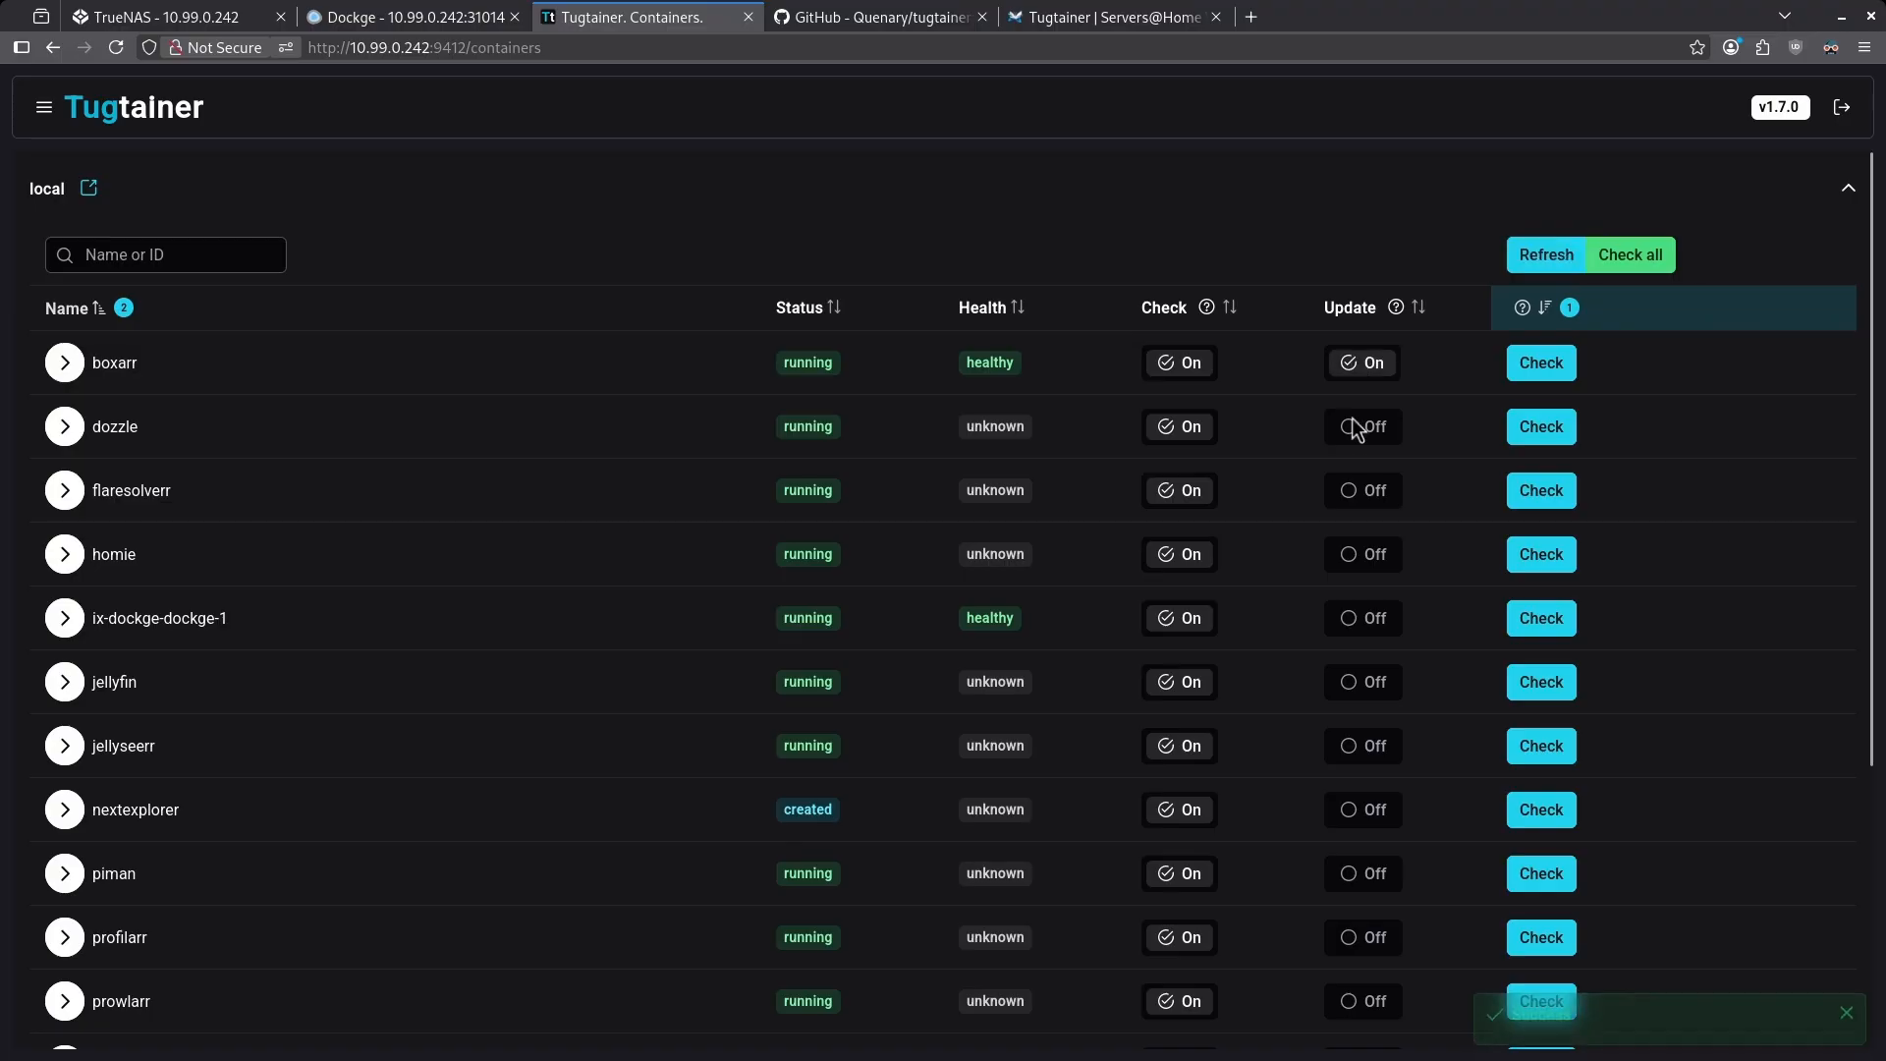
pyautogui.click(1361, 427)
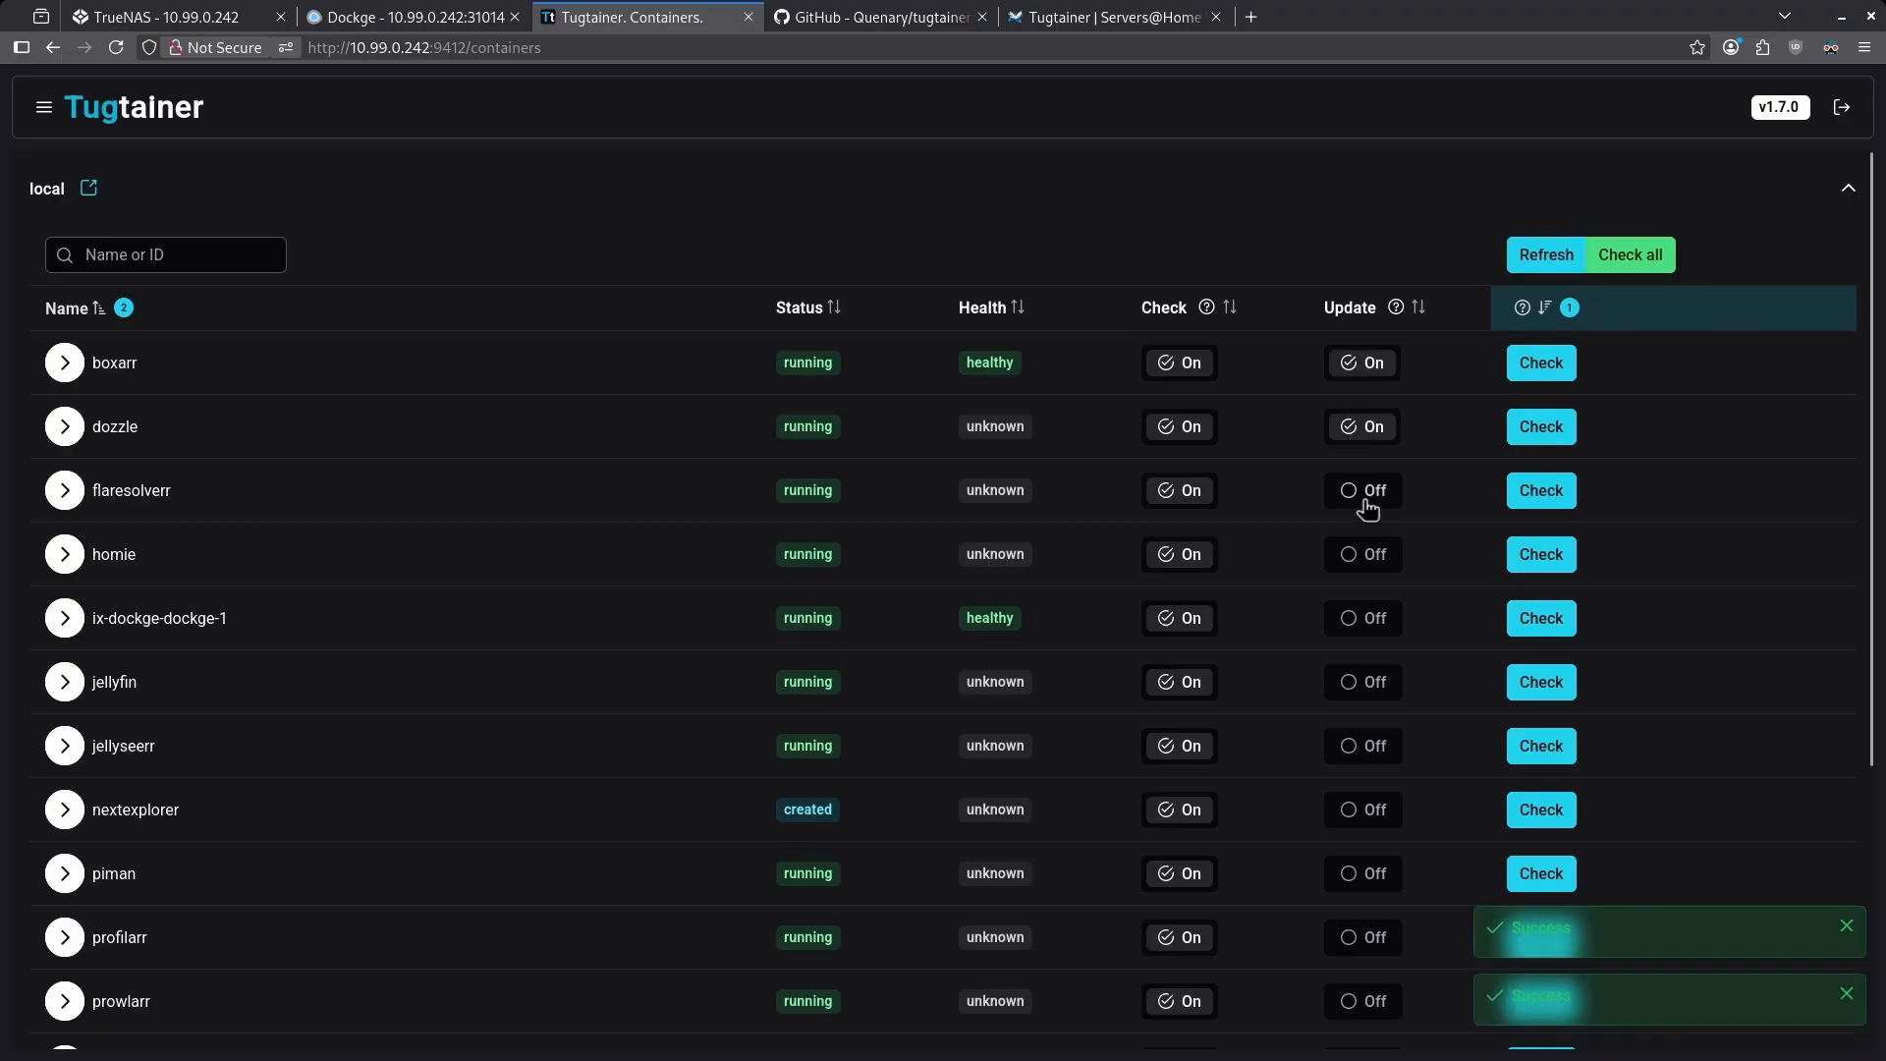
pyautogui.click(1363, 492)
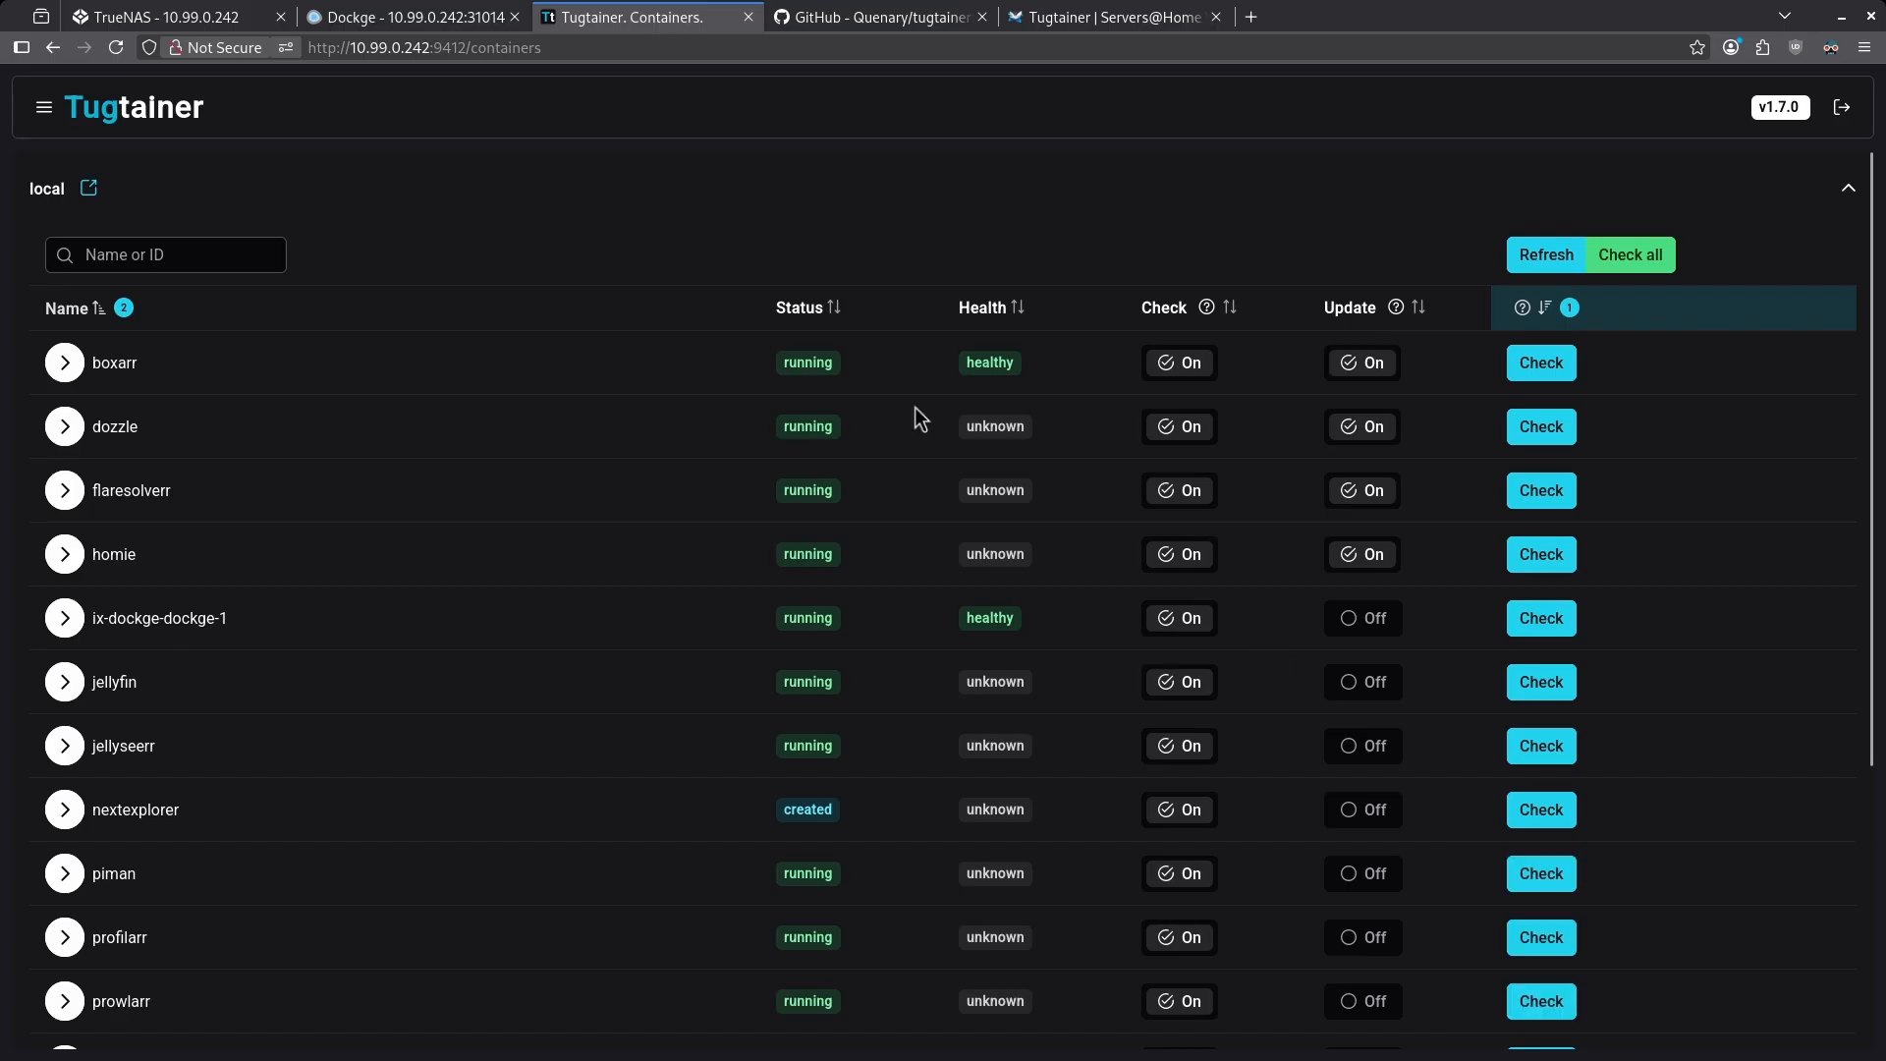
pyautogui.moveTo(1619, 419)
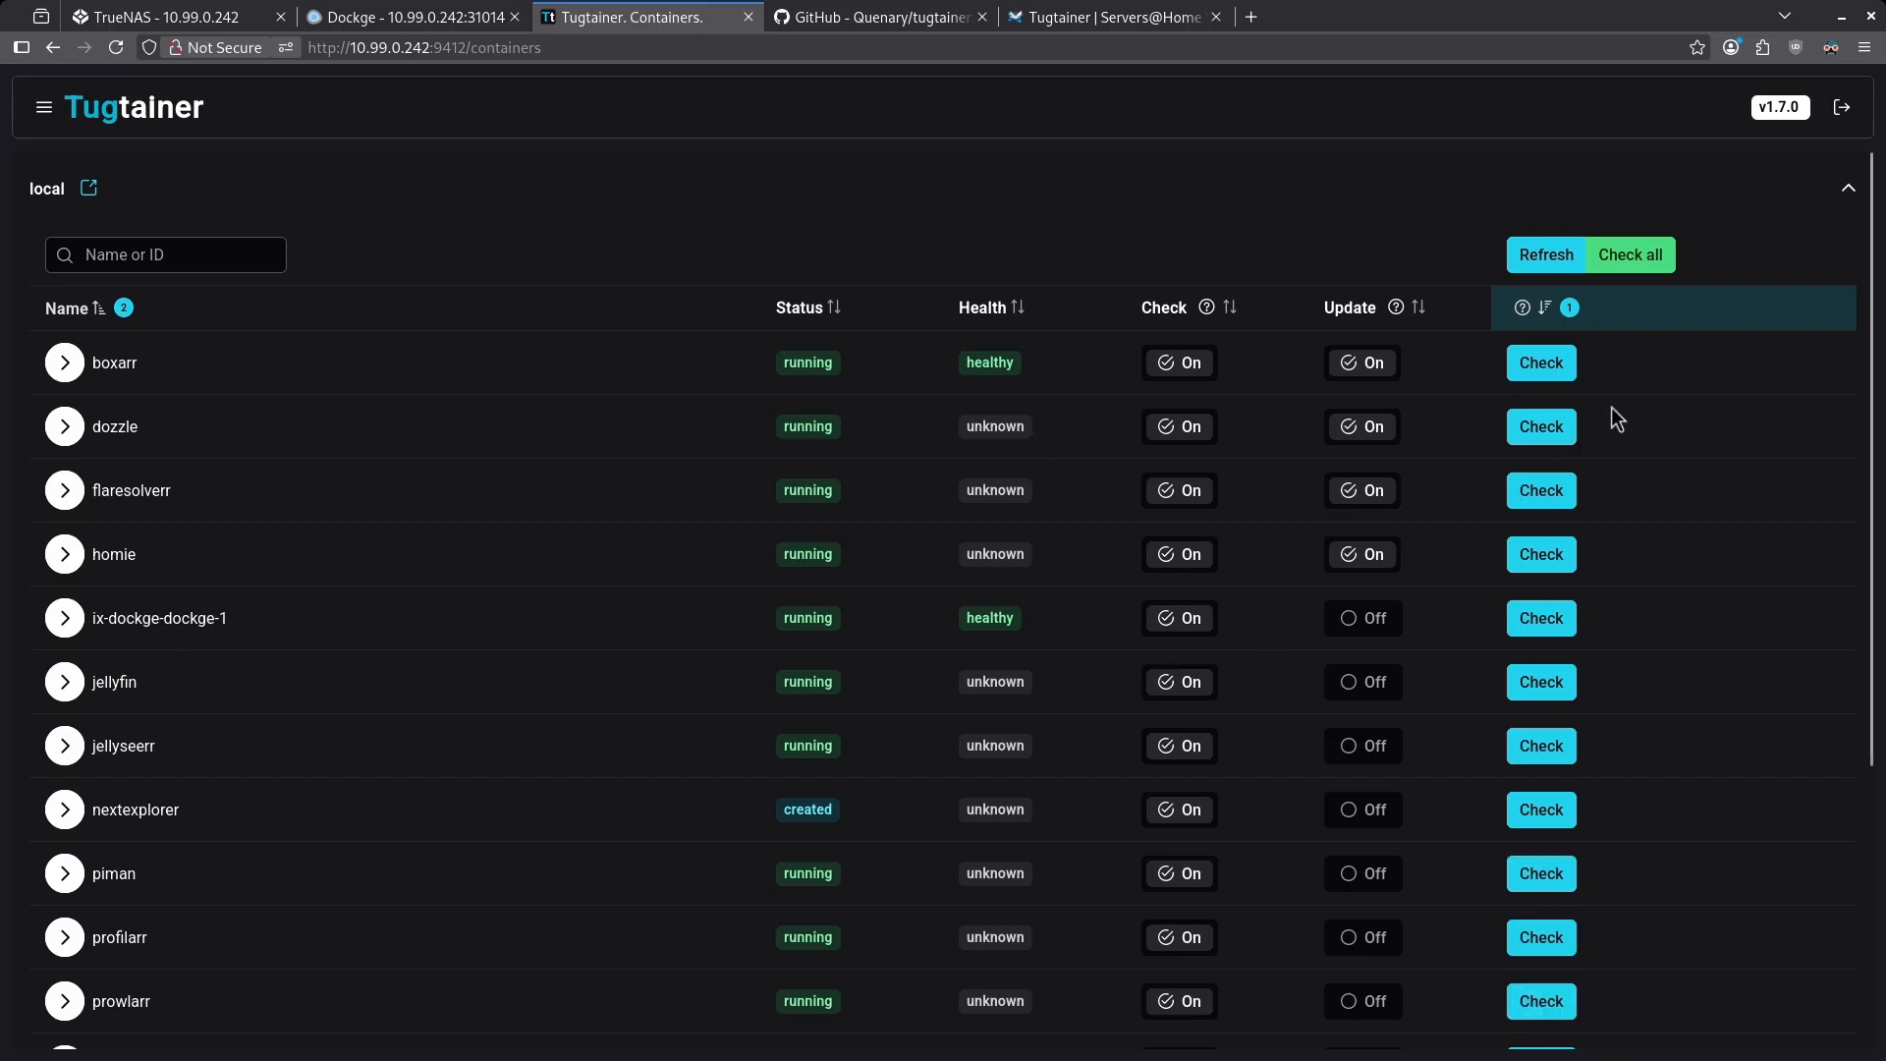
pyautogui.moveTo(1572, 577)
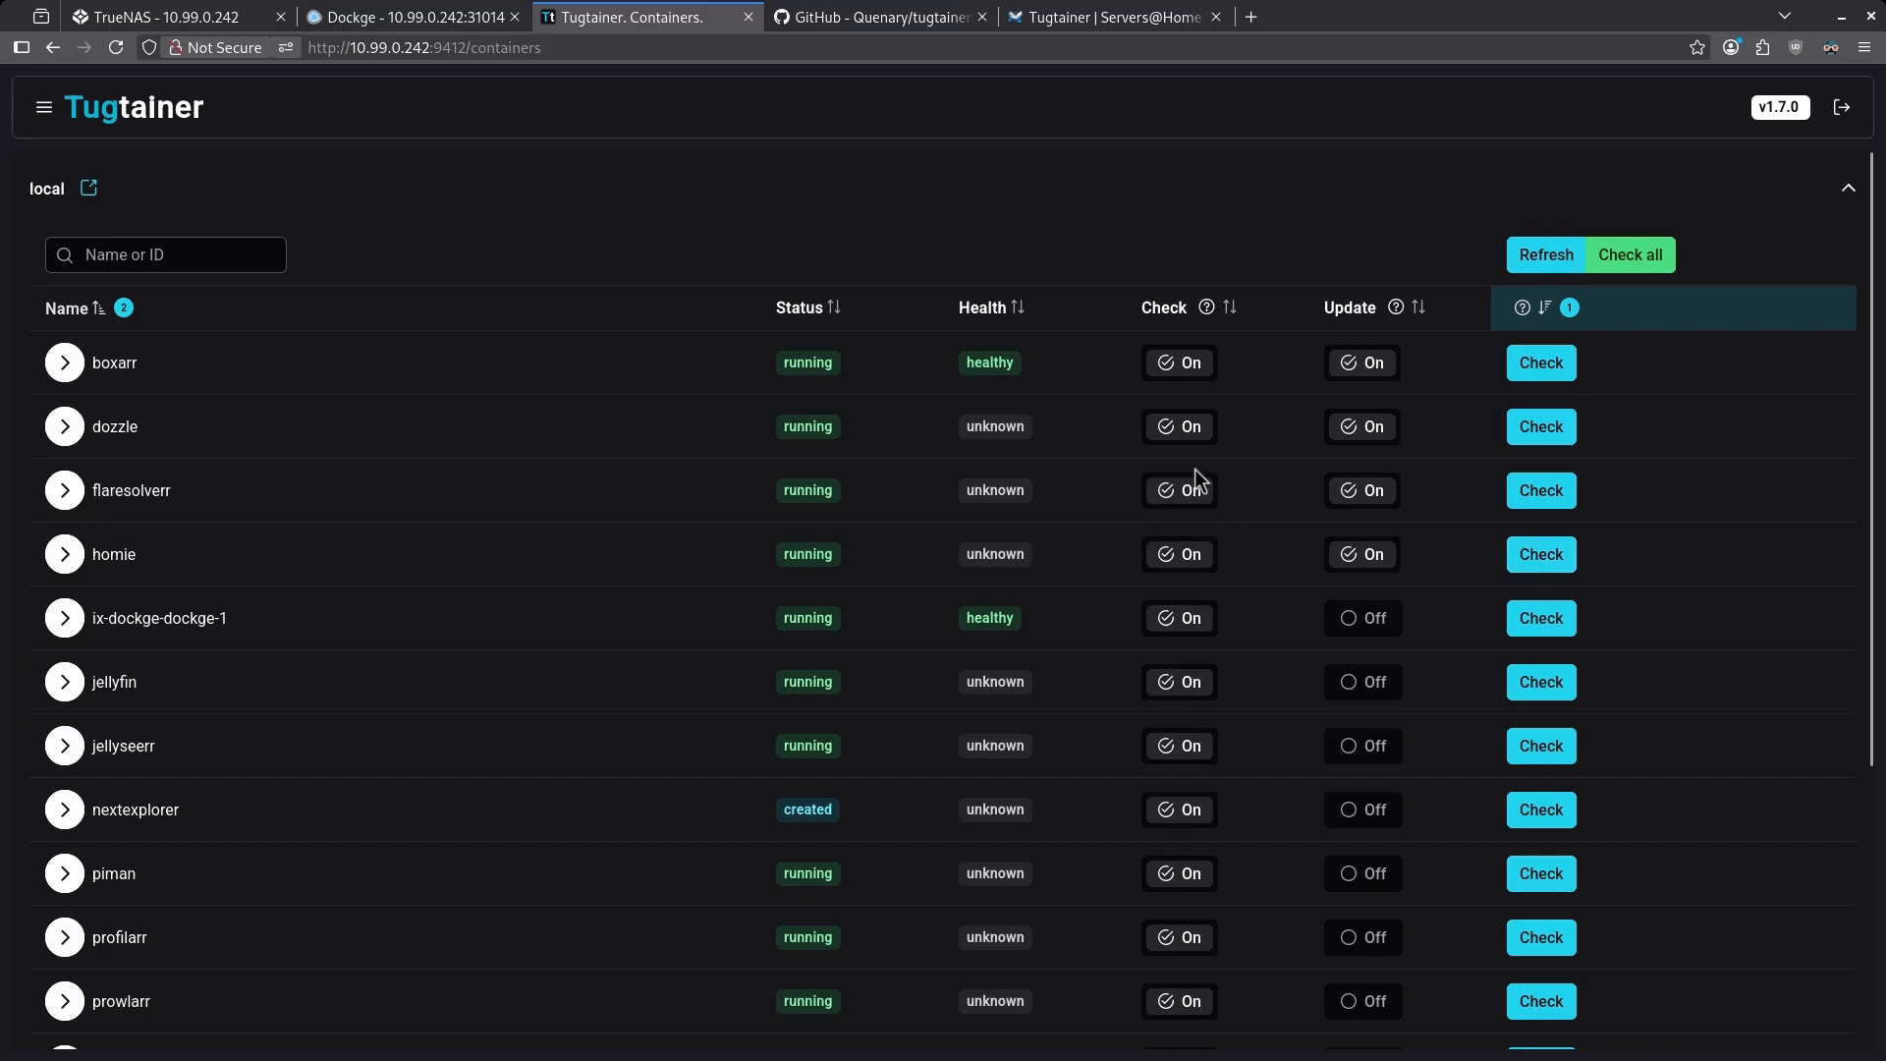
pyautogui.moveTo(1108, 381)
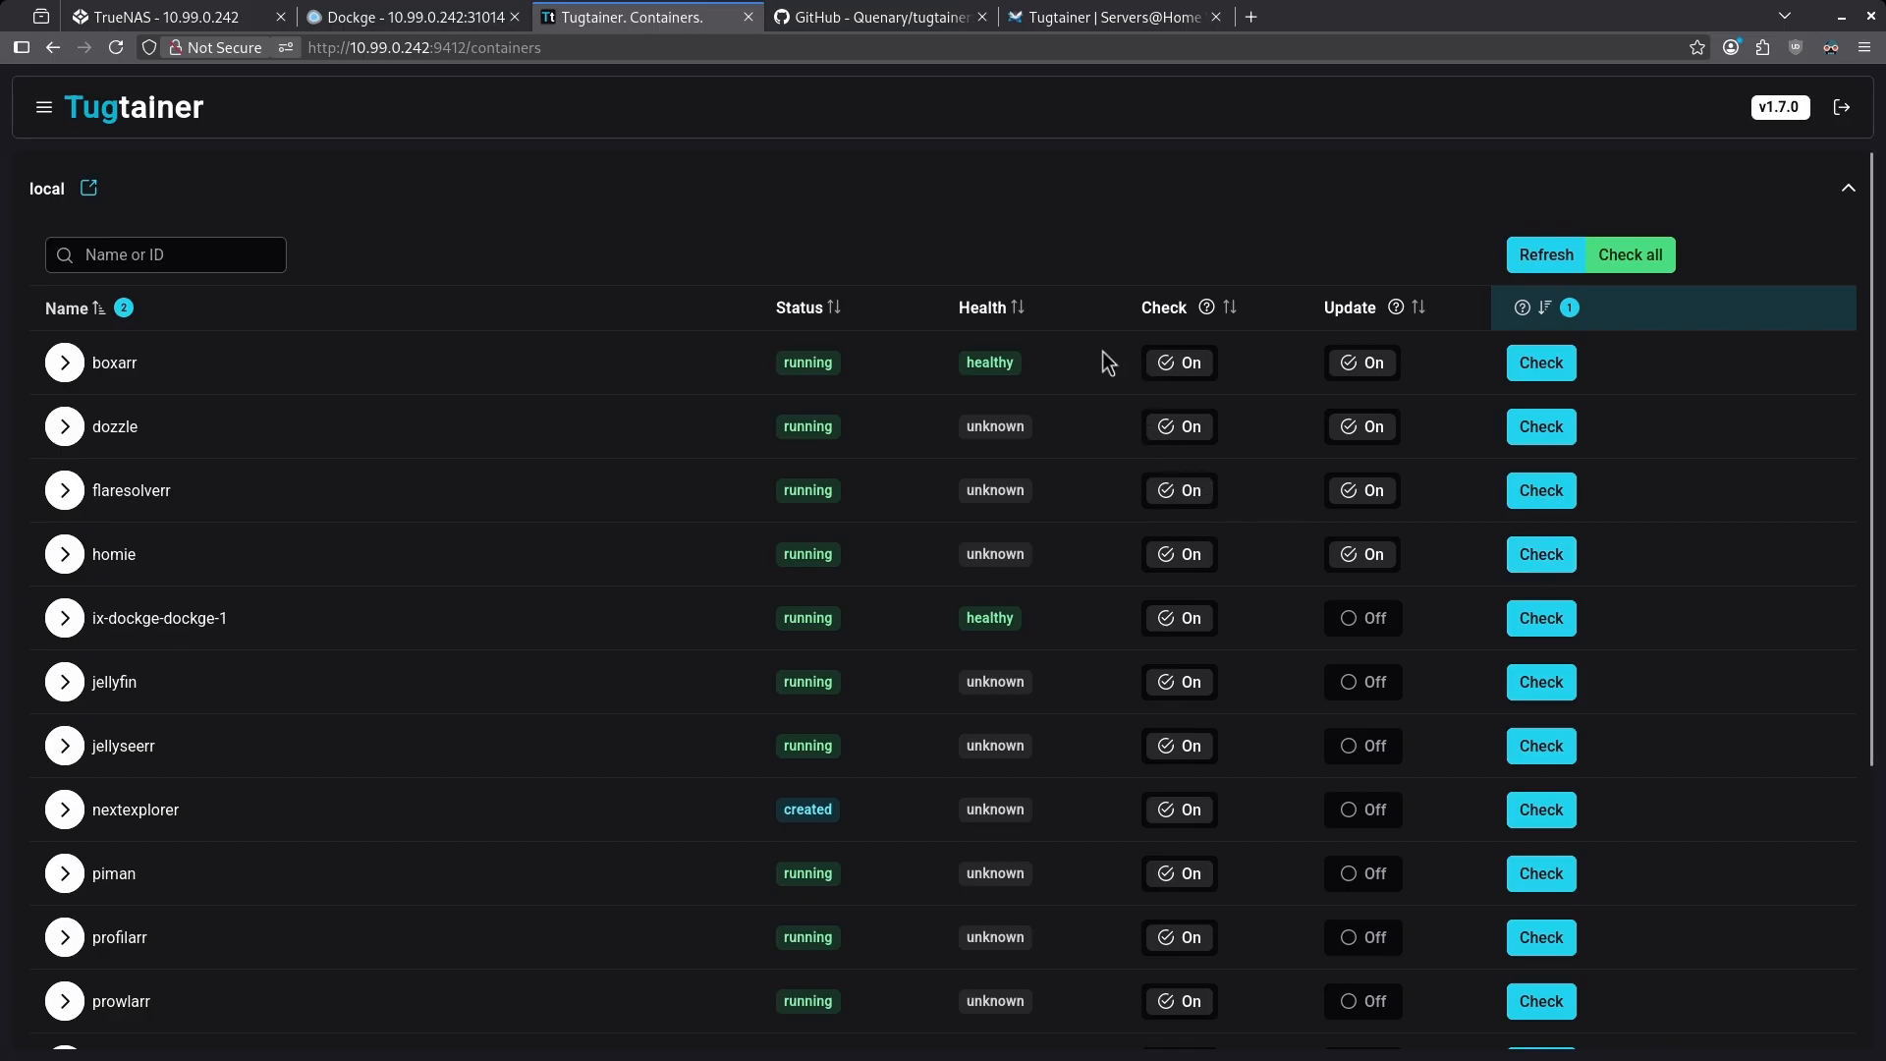
pyautogui.moveTo(43, 122)
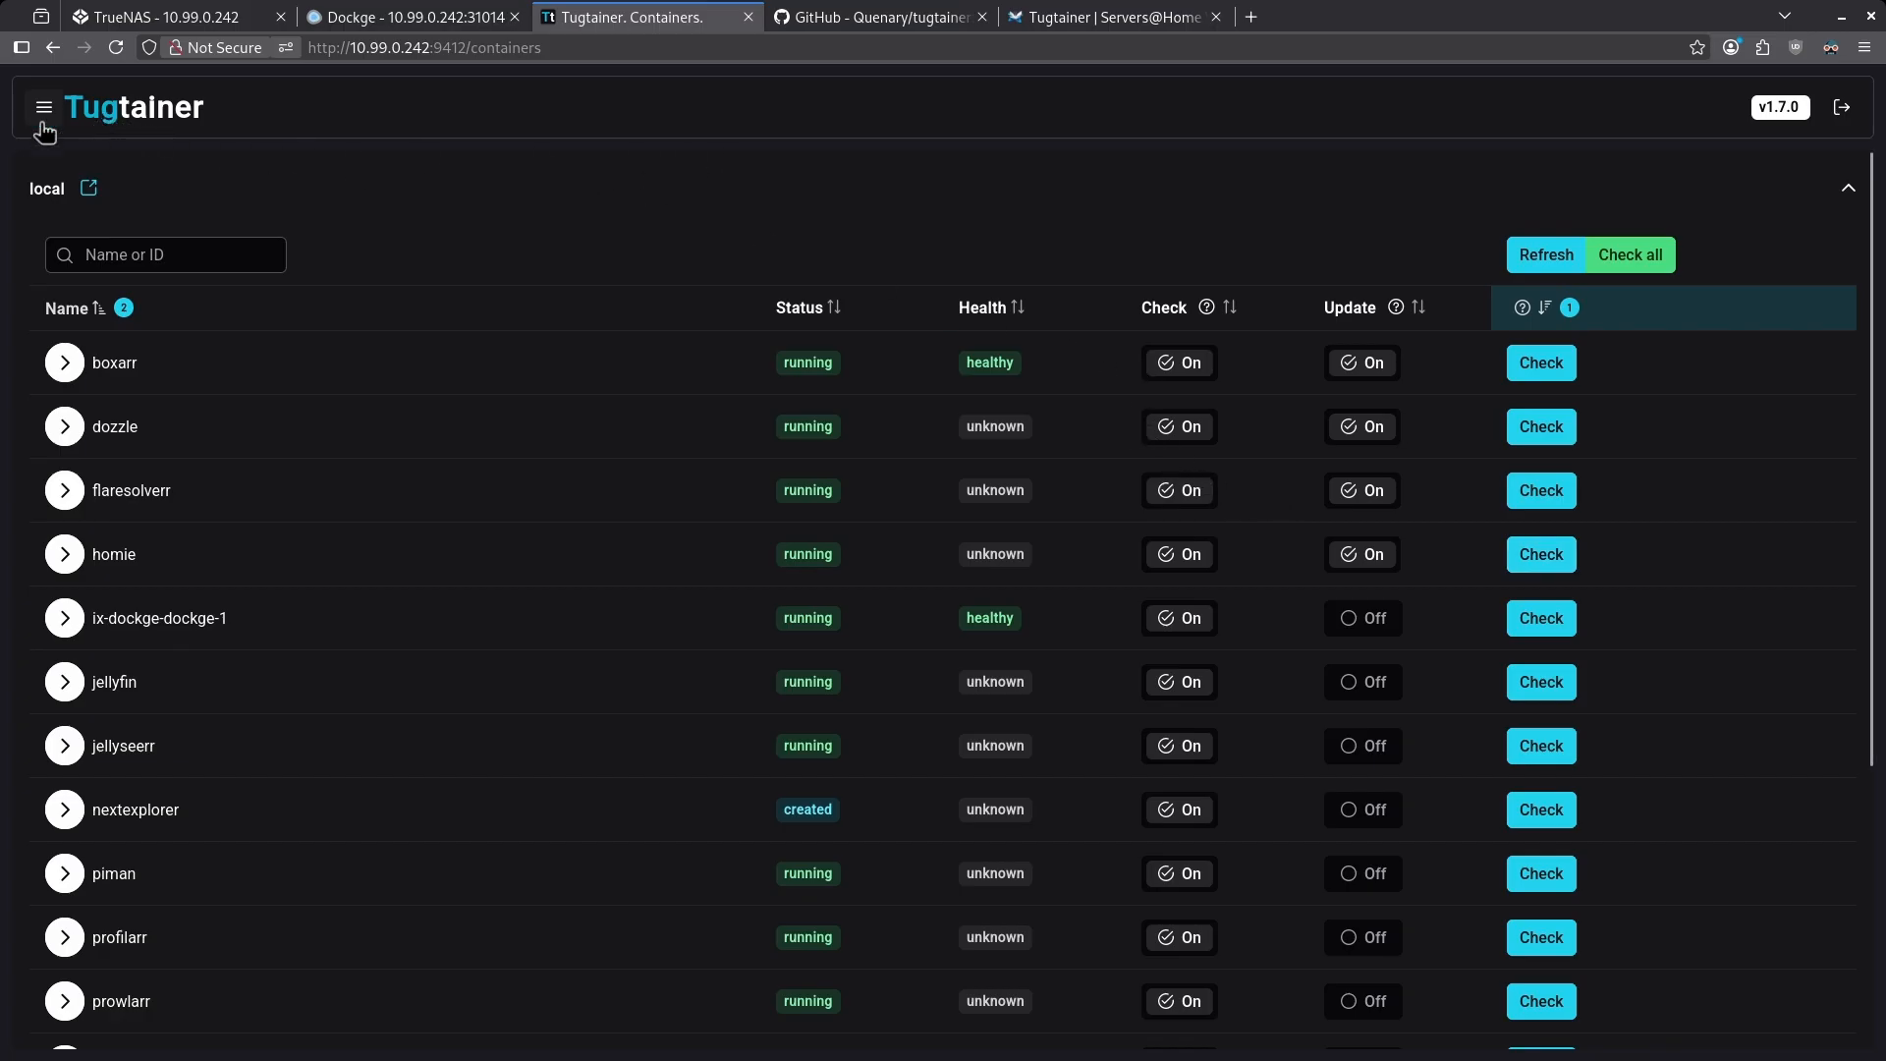
# Review the Settings page with its daily midnight crontab, empty notification URL and UTC timezone.
pyautogui.click(43, 106)
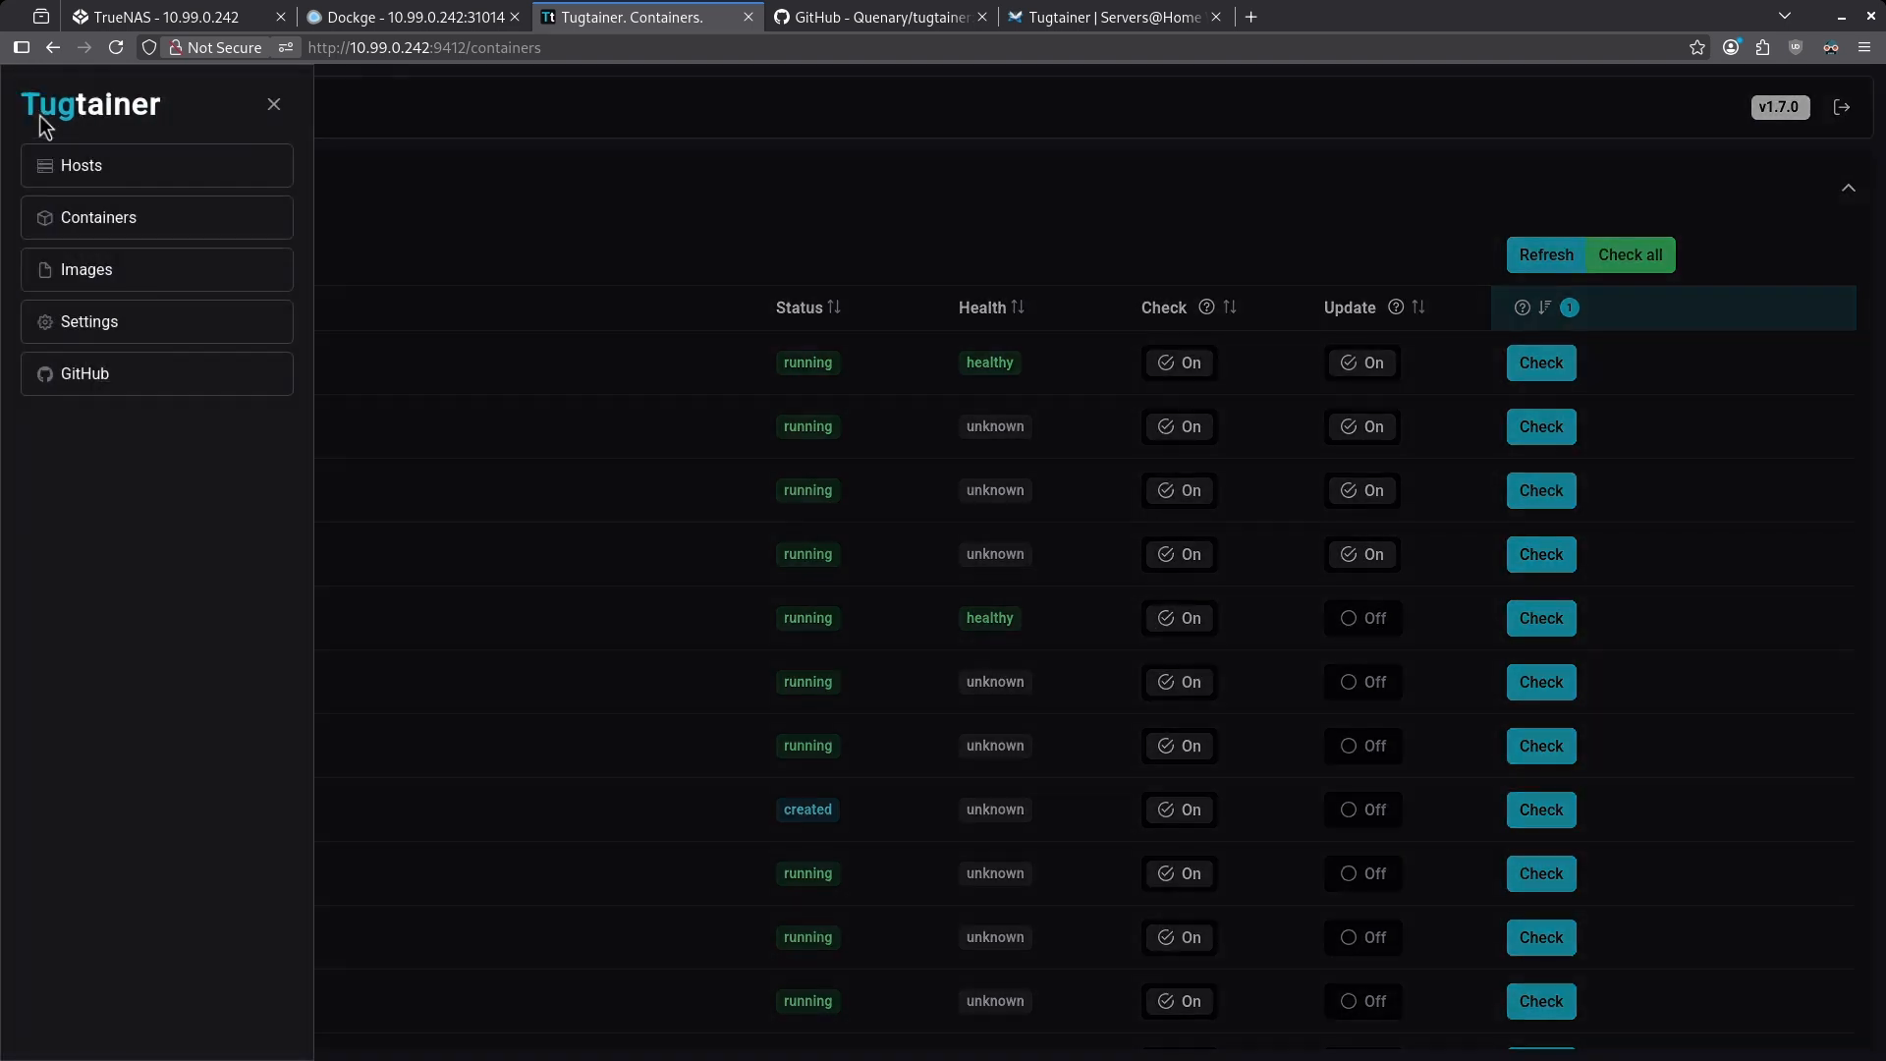
pyautogui.click(89, 322)
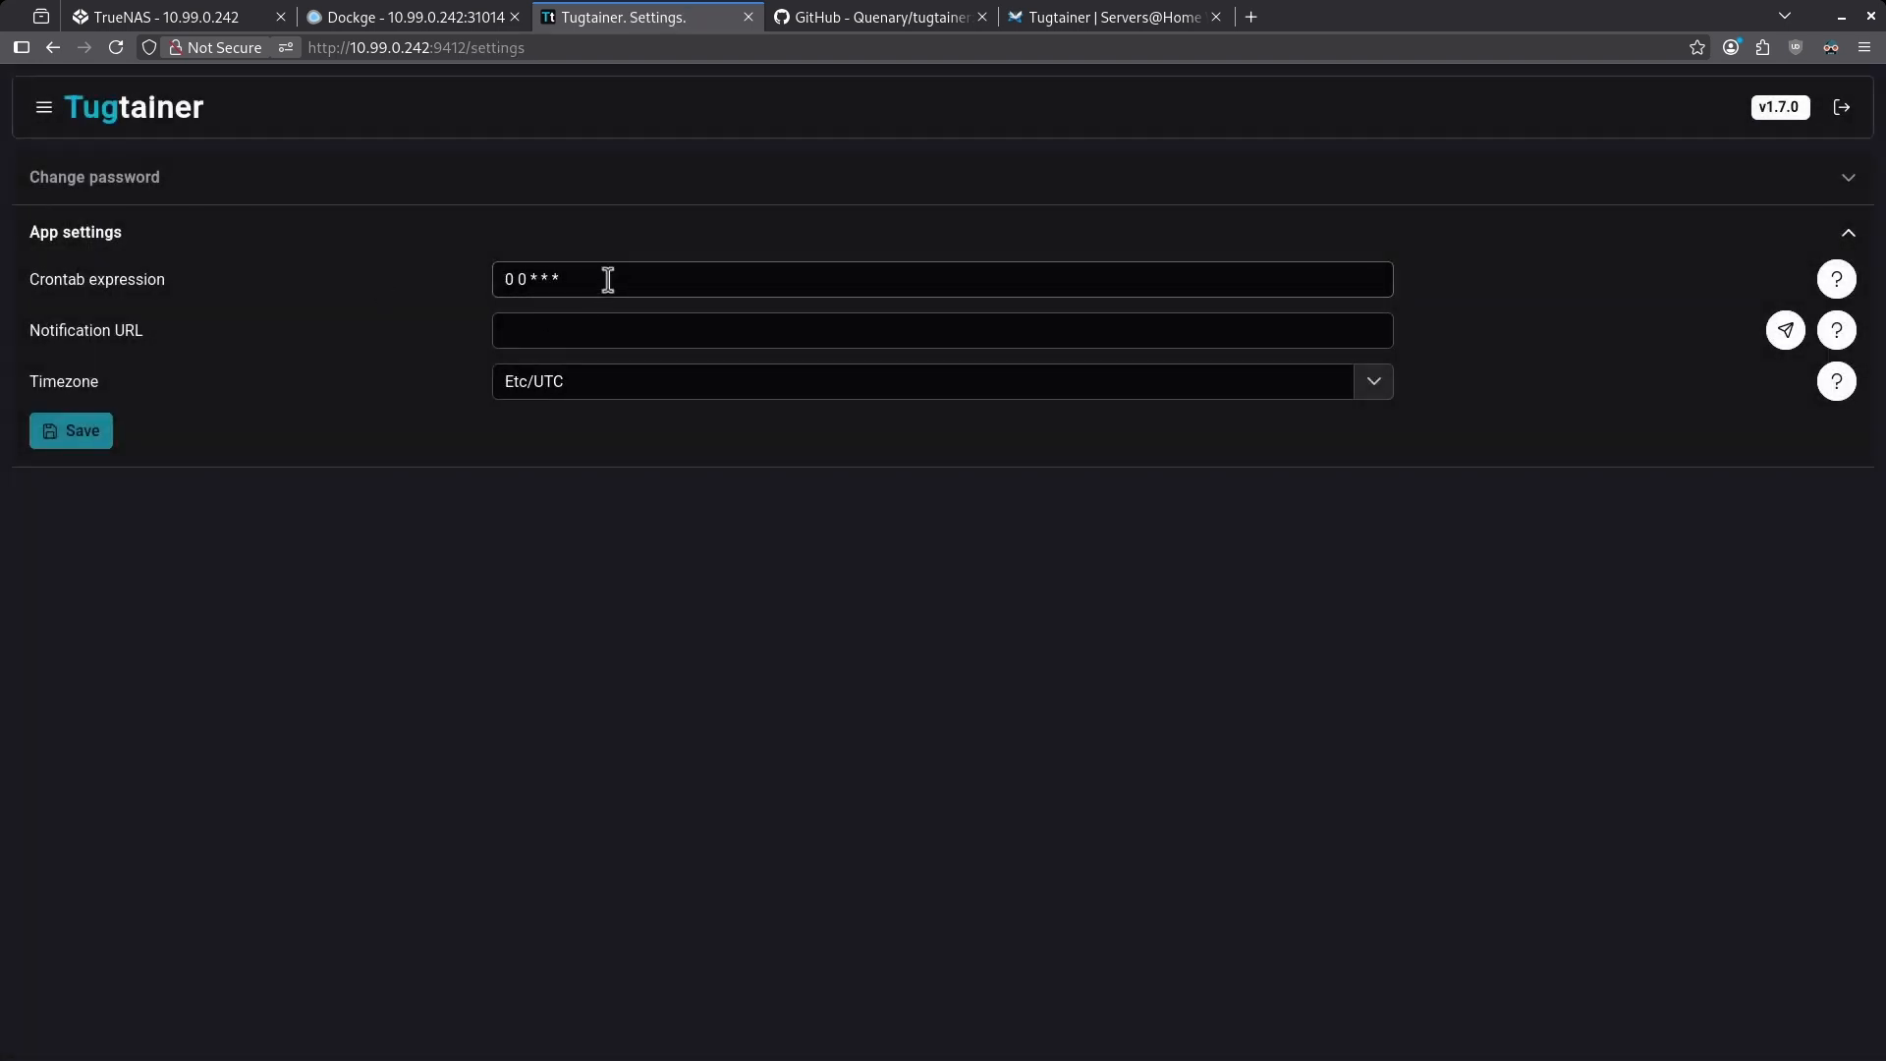
pyautogui.moveTo(582, 275)
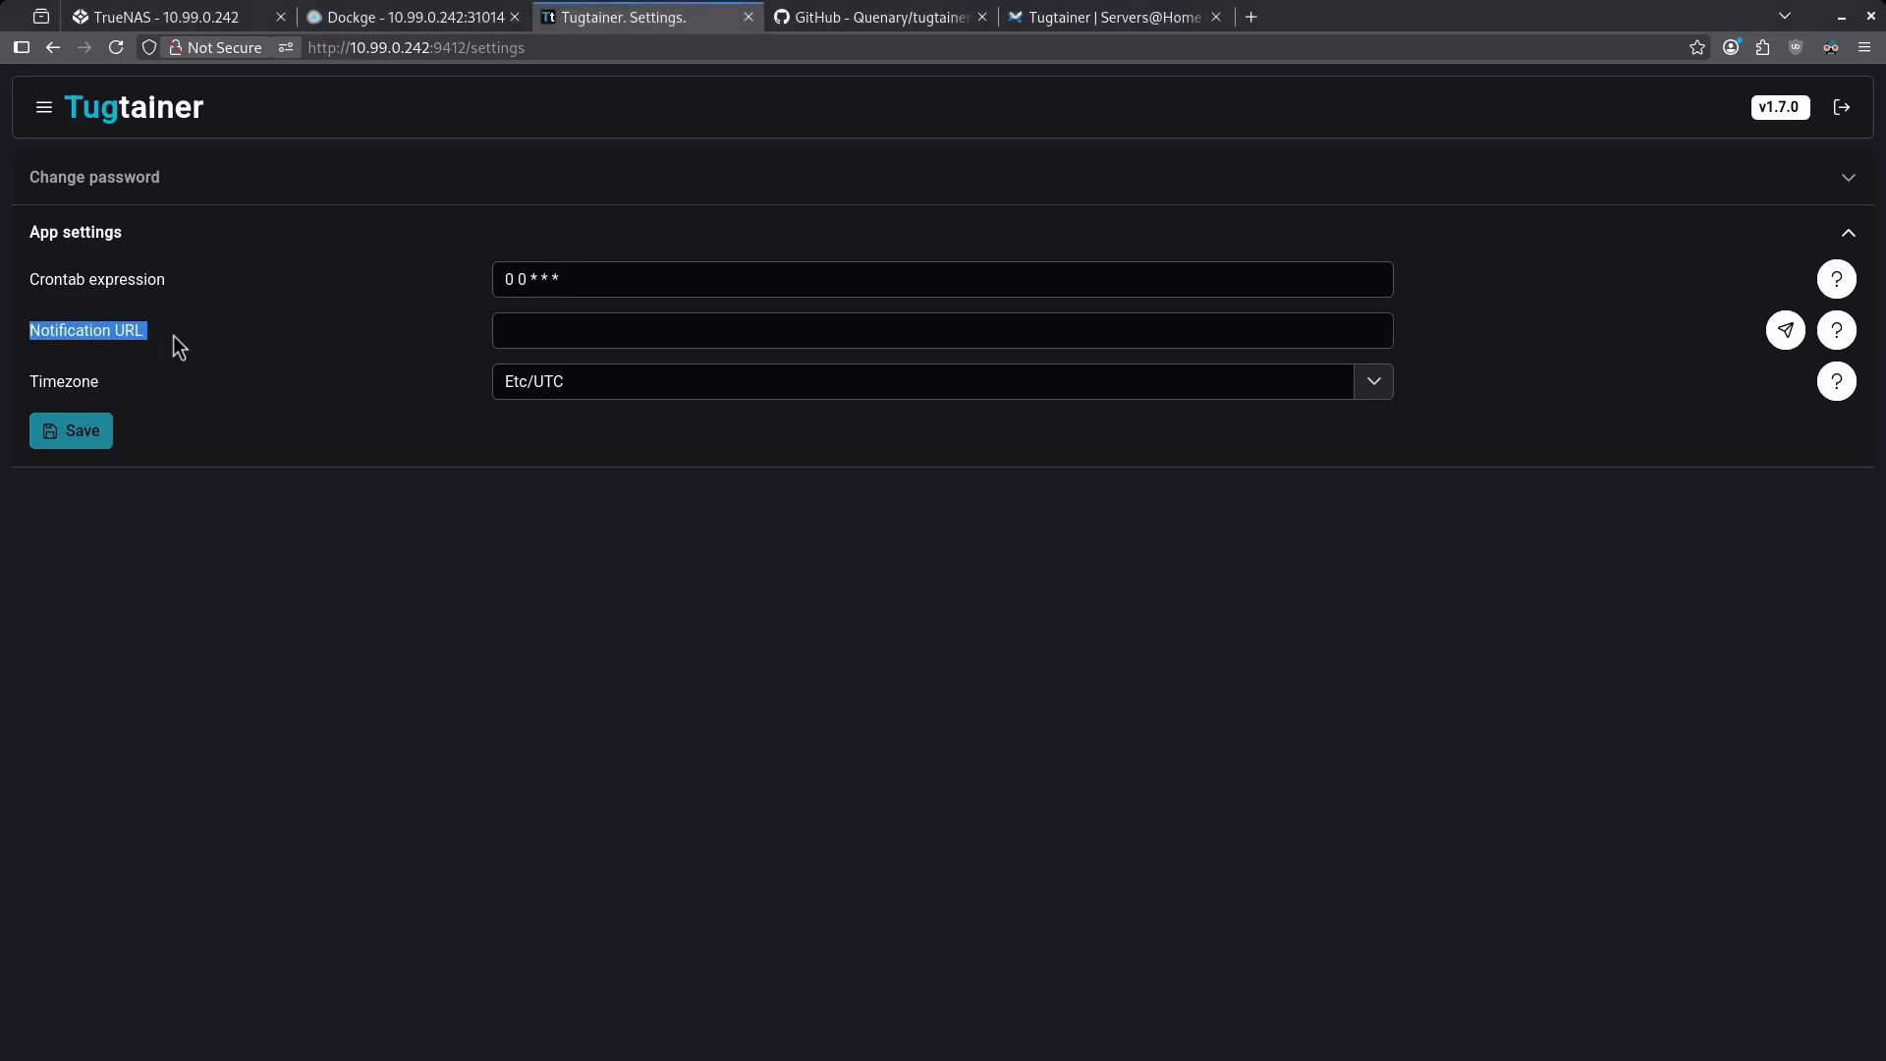
pyautogui.moveTo(1360, 330)
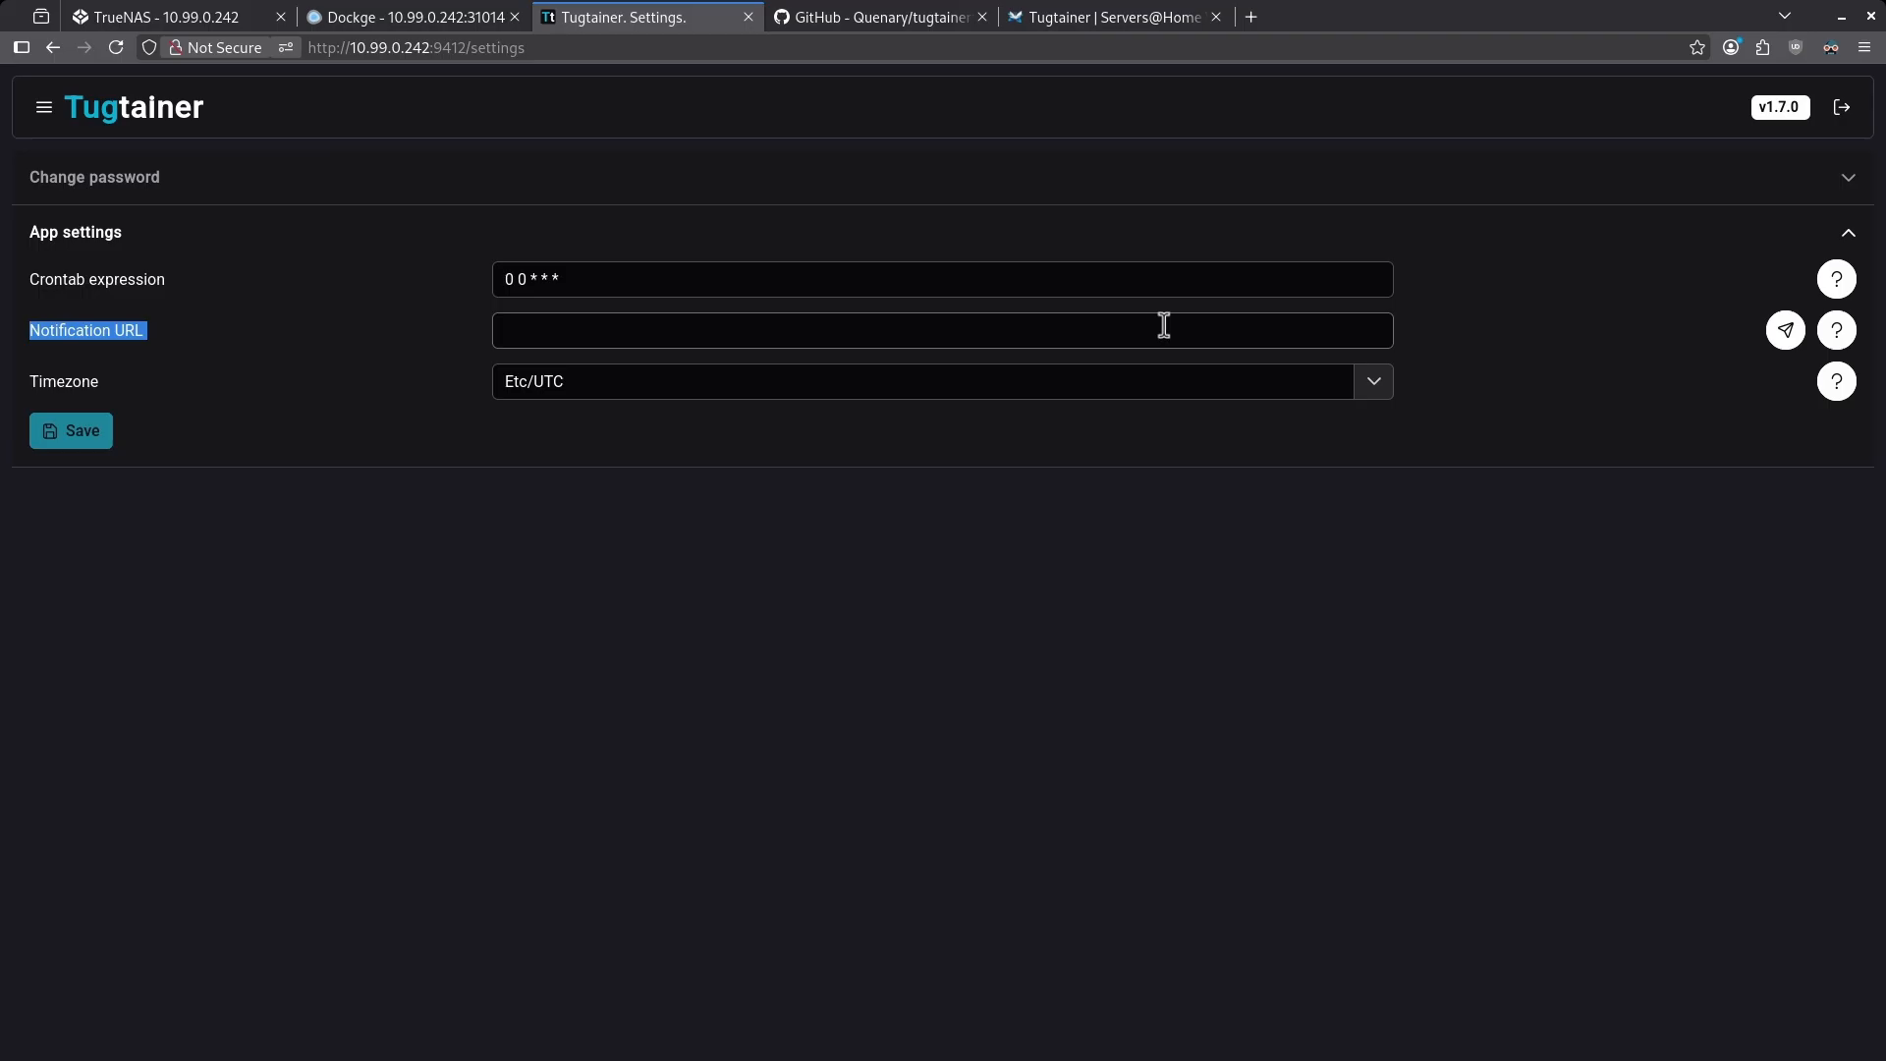
pyautogui.click(43, 108)
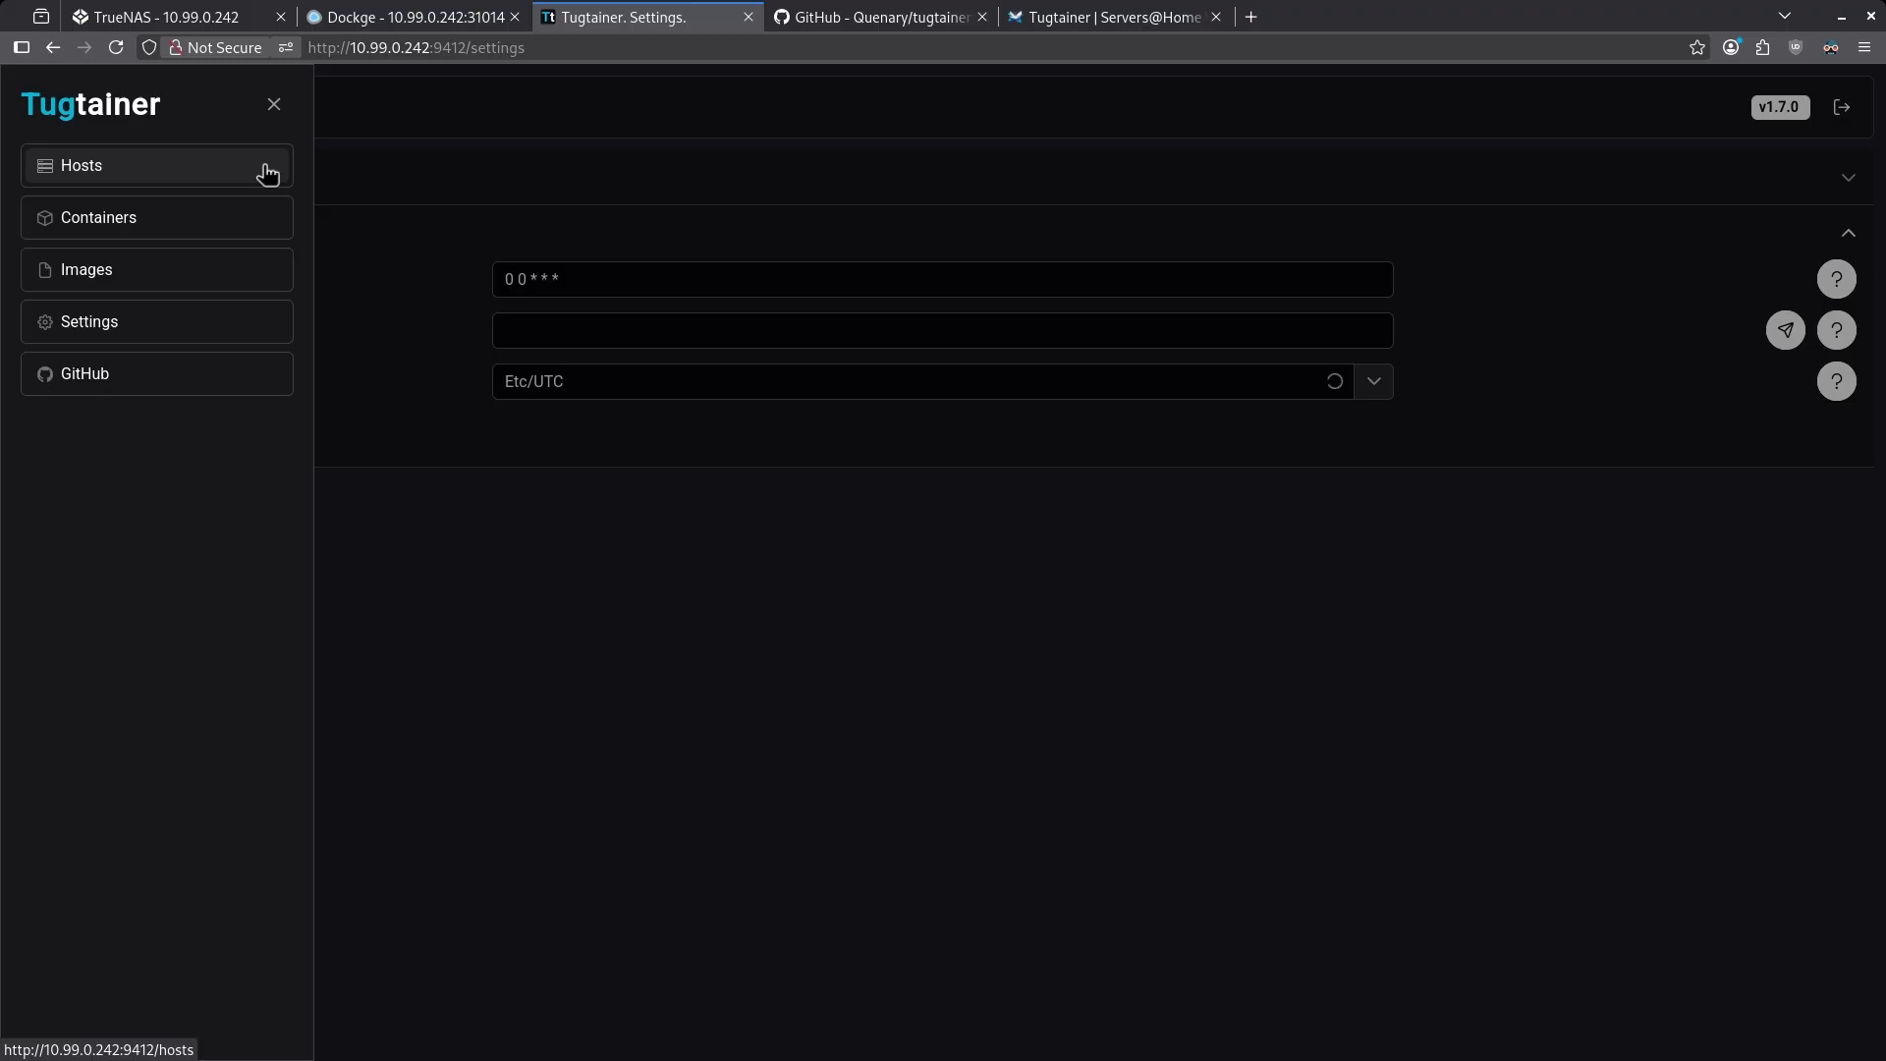
# Review the Hosts list showing the local host with status Ok.
pyautogui.click(80, 165)
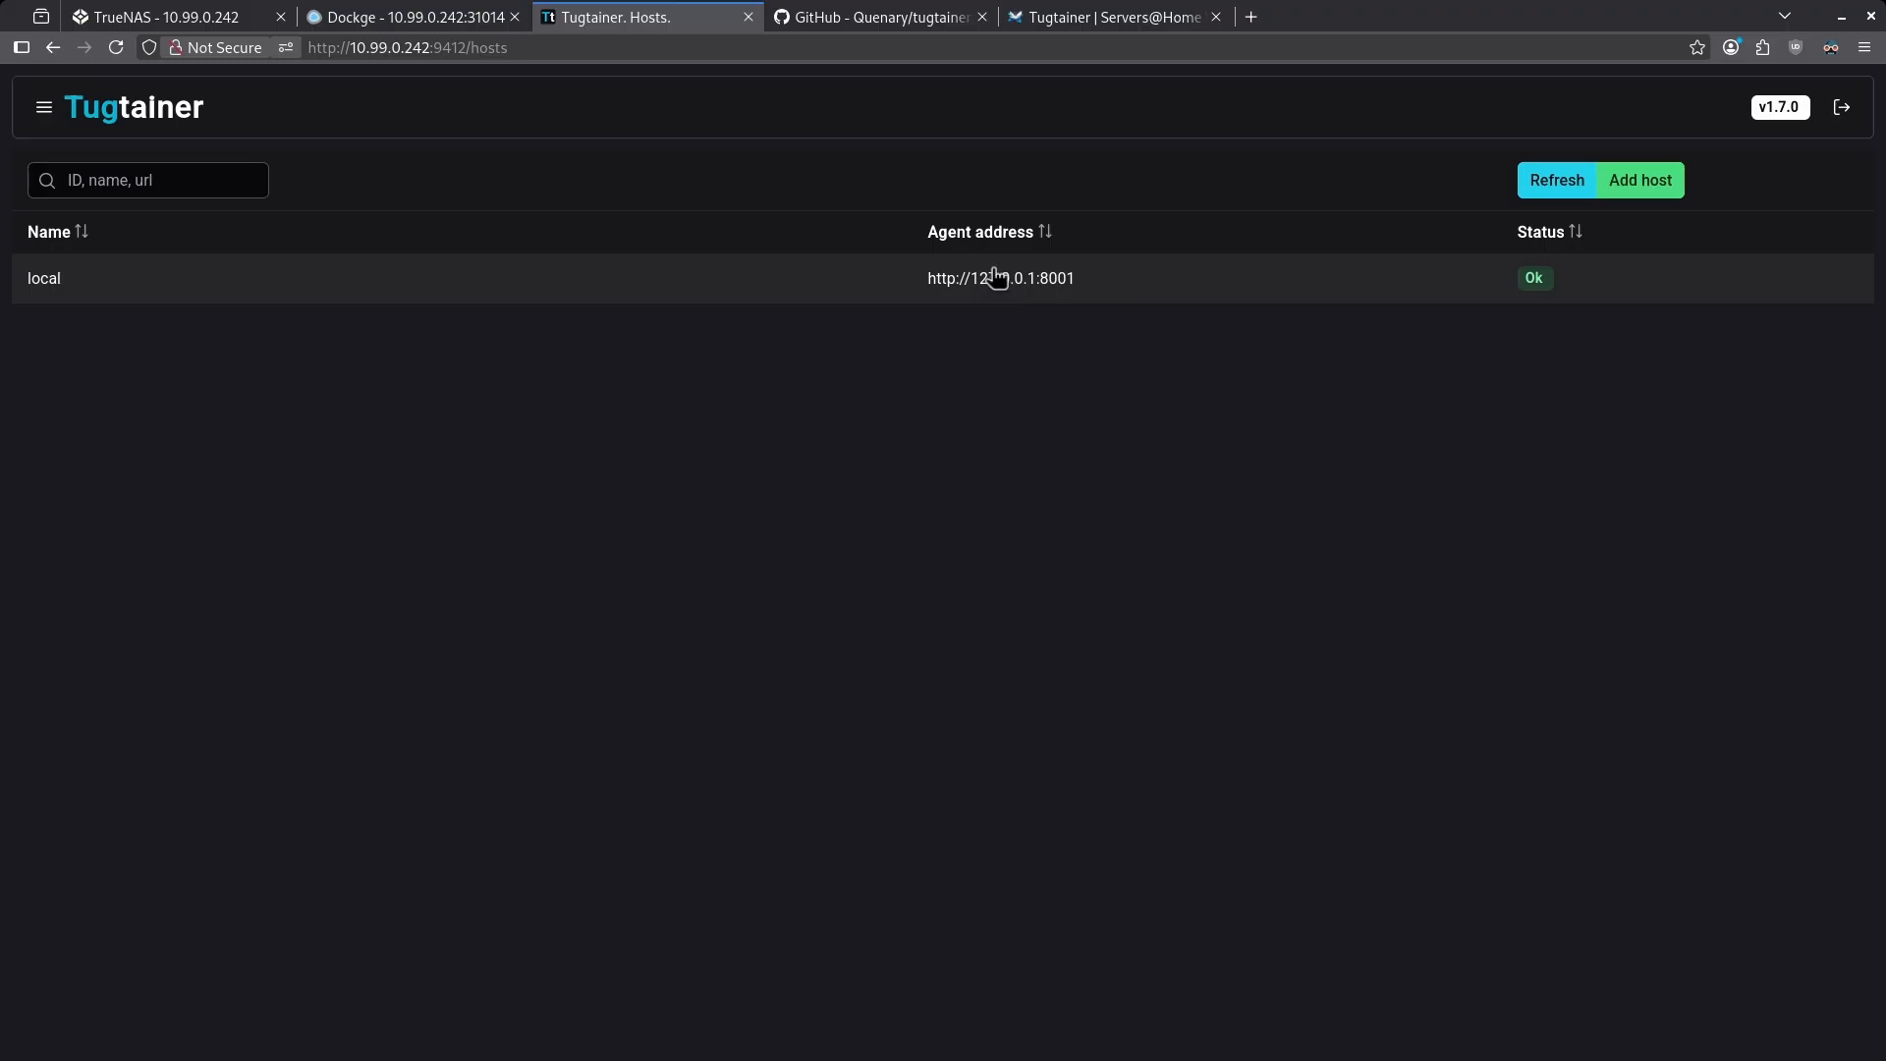
pyautogui.moveTo(1010, 336)
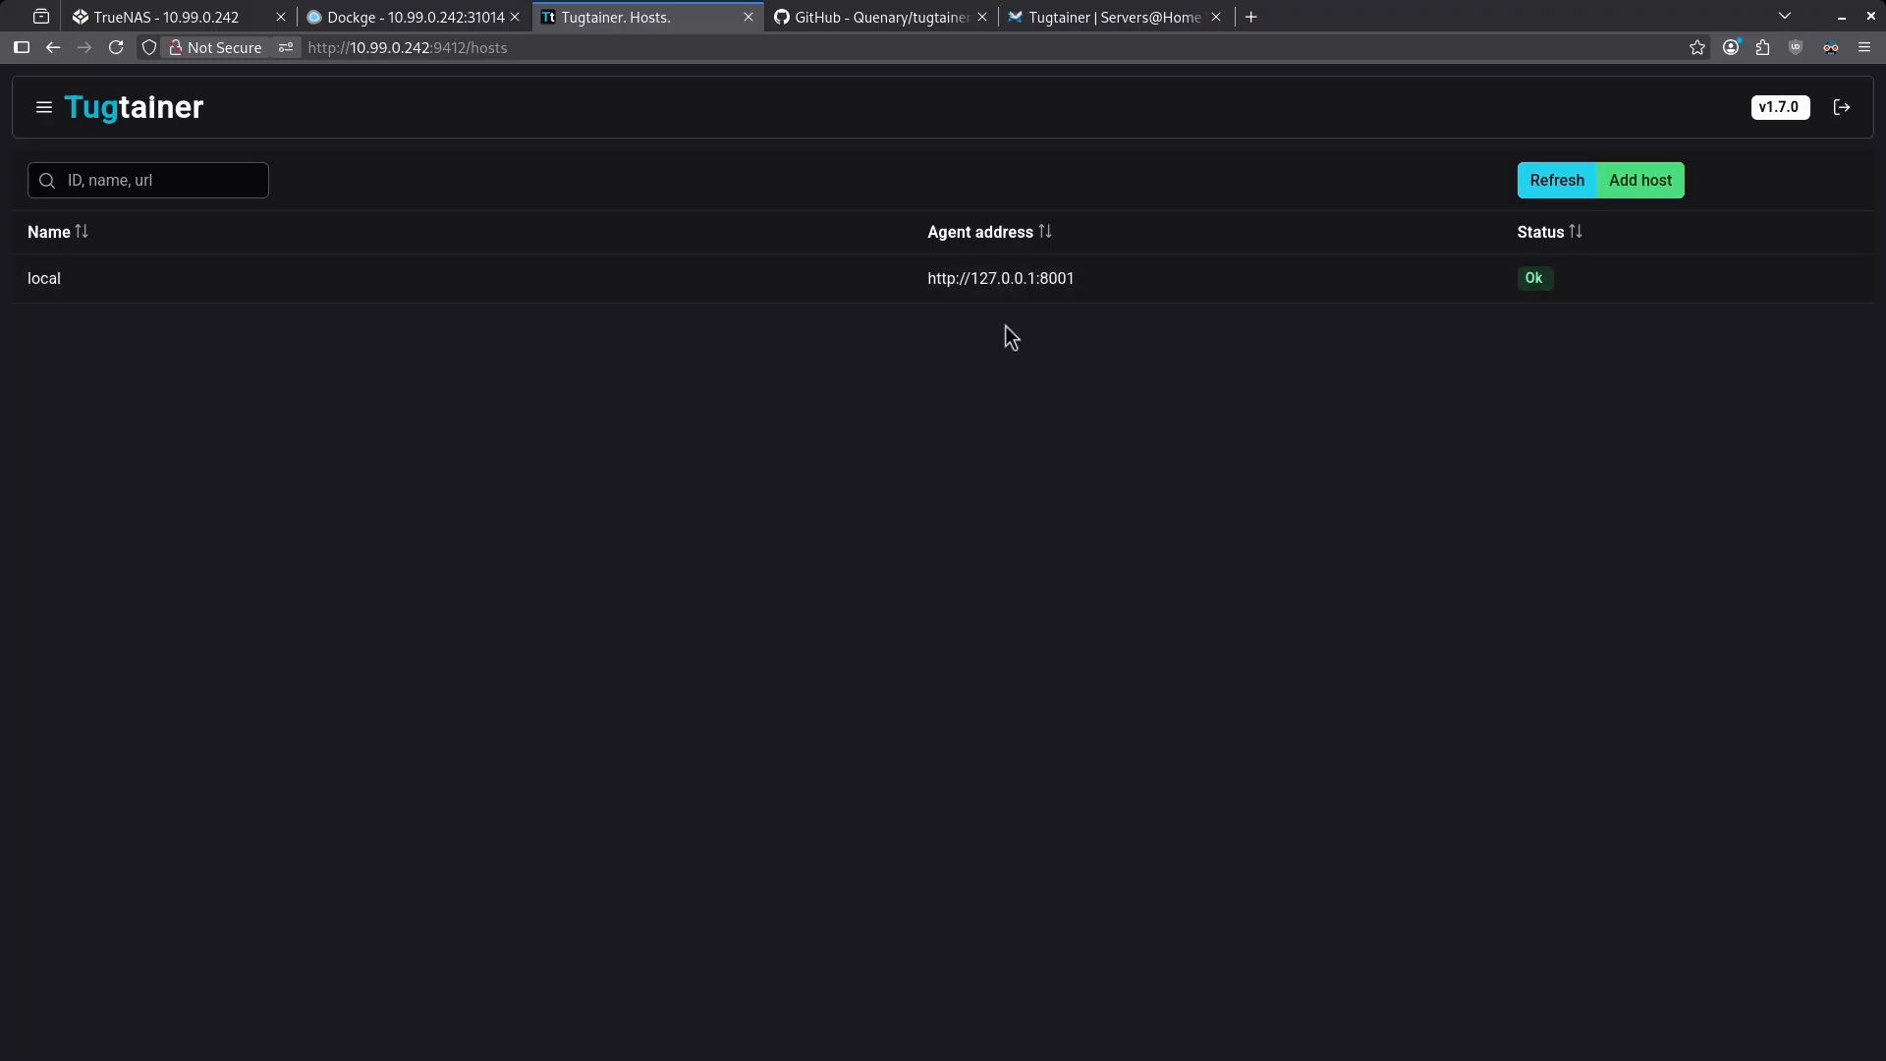
pyautogui.moveTo(1030, 368)
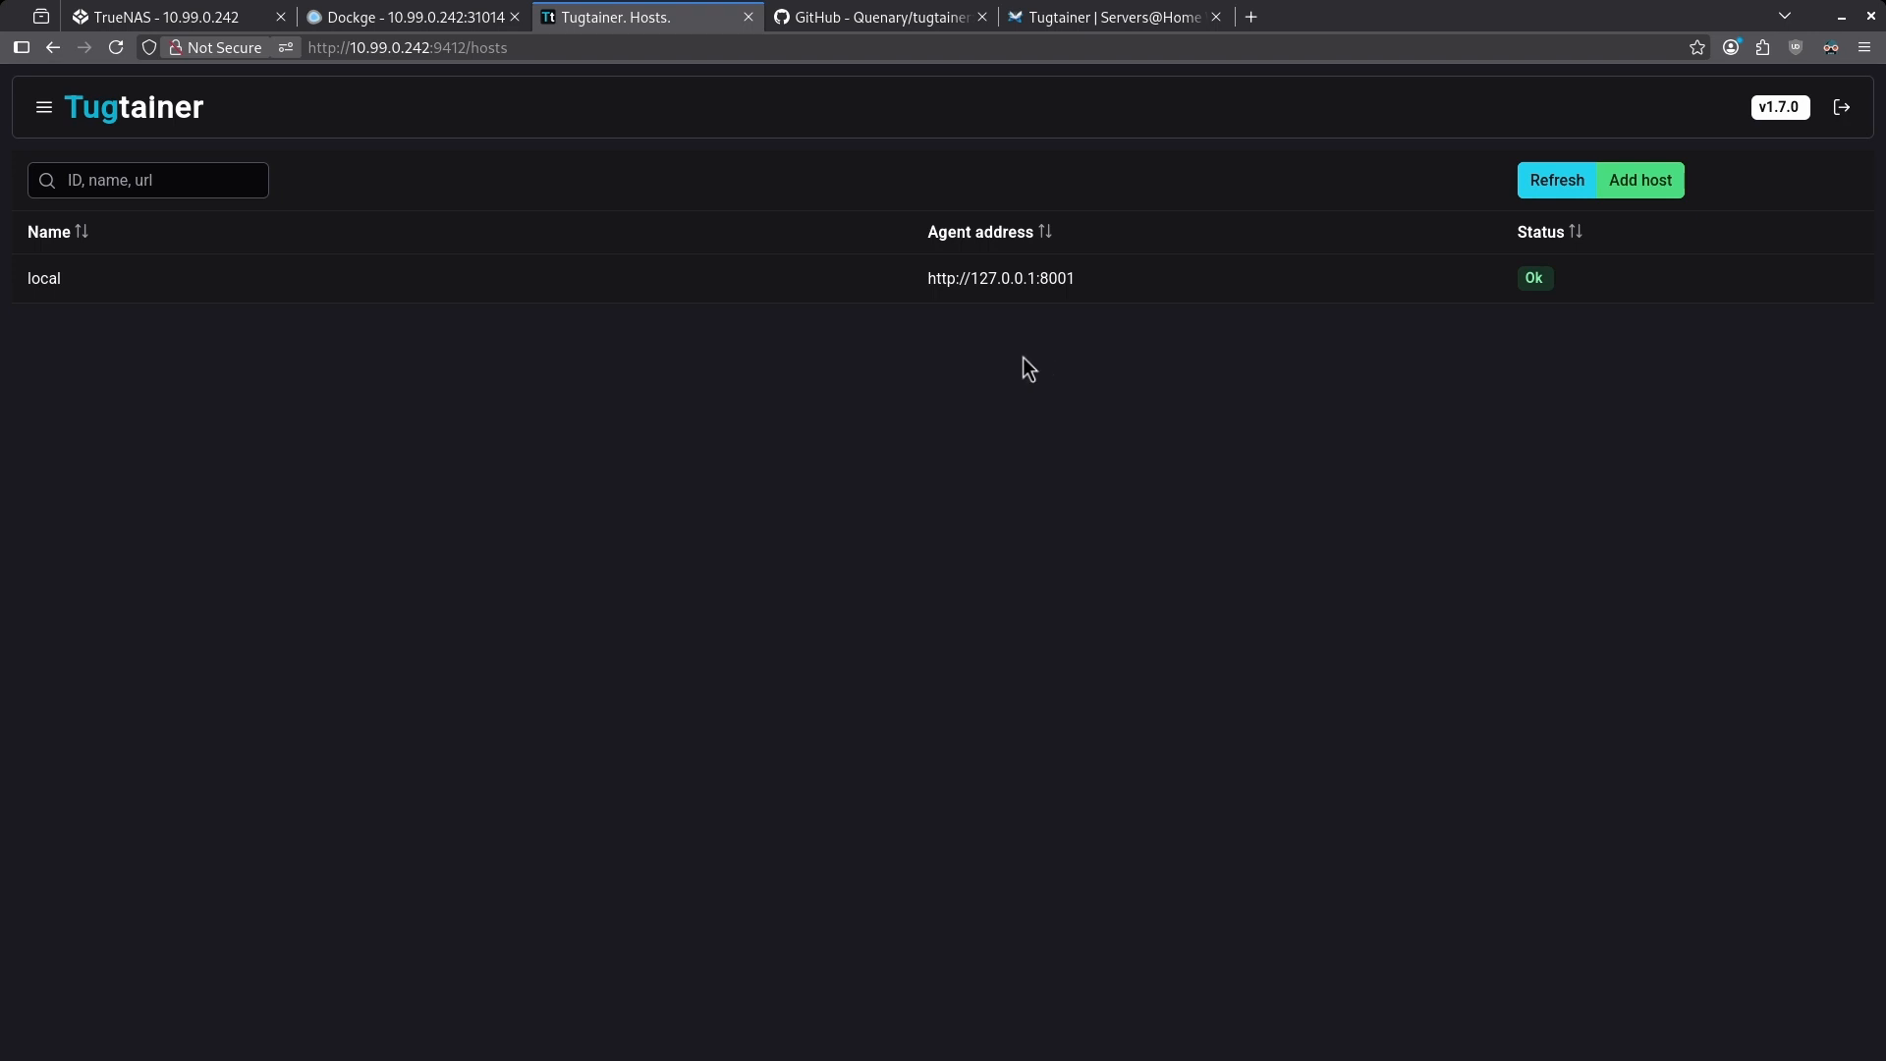
pyautogui.click(43, 106)
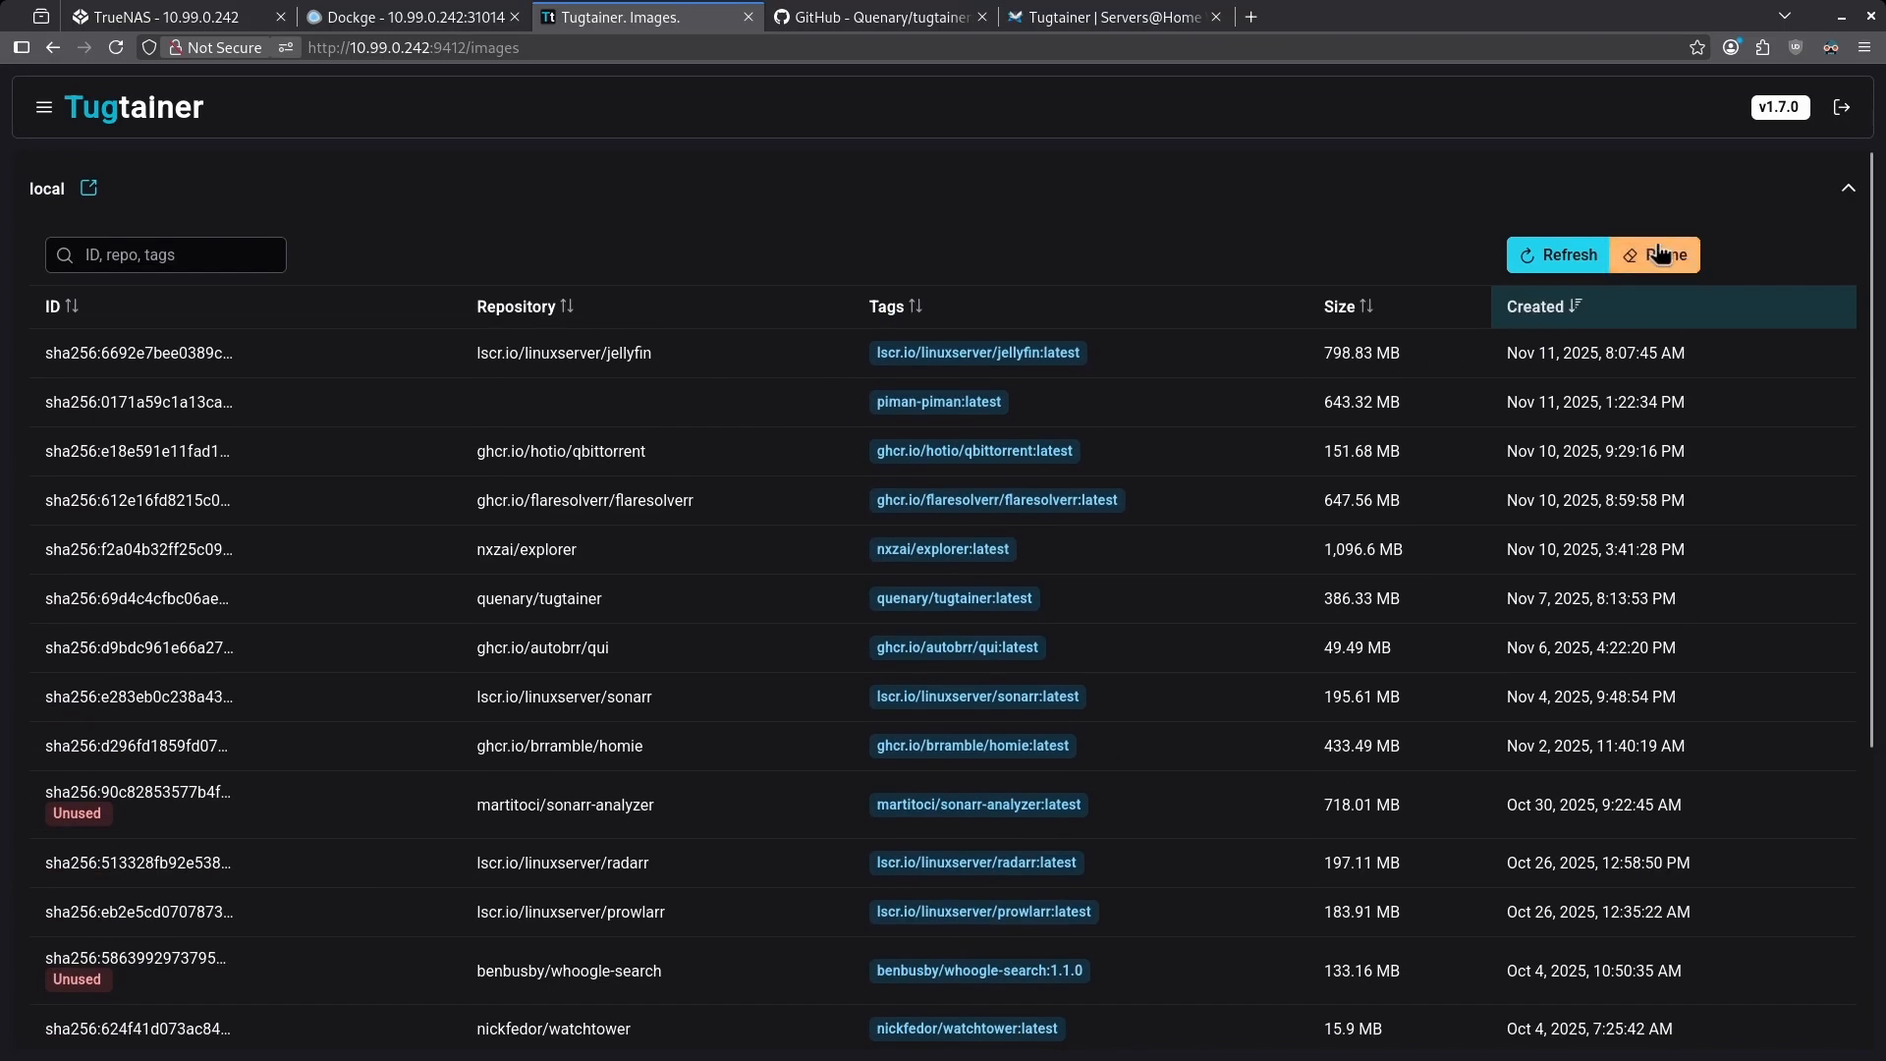
pyautogui.moveTo(1572, 250)
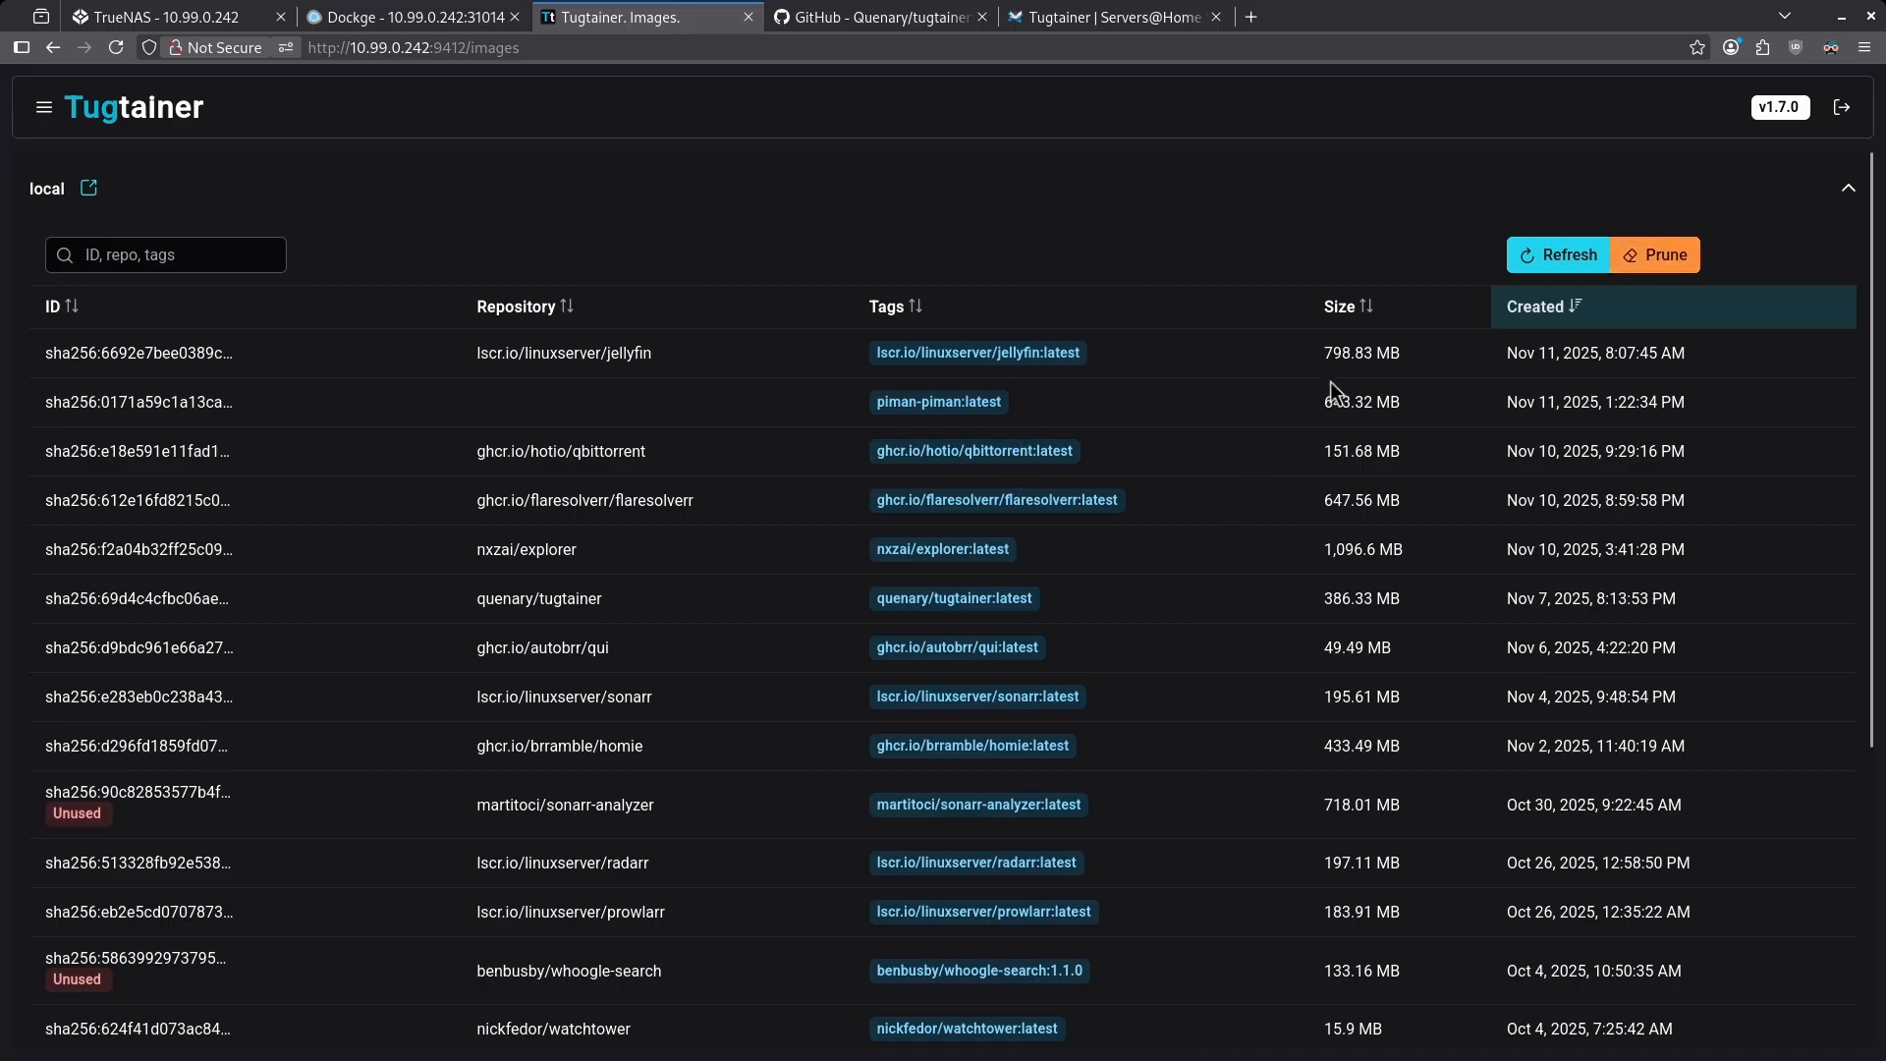
pyautogui.moveTo(1372, 554)
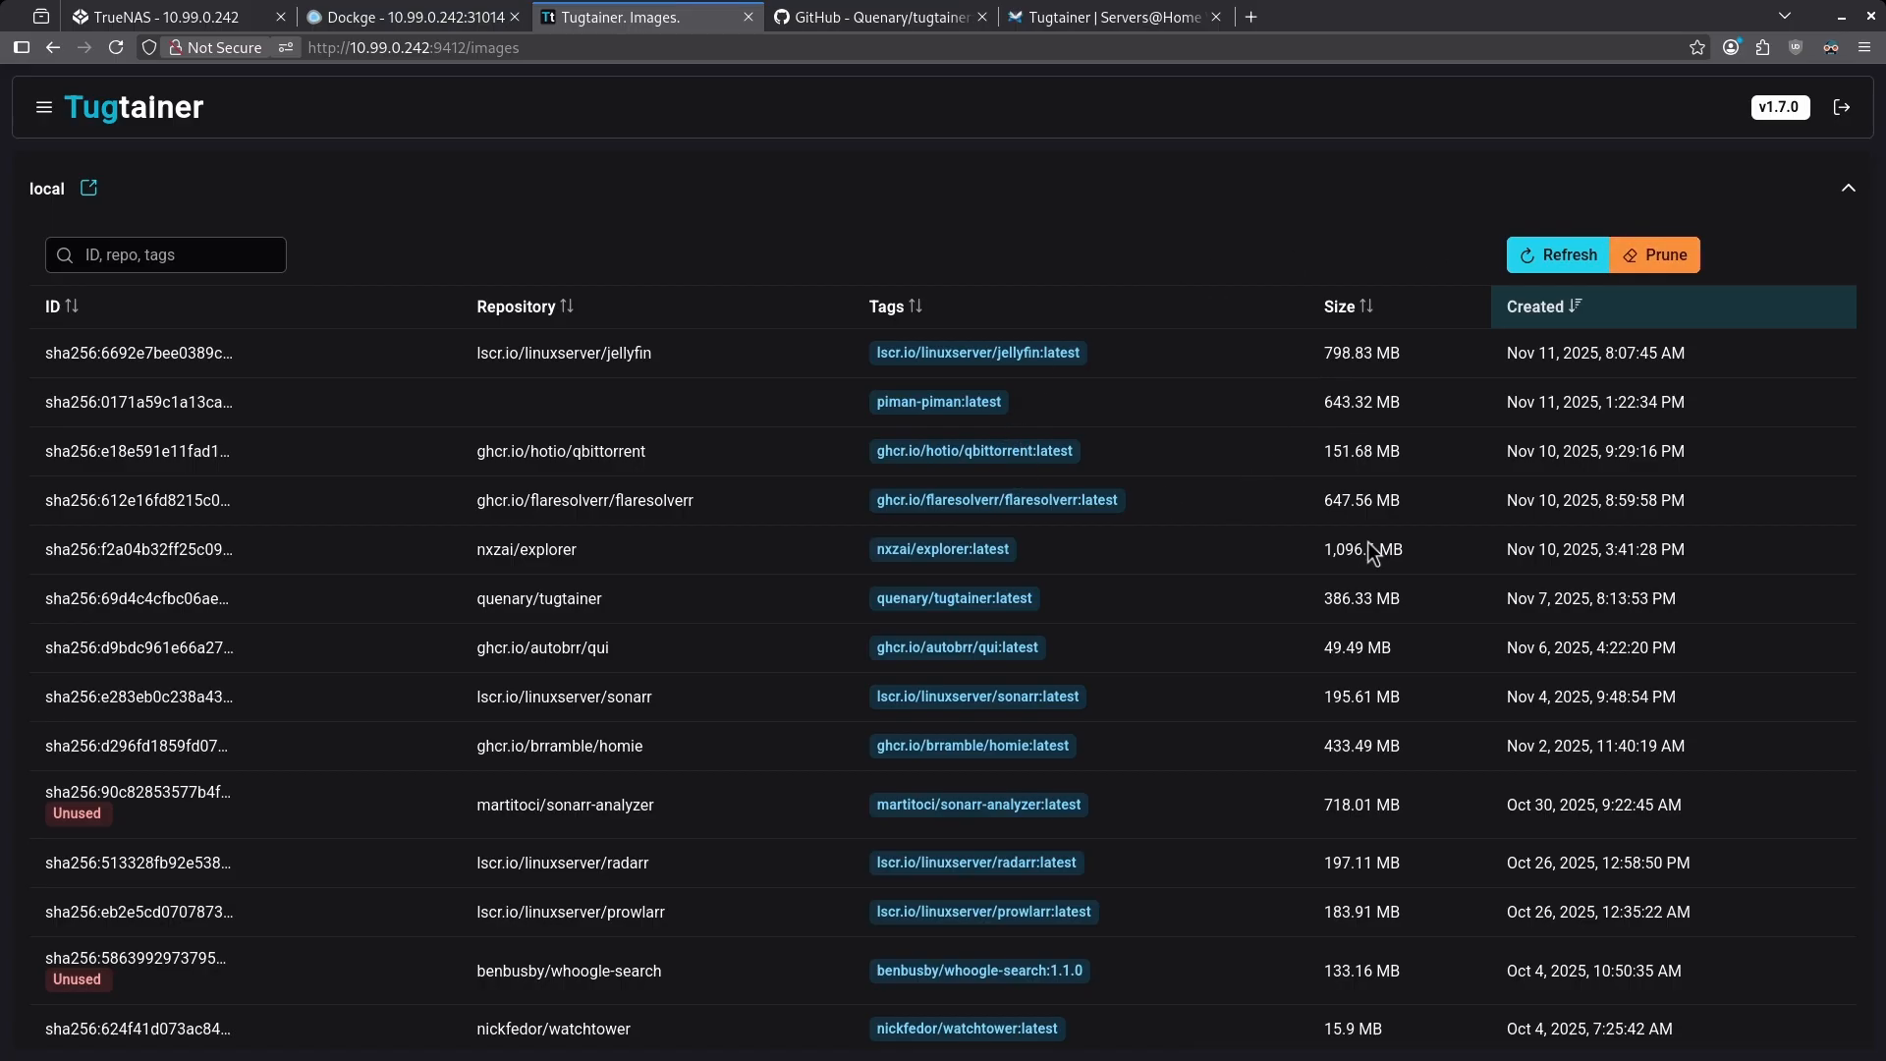